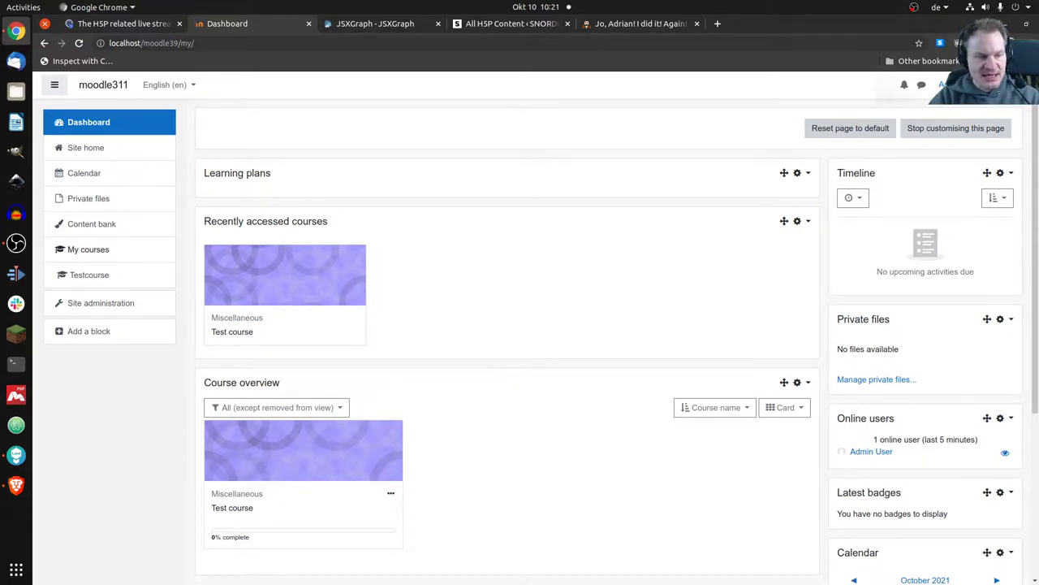
# Step: Delete the SCORM package from Topic 1 of the Test course and confirm with Yes
pyautogui.click(232, 332)
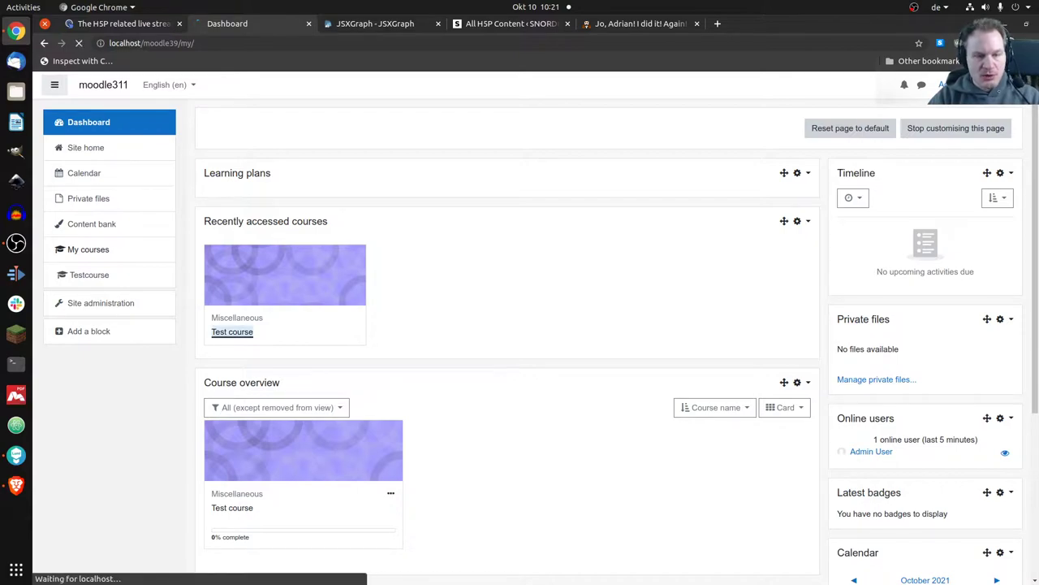
pyautogui.click(232, 332)
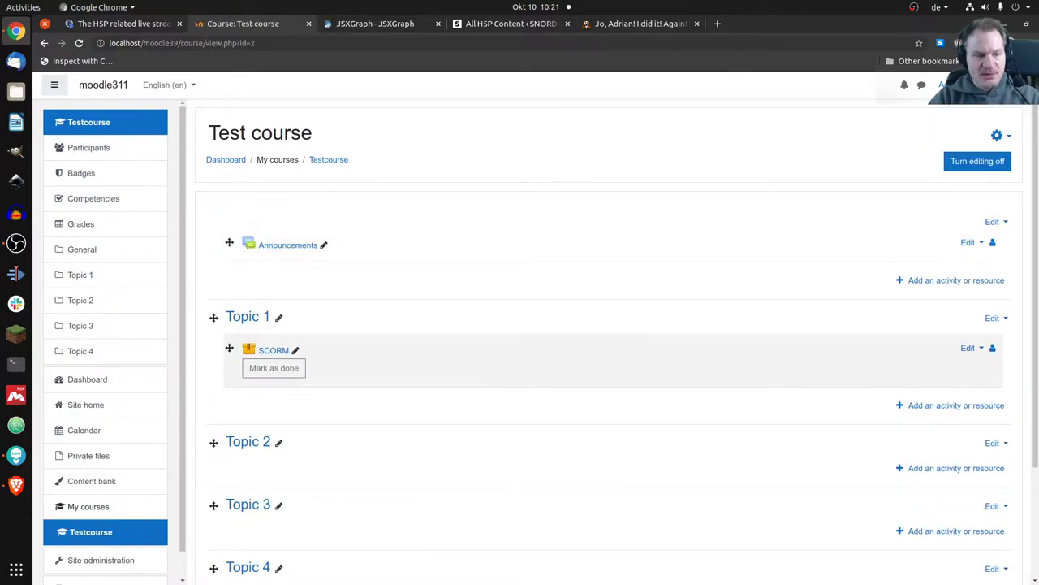
pyautogui.click(971, 348)
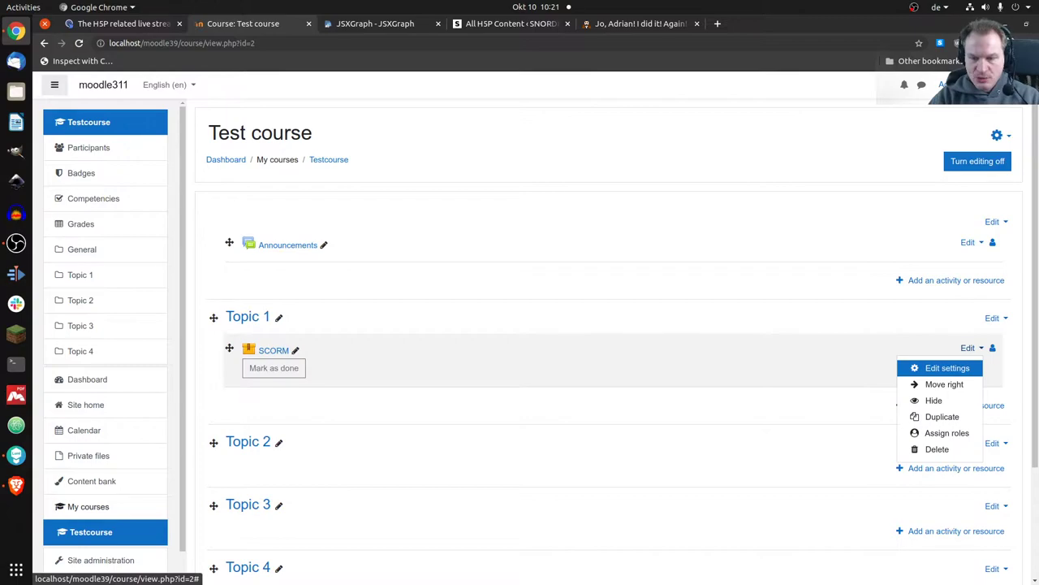
pyautogui.click(936, 448)
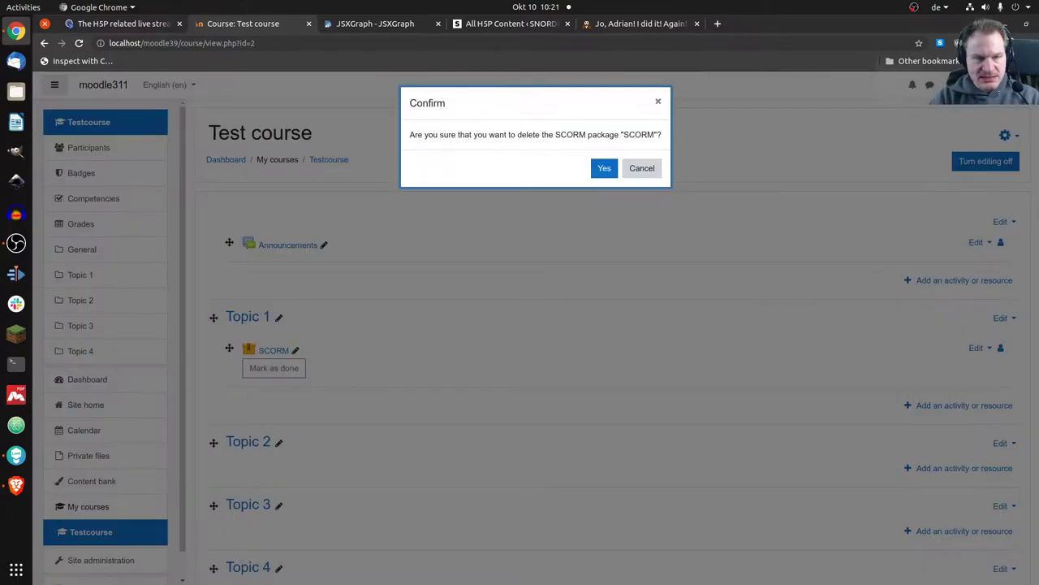
pyautogui.click(604, 167)
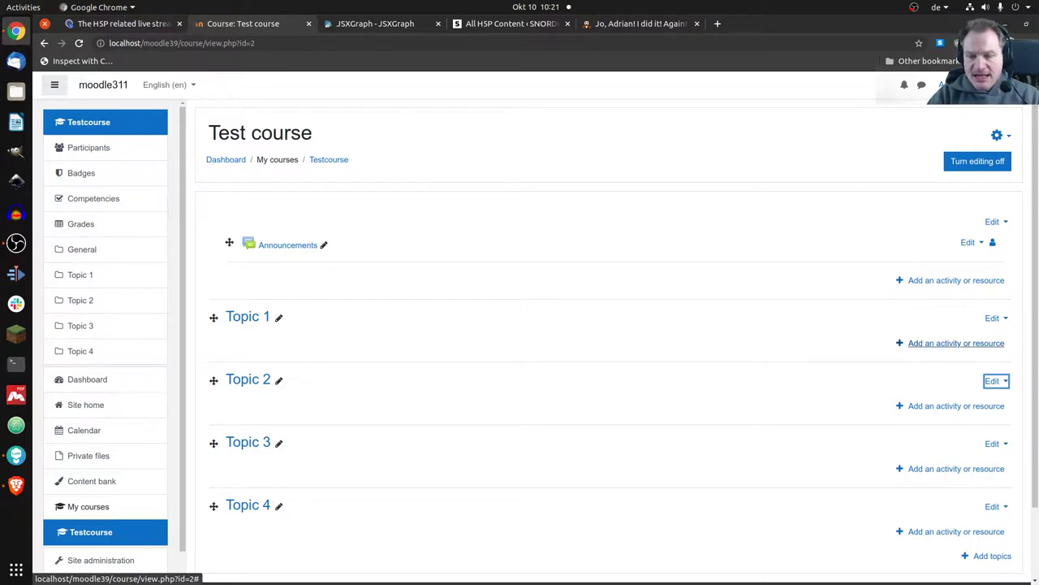
# Step: Add a new Interactive Content (H5P) activity to Topic 1
pyautogui.click(955, 406)
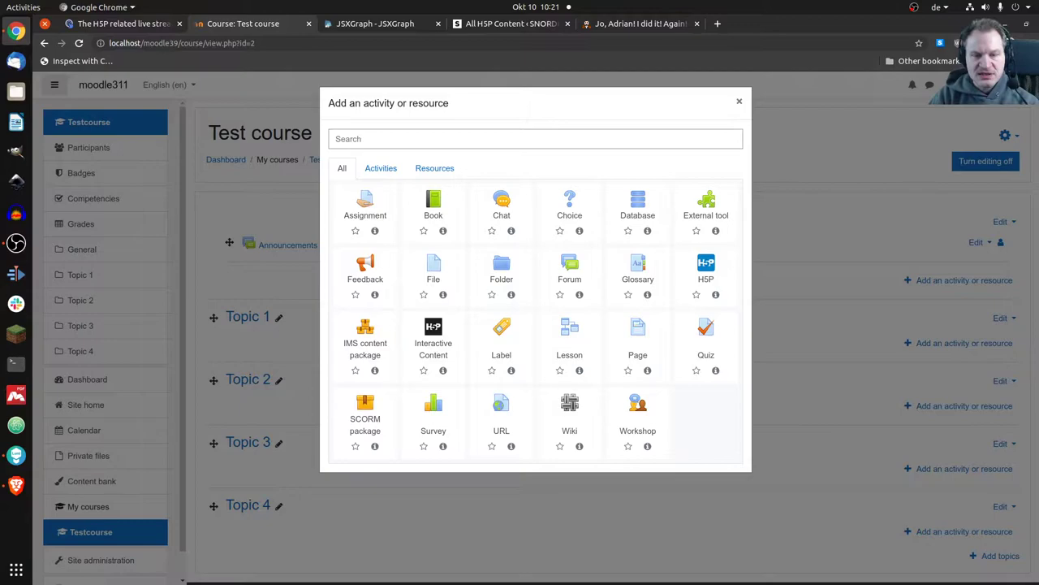
pyautogui.moveTo(705, 268)
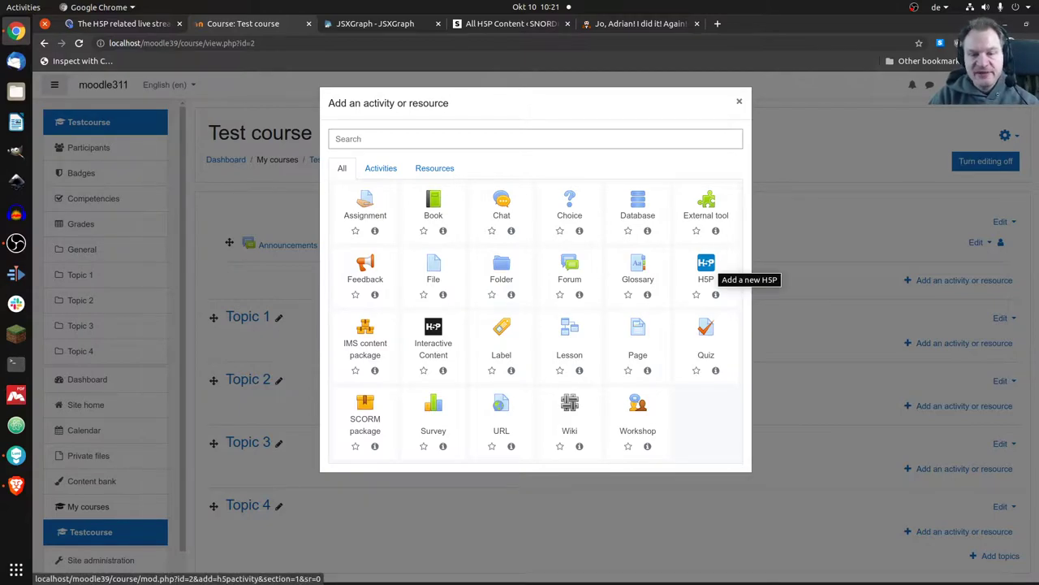
pyautogui.moveTo(432, 333)
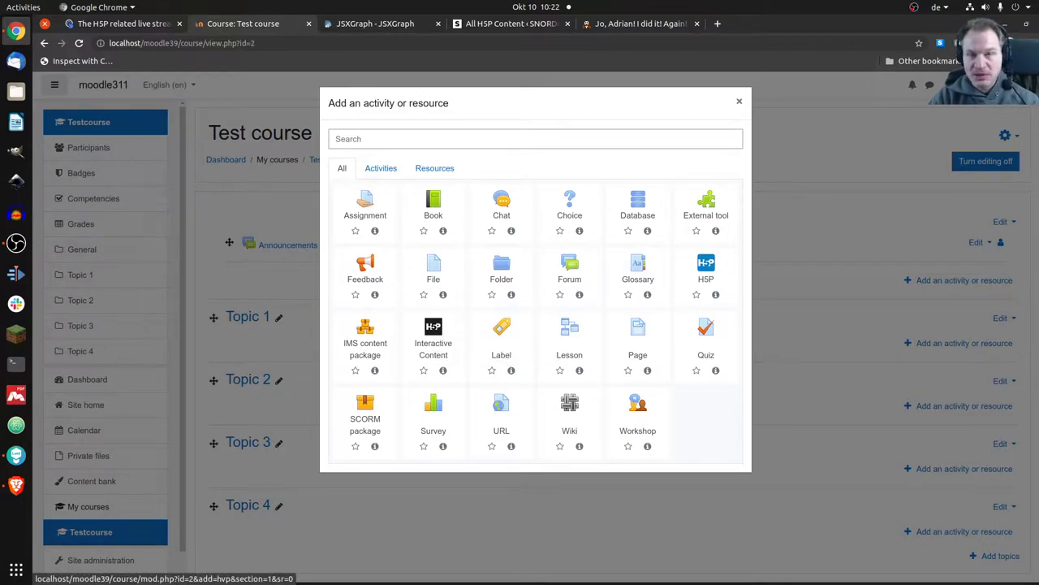
pyautogui.moveTo(432, 333)
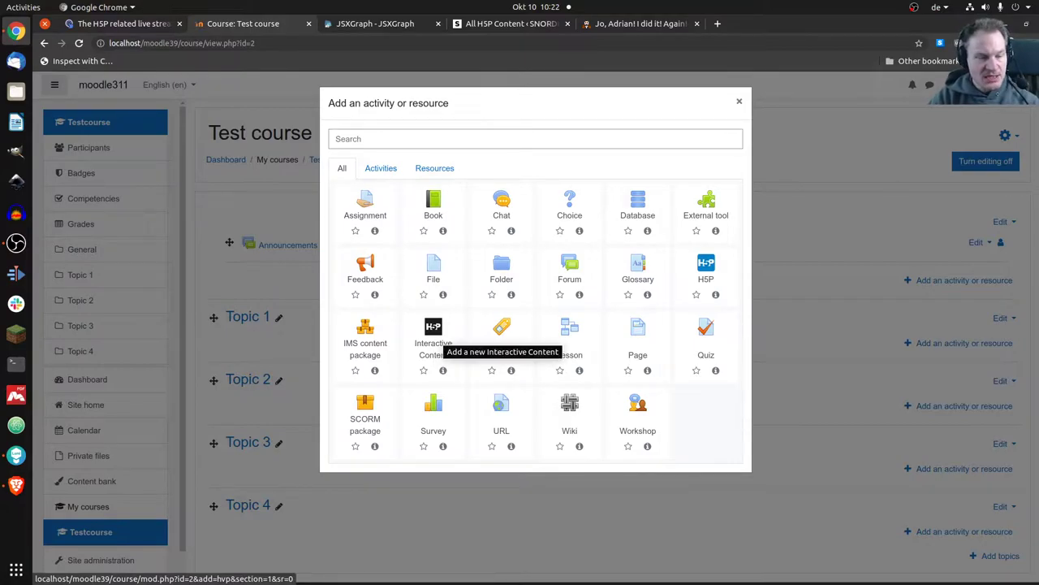
pyautogui.click(432, 333)
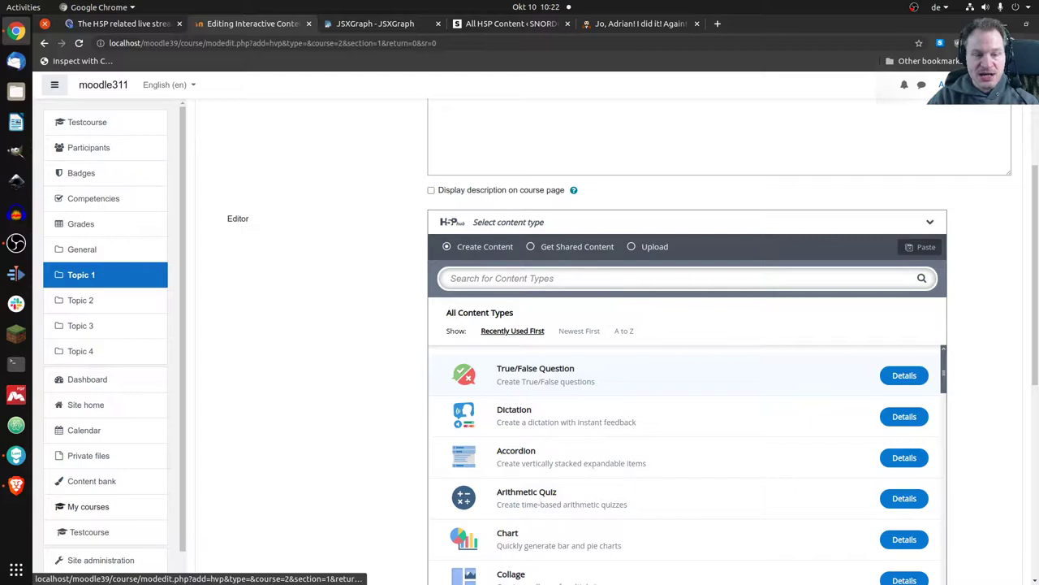
# Step: Switch the H5P editor to Get Shared Content and browse the OER Hub catalogue
pyautogui.click(532, 247)
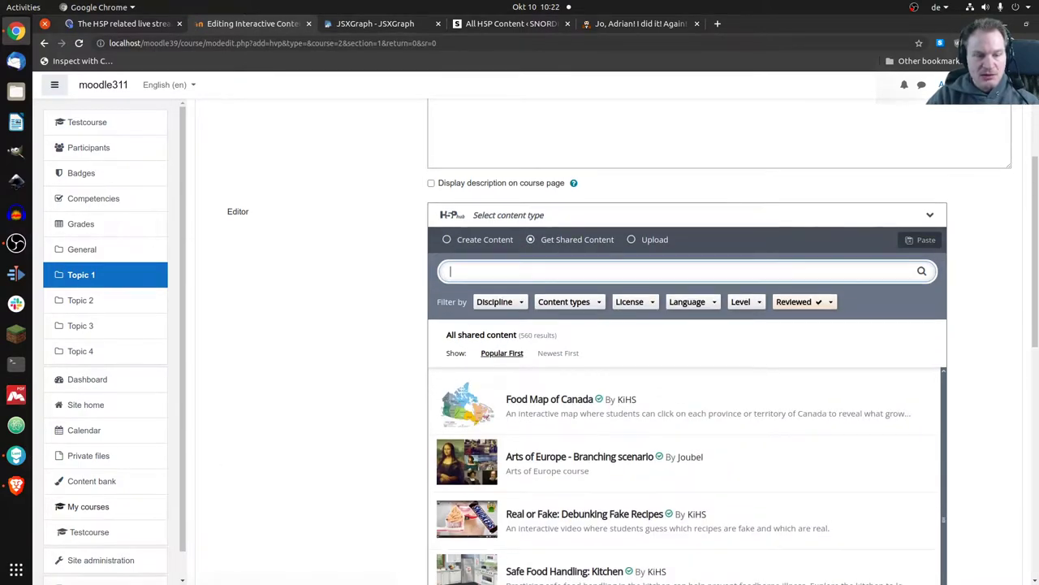
pyautogui.scroll(-3)
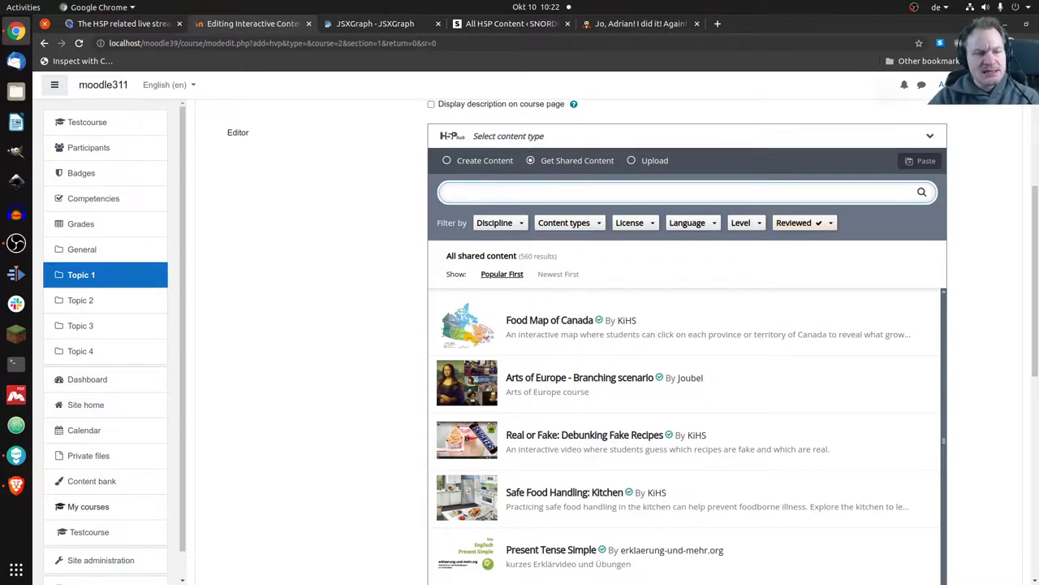
pyautogui.click(685, 191)
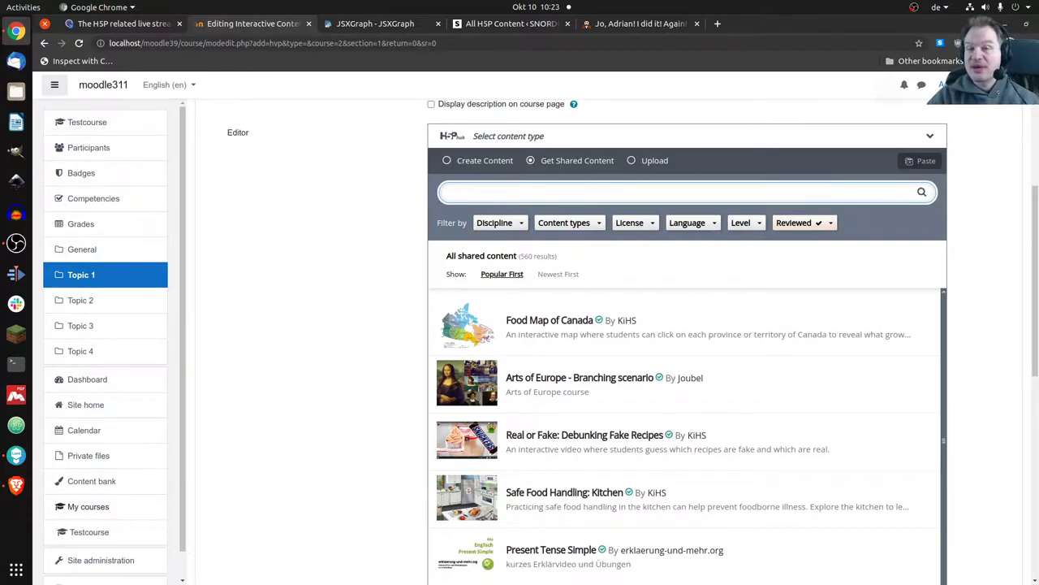
pyautogui.click(685, 191)
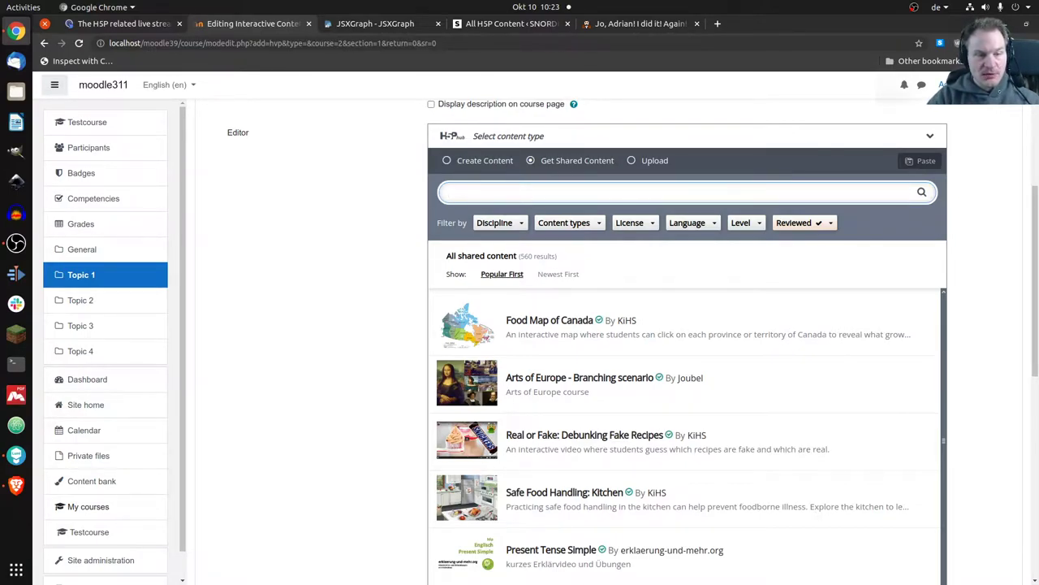
pyautogui.click(685, 191)
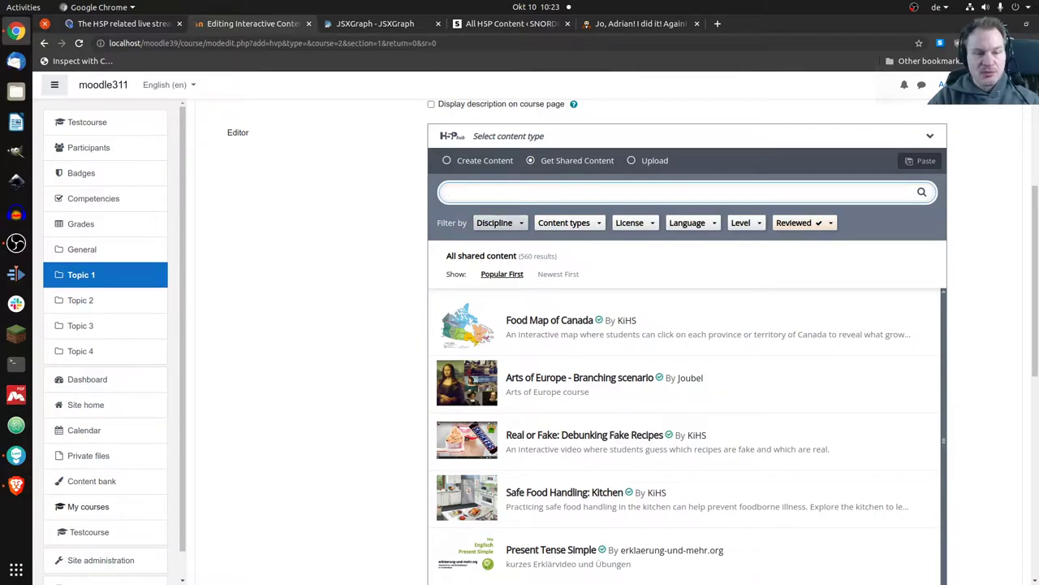
# Step: Look through the shared-content filter dropdowns including Level, leaving the search box ready
pyautogui.click(494, 222)
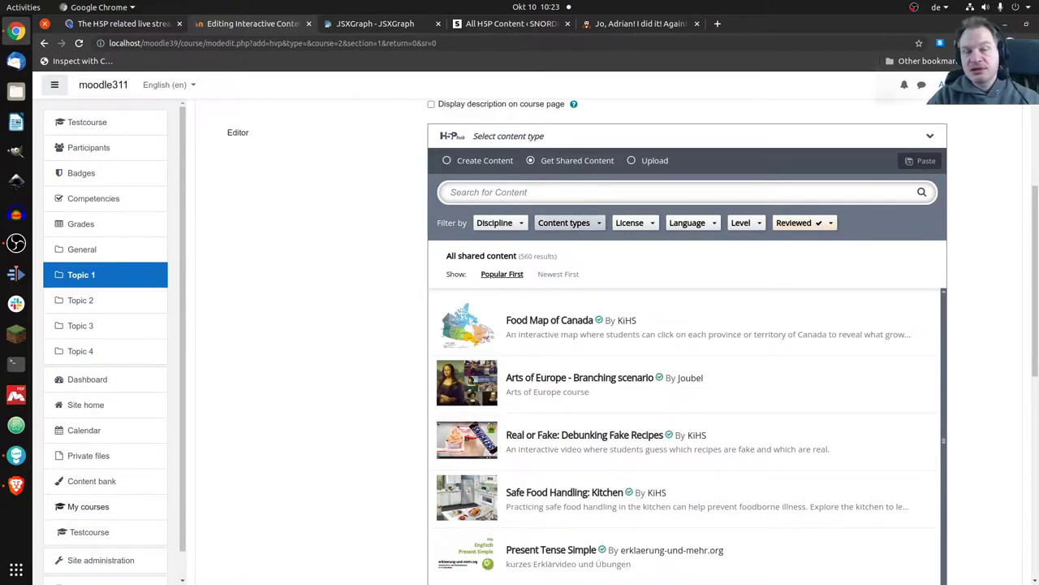
pyautogui.click(563, 223)
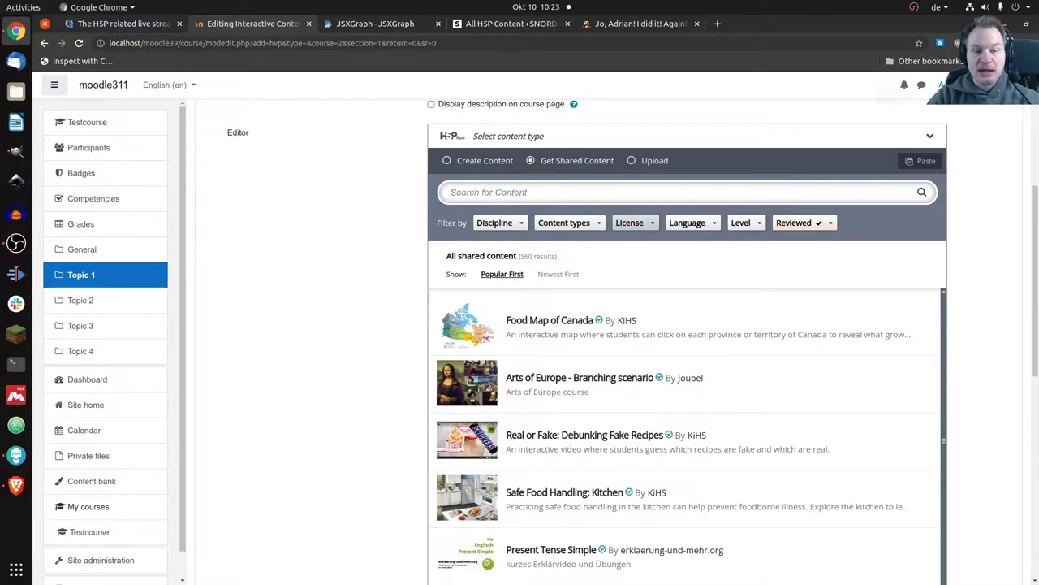
pyautogui.click(633, 222)
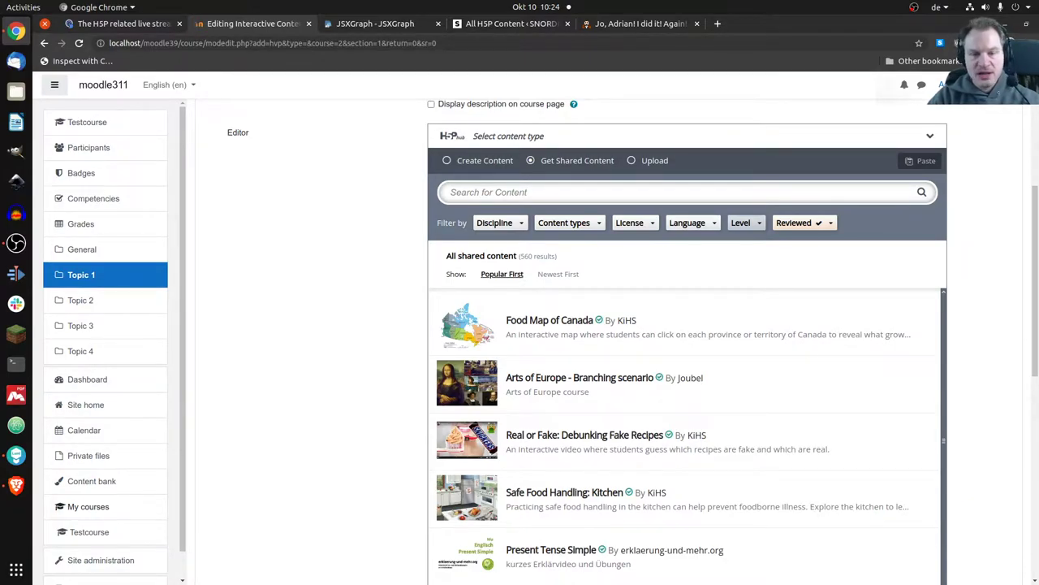
pyautogui.click(741, 220)
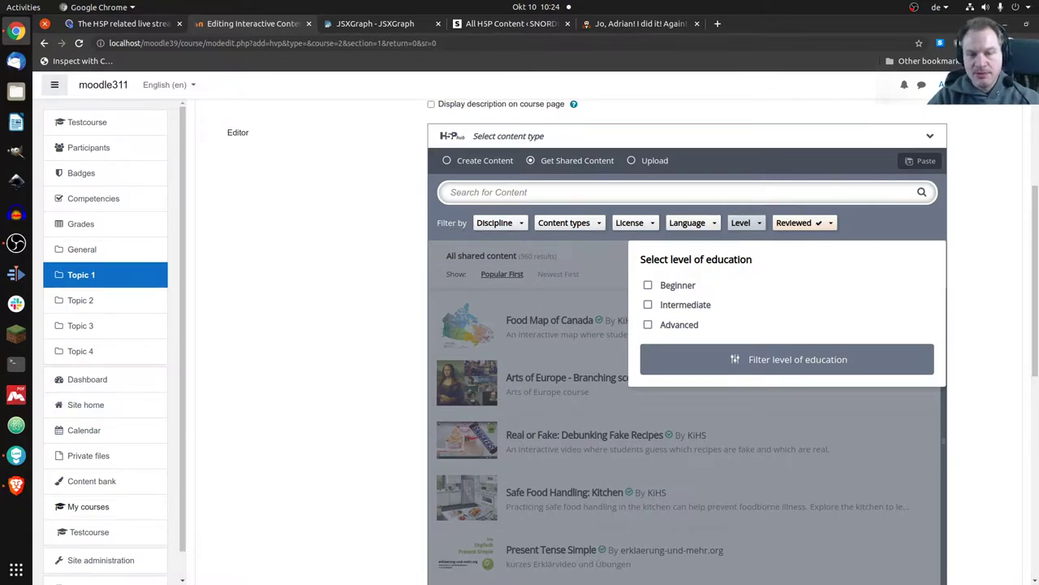
pyautogui.click(740, 222)
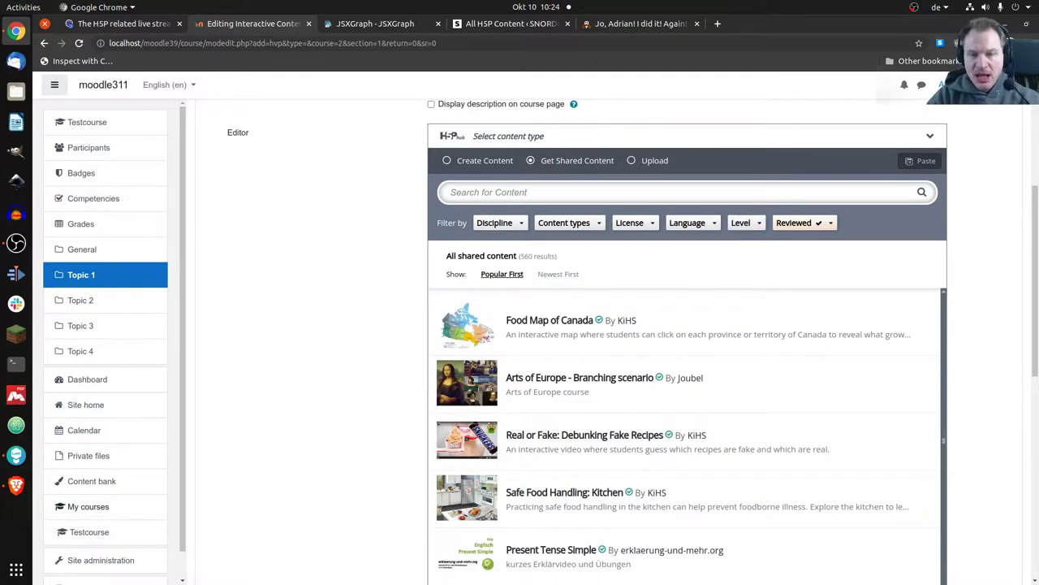
pyautogui.click(799, 223)
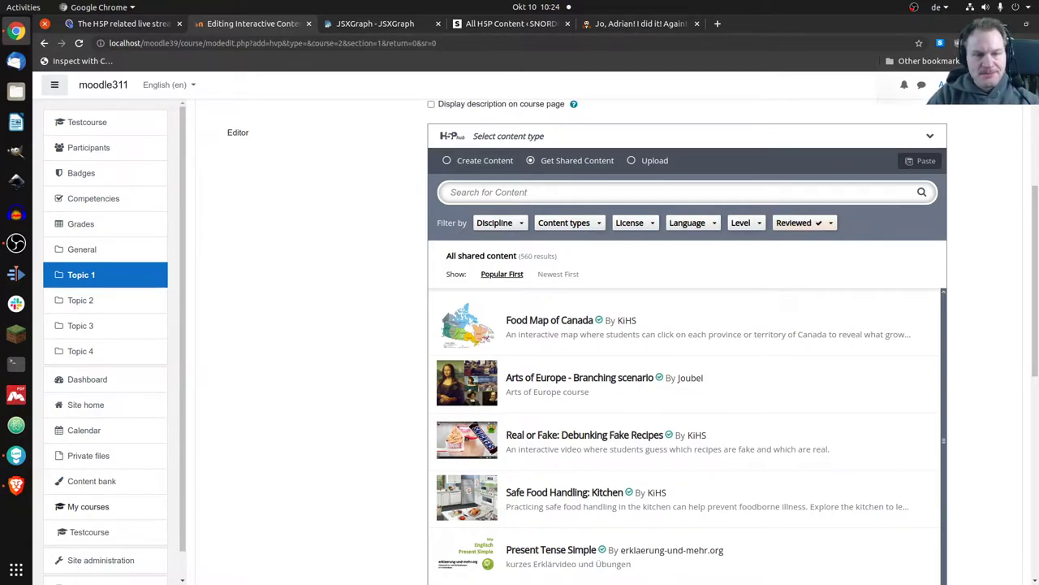
pyautogui.click(685, 192)
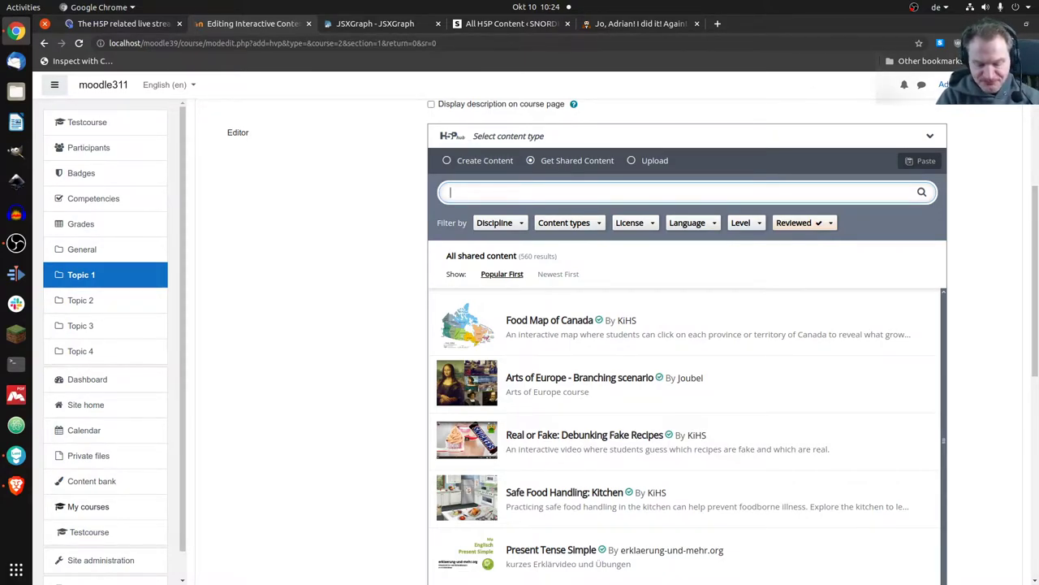
# Step: Search shared content for 'chess' and reach the Zuordnungsaufgabe: "Schach" details page
pyautogui.write('chess')
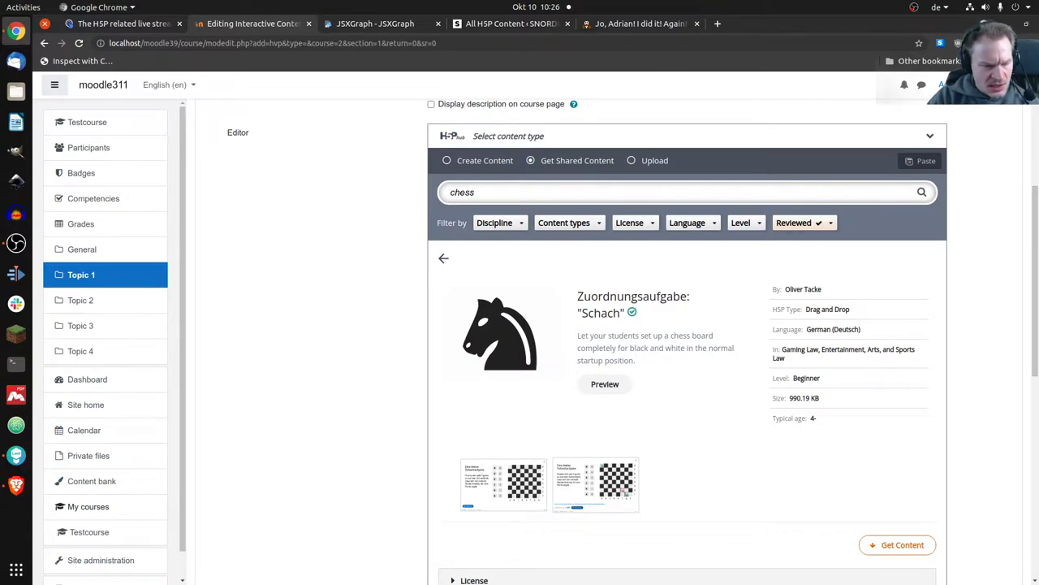
# Step: Preview the chess drag-and-drop exercise and close the preview
pyautogui.click(604, 383)
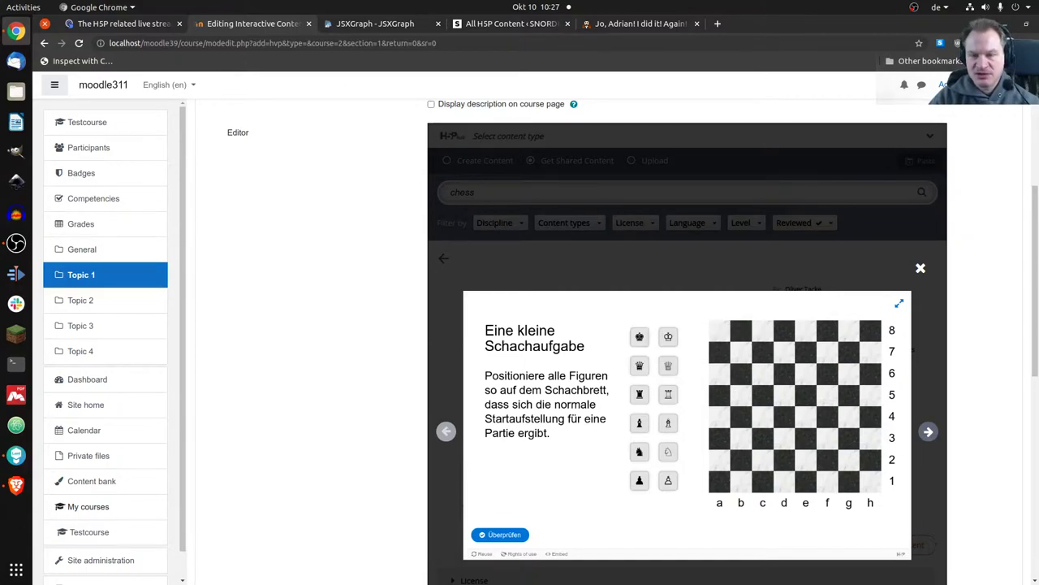
pyautogui.click(921, 268)
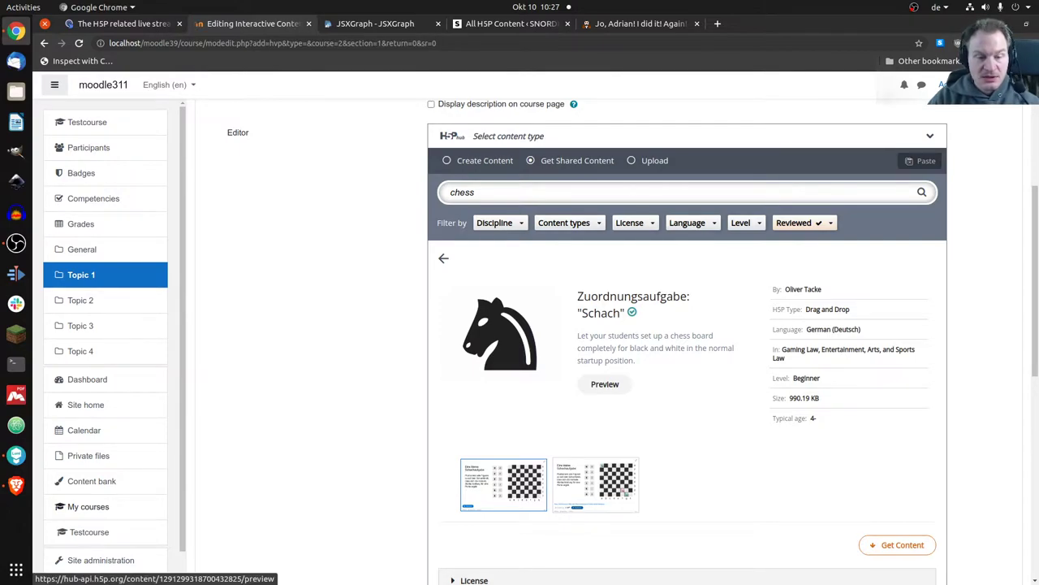
# Step: Try the Schach task on its own OER Hub page, placing a white pawn on a2 and a black knight on d3
pyautogui.click(604, 384)
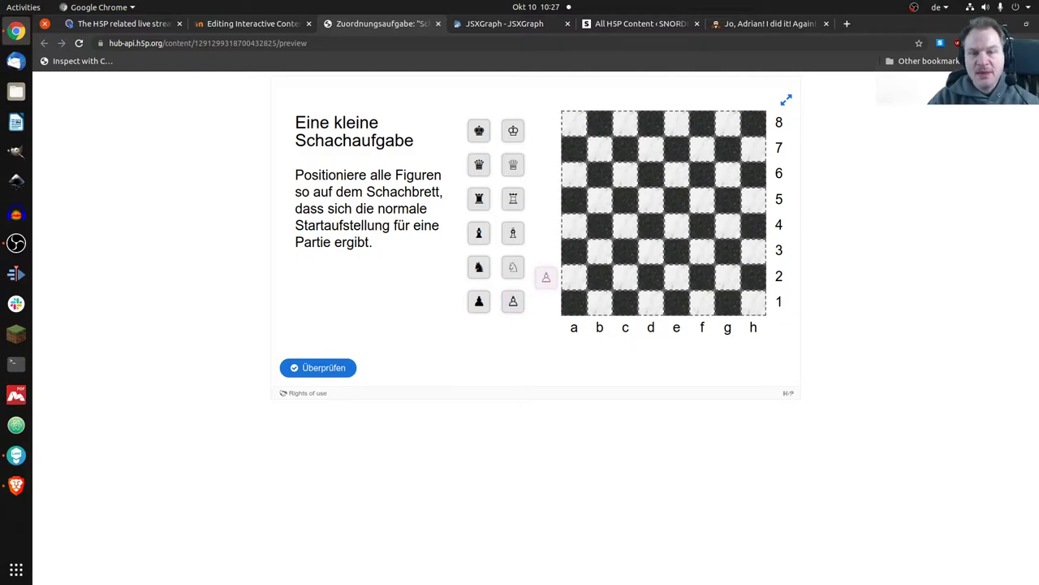
pyautogui.moveTo(546, 277); pyautogui.dragTo(574, 122)
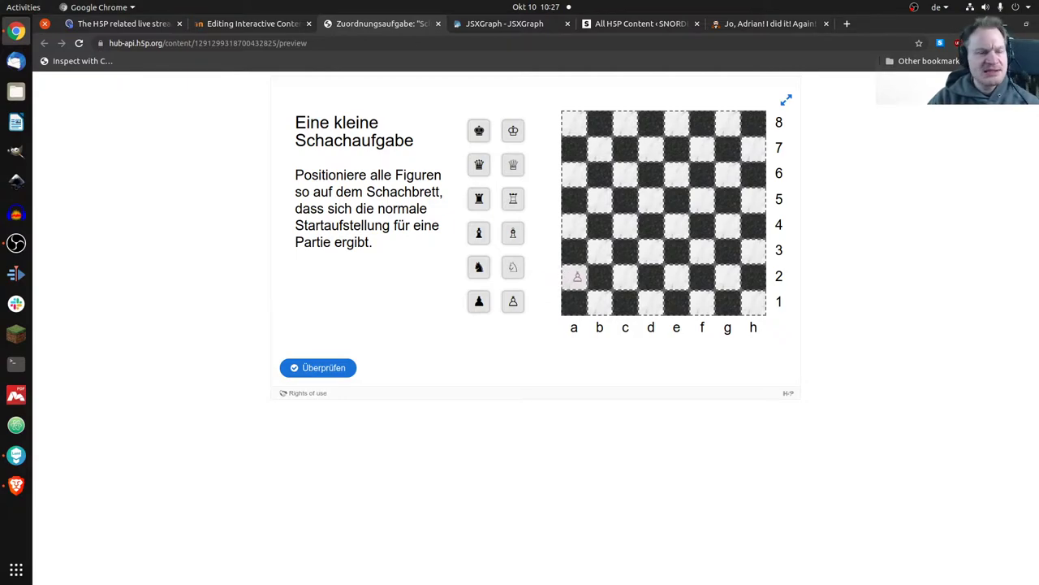
pyautogui.click(575, 276)
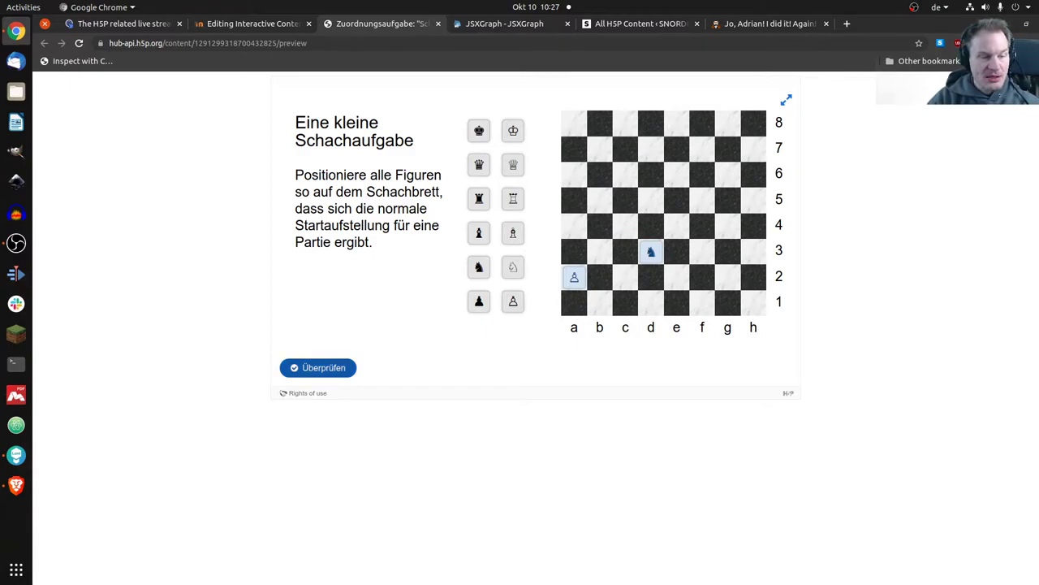
pyautogui.click(319, 367)
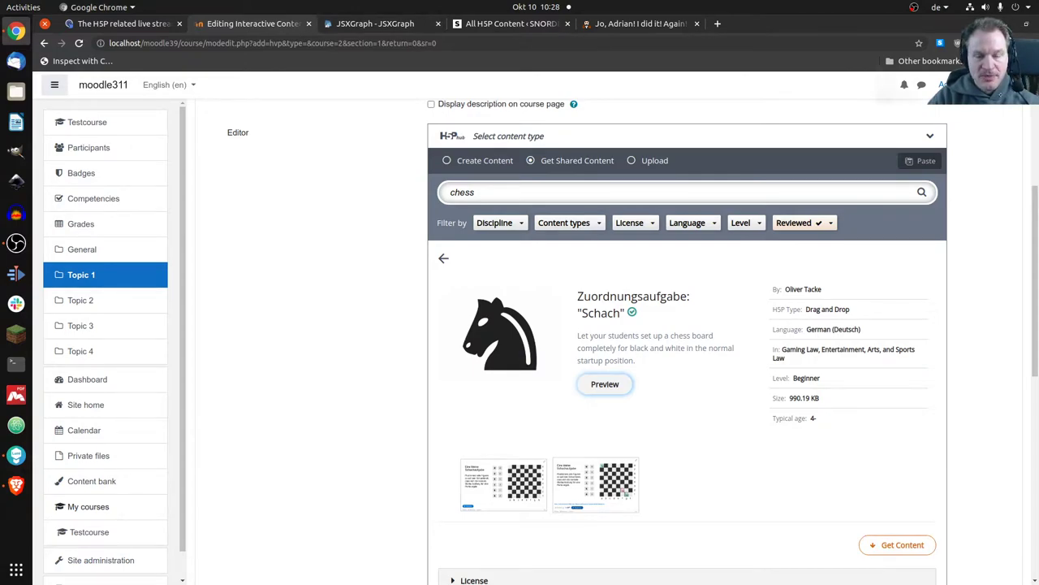
# Step: Review the imported Zuordnungsaufgabe: "Schach" settings and feedback ranges in the editor
pyautogui.scroll(-3)
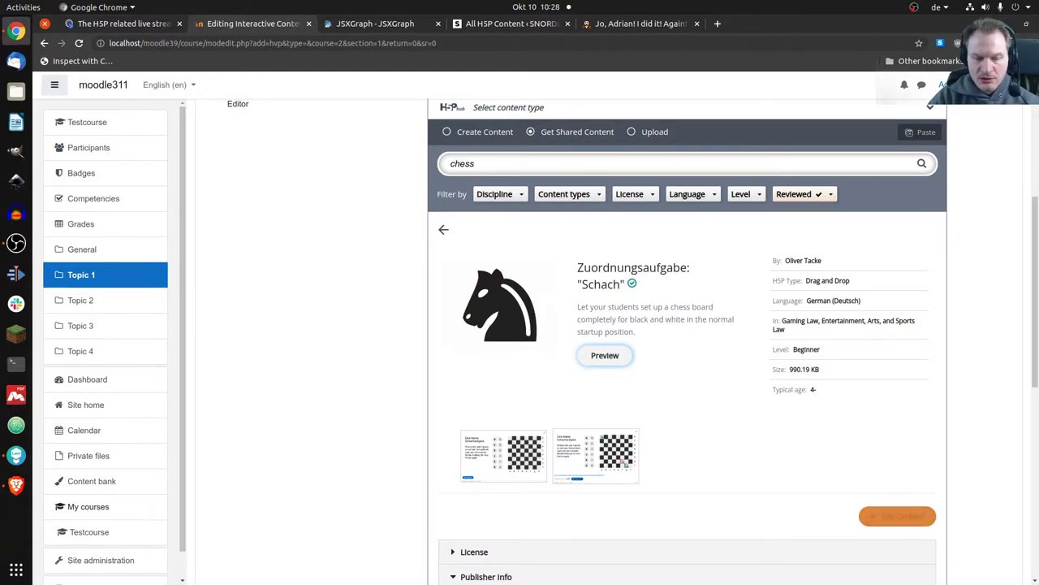
pyautogui.scroll(-3)
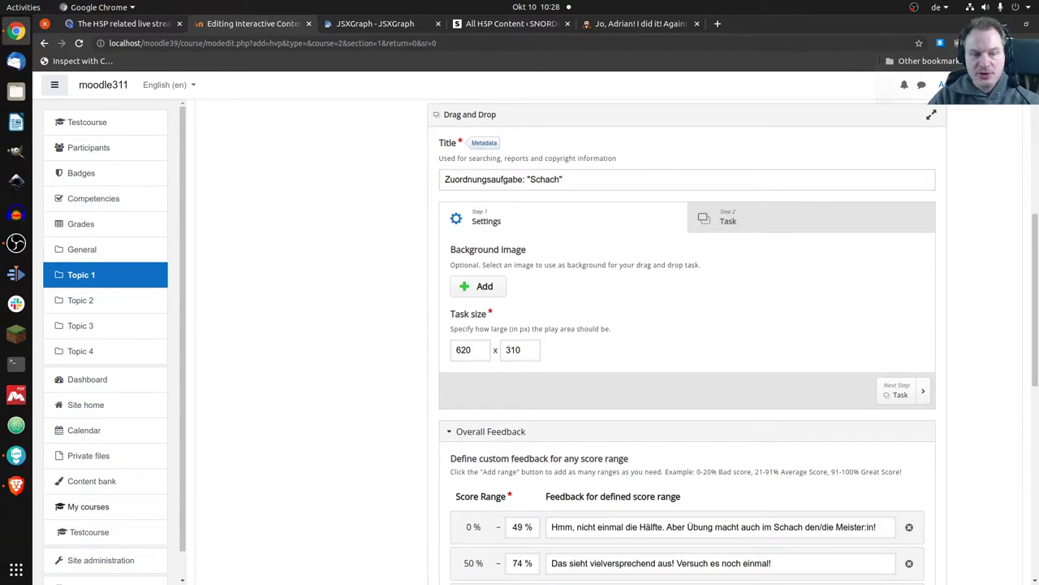
# Step: Check the chessboard drop zones in the Task step, then save and display the activity
pyautogui.scroll(-3)
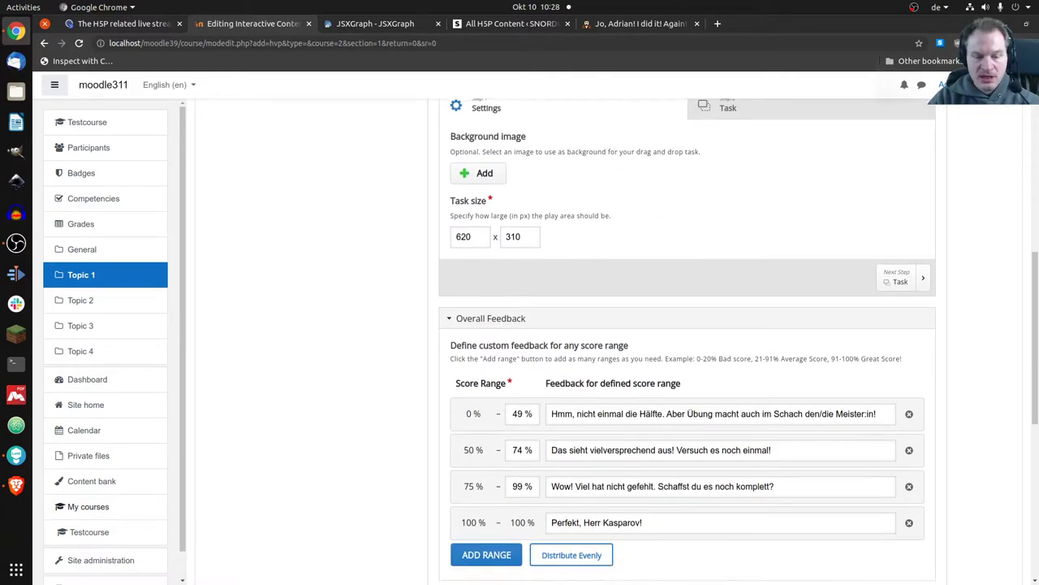
pyautogui.scroll(3)
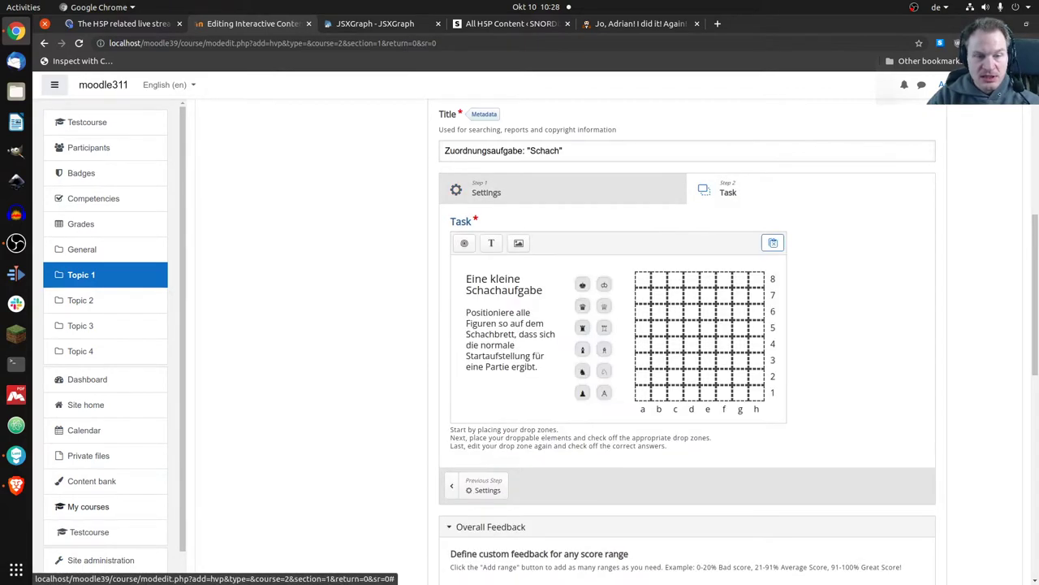
pyautogui.click(699, 336)
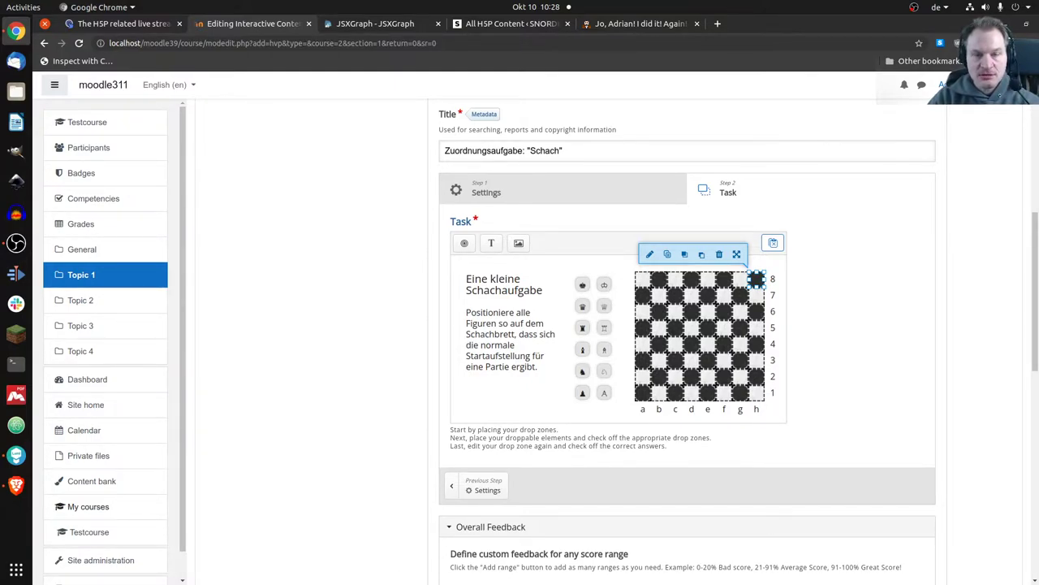
pyautogui.scroll(-3)
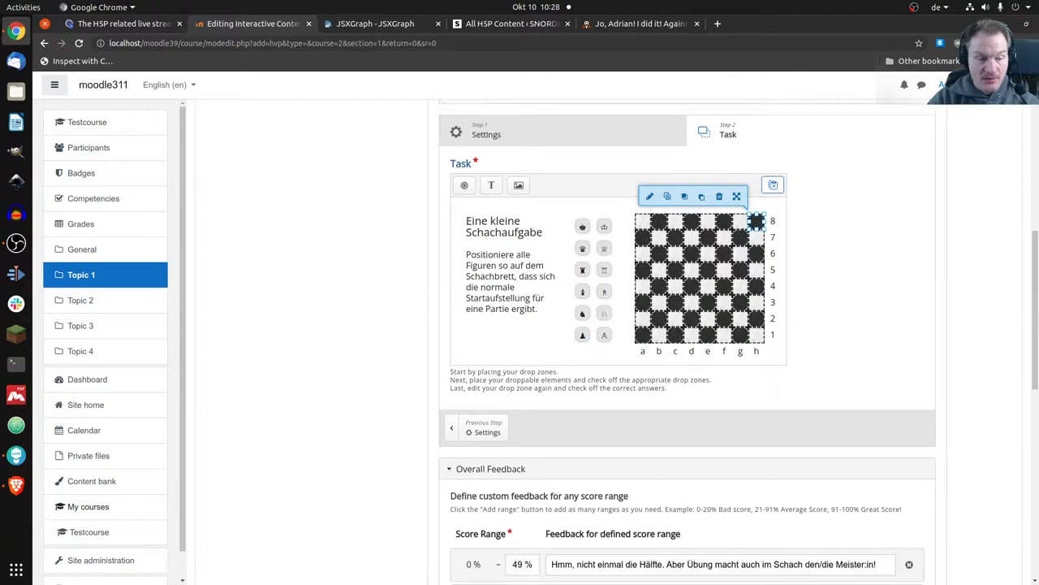
pyautogui.scroll(-3)
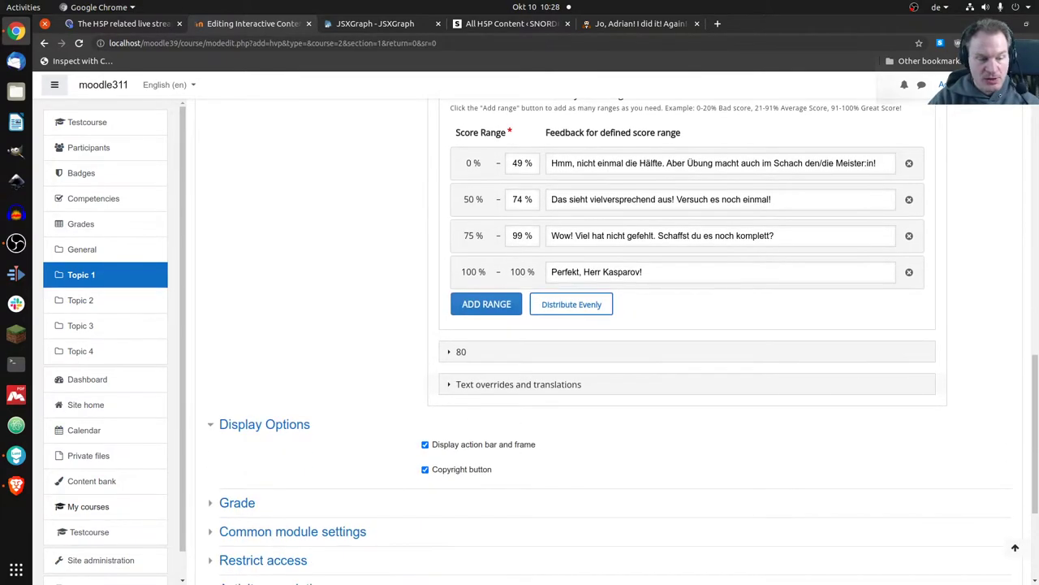
pyautogui.scroll(-3)
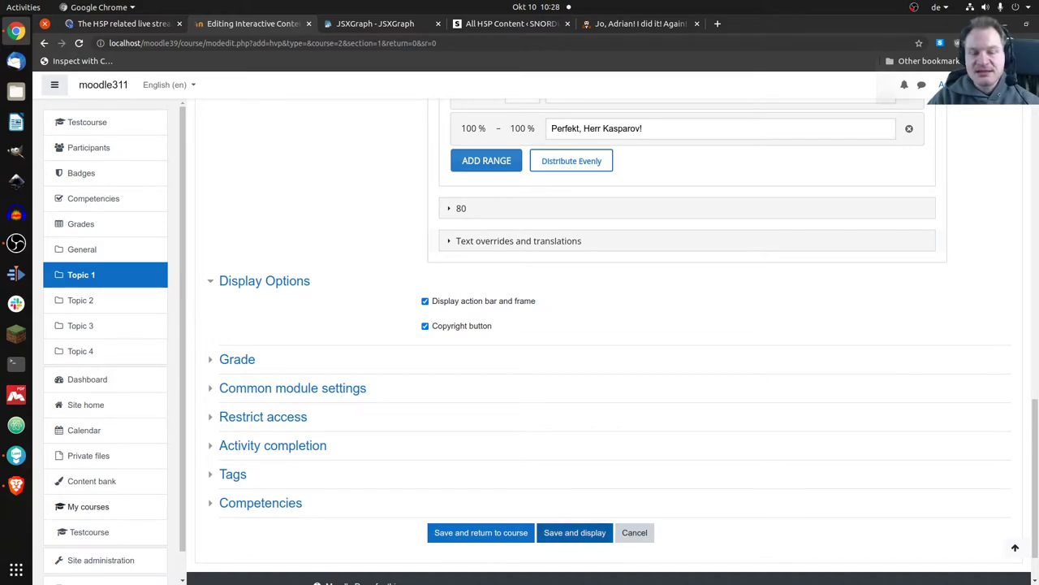
pyautogui.click(575, 533)
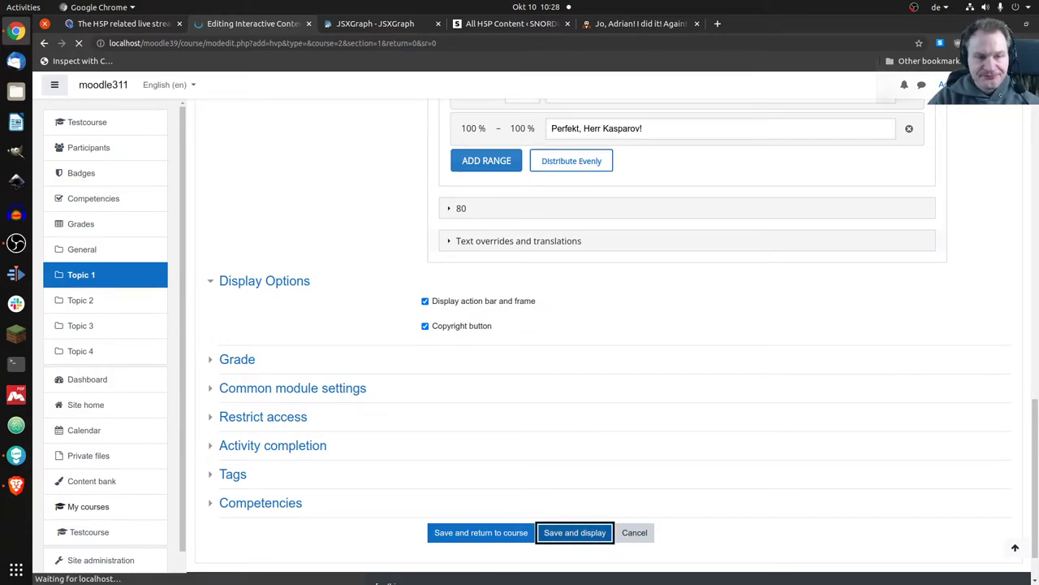
# Step: View the saved Zuordnungsaufgabe: "Schach" activity and its chess placement task in the course
pyautogui.click(575, 533)
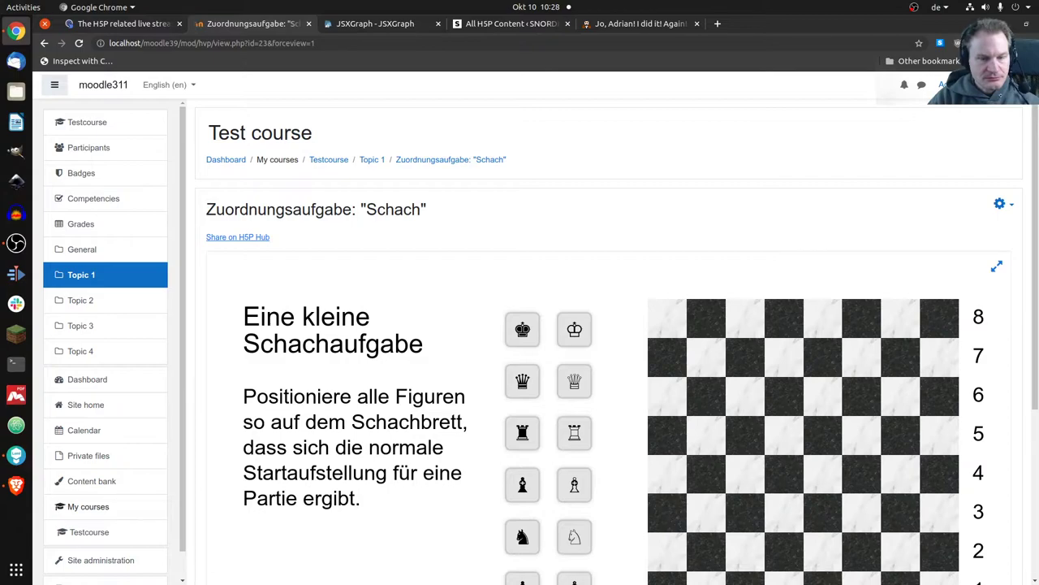
pyautogui.scroll(-3)
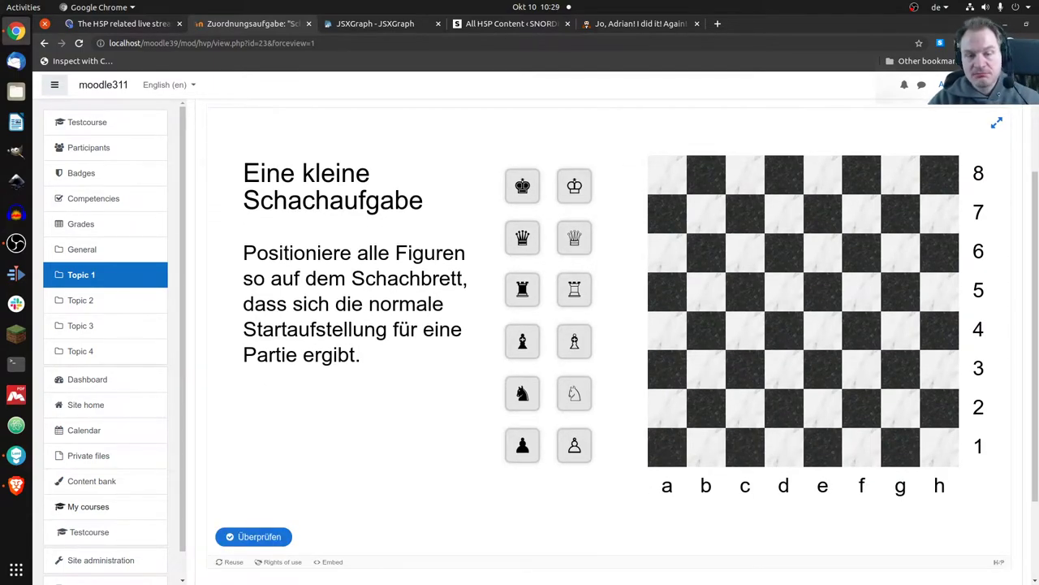
pyautogui.click(575, 185)
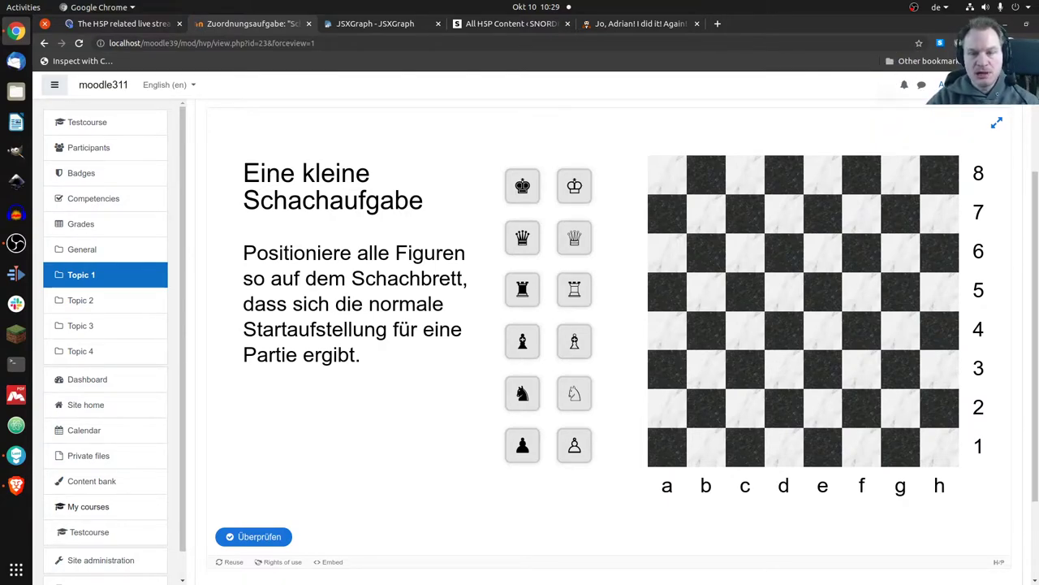
pyautogui.scroll(-3)
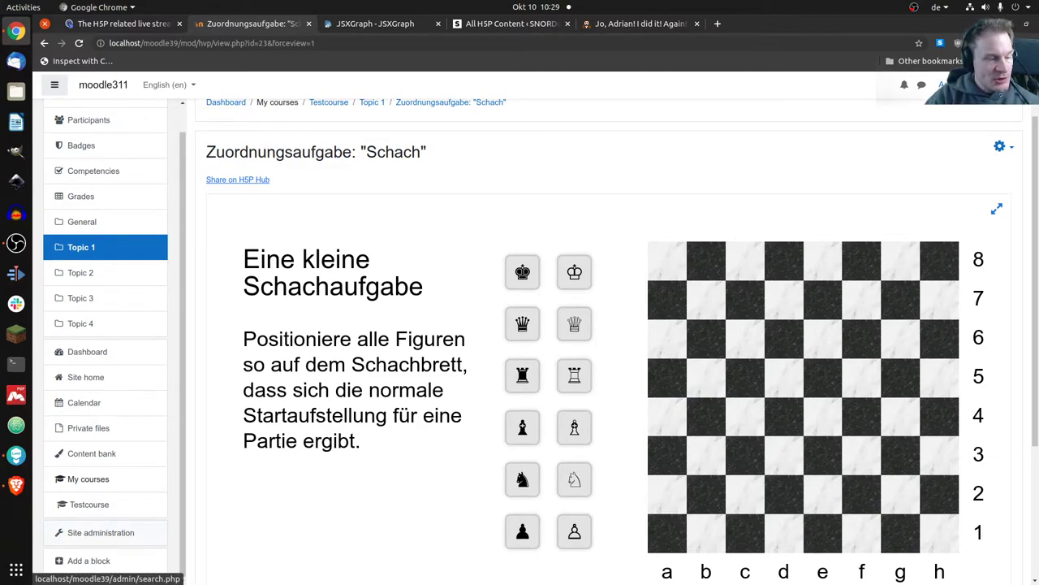
# Step: Navigate Site administration to the H5P Settings page under Activity modules
pyautogui.click(100, 533)
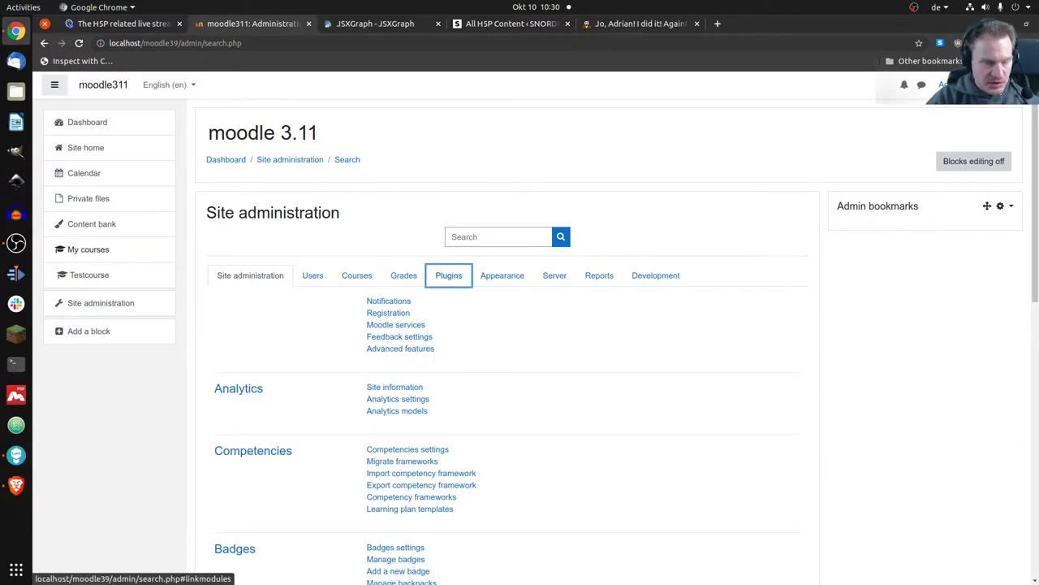
pyautogui.scroll(-3)
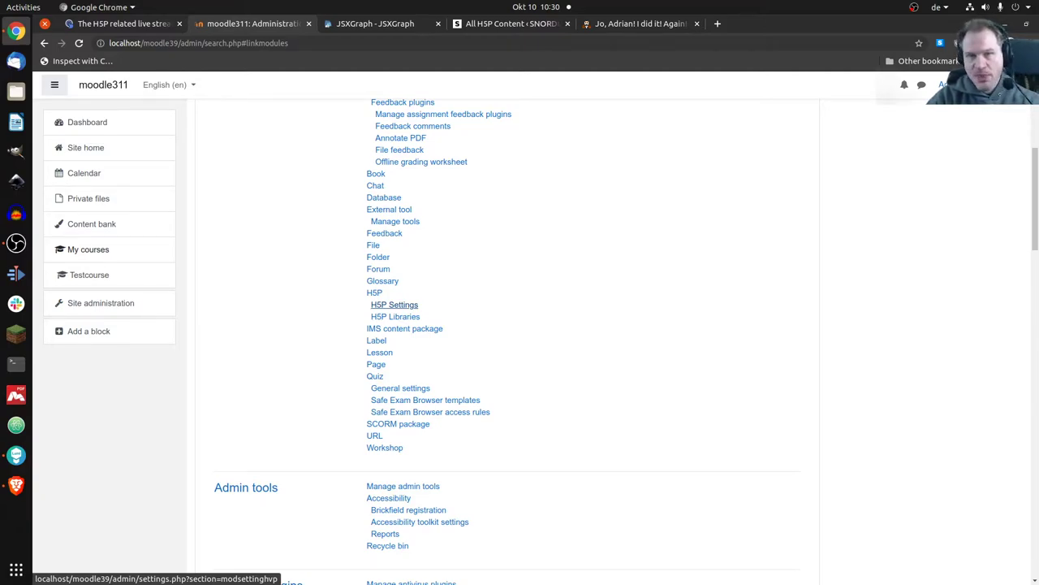
pyautogui.click(393, 306)
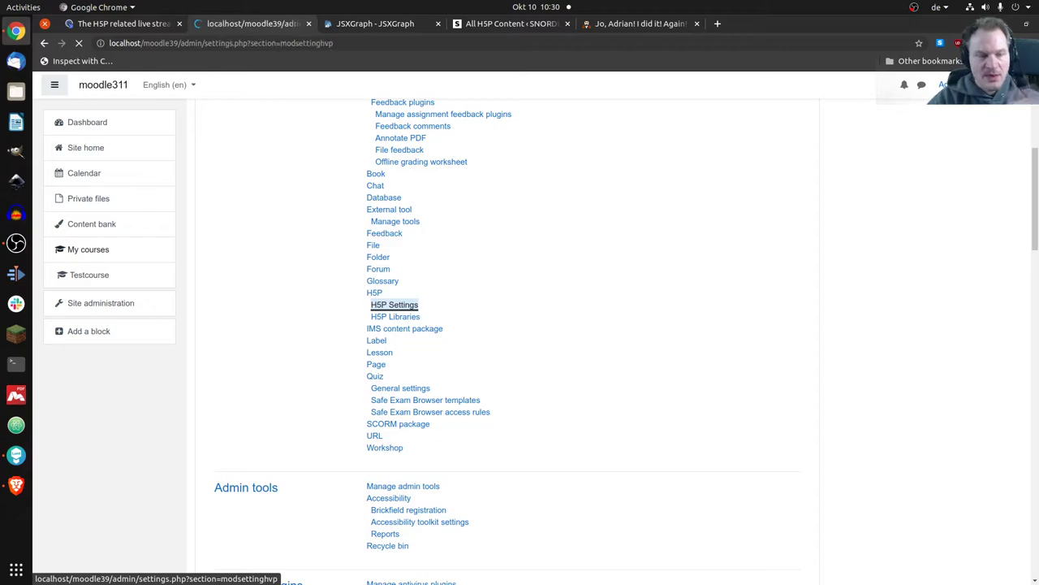
pyautogui.click(393, 305)
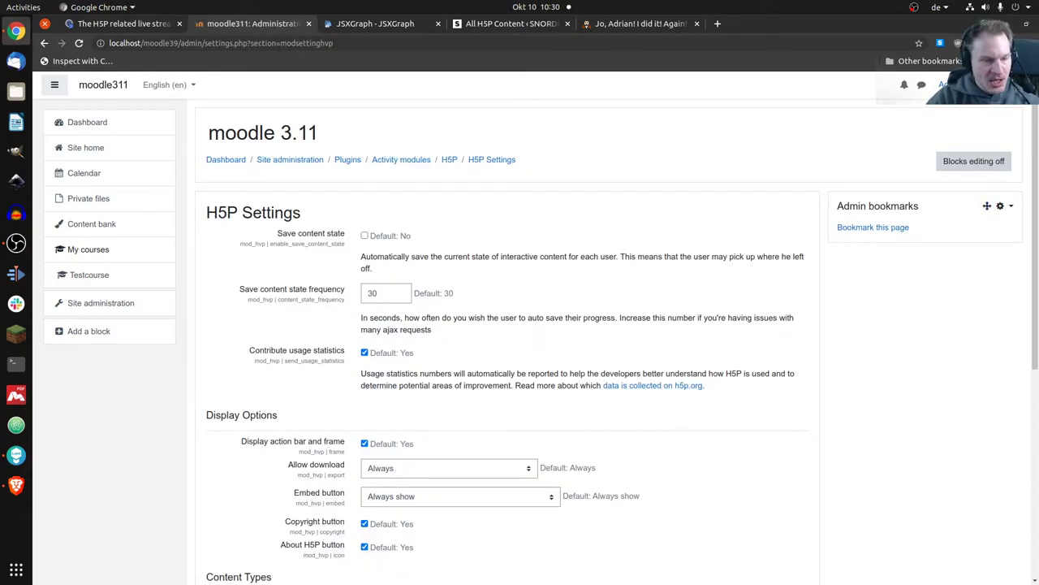
# Step: Reach the H5P Hub Account Settings section and follow its 'here' link
pyautogui.scroll(-3)
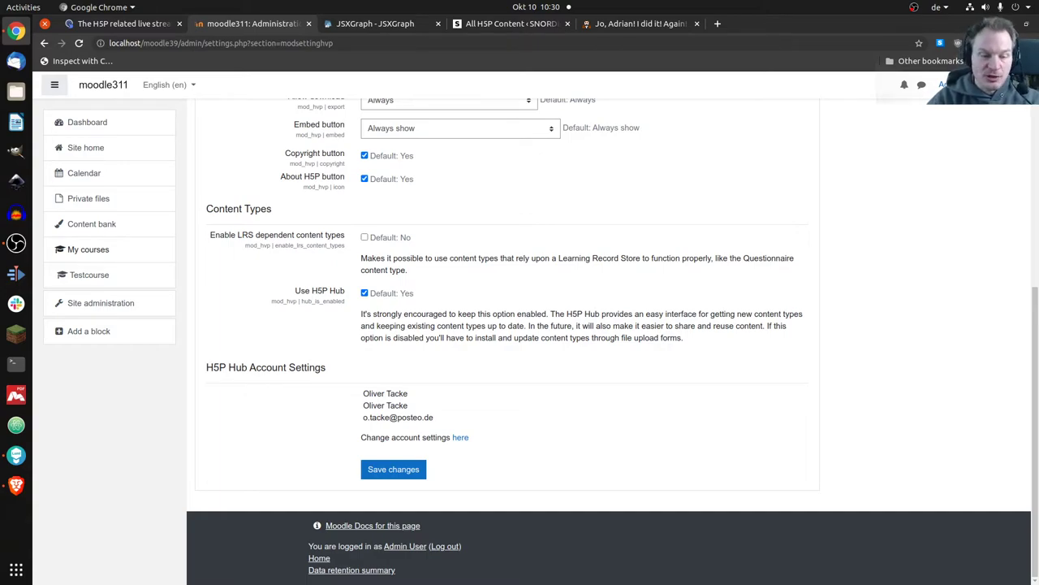
pyautogui.moveTo(462, 437)
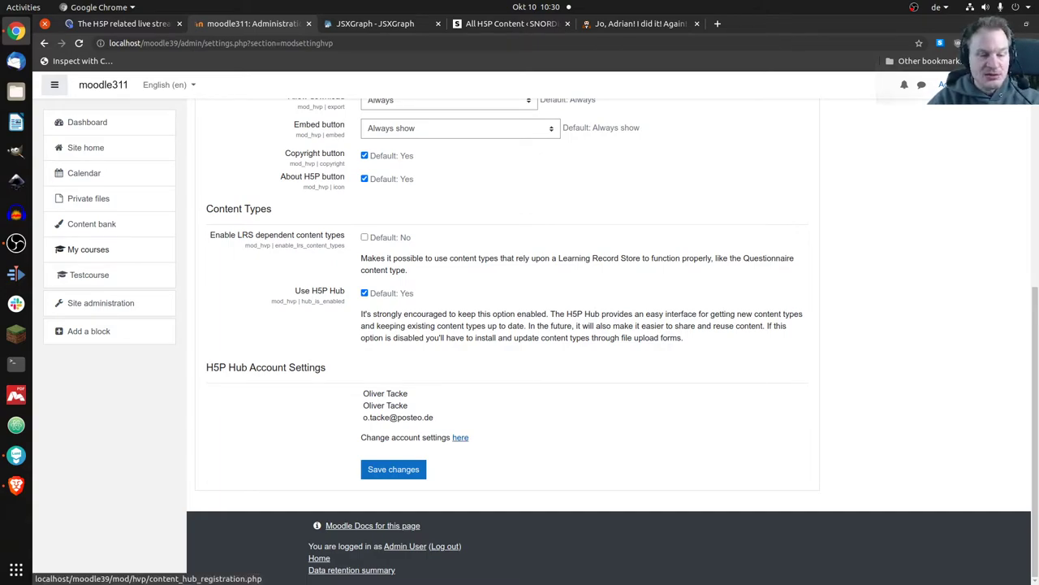
pyautogui.click(459, 437)
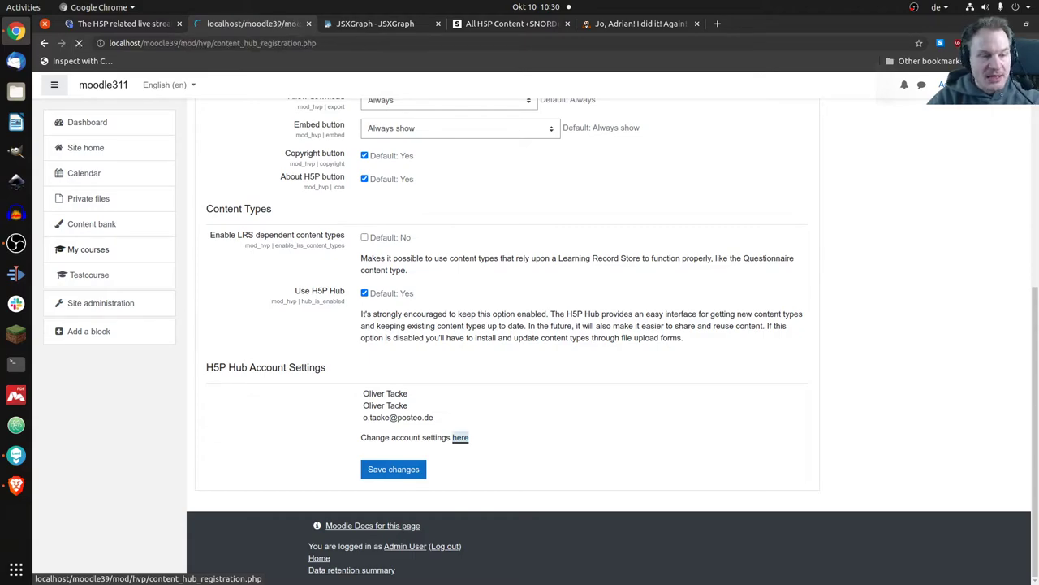
# Step: Review the H5P Hub registration form, accept the terms of use and save the account settings
pyautogui.click(461, 437)
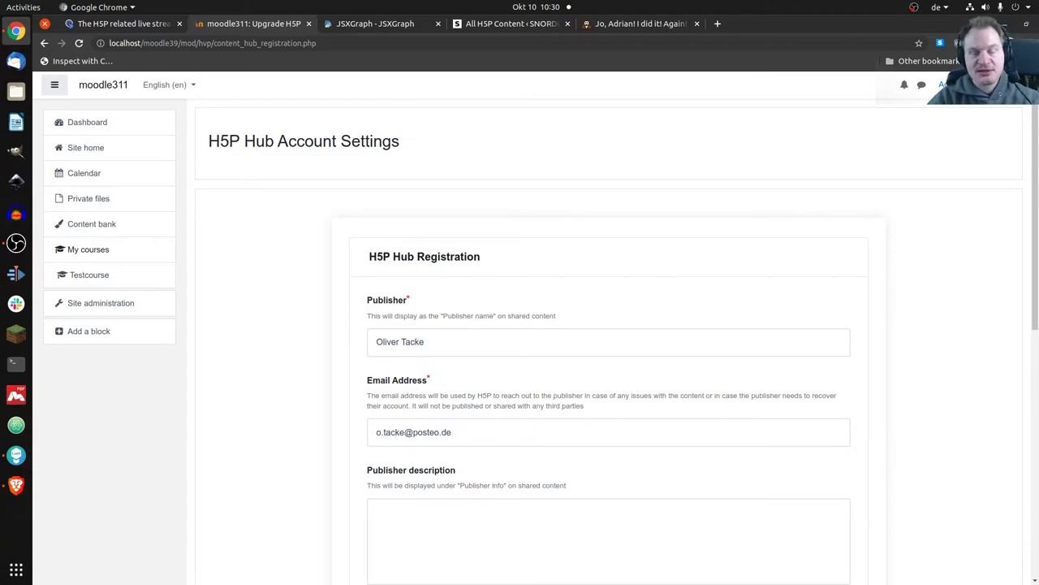
pyautogui.scroll(-3)
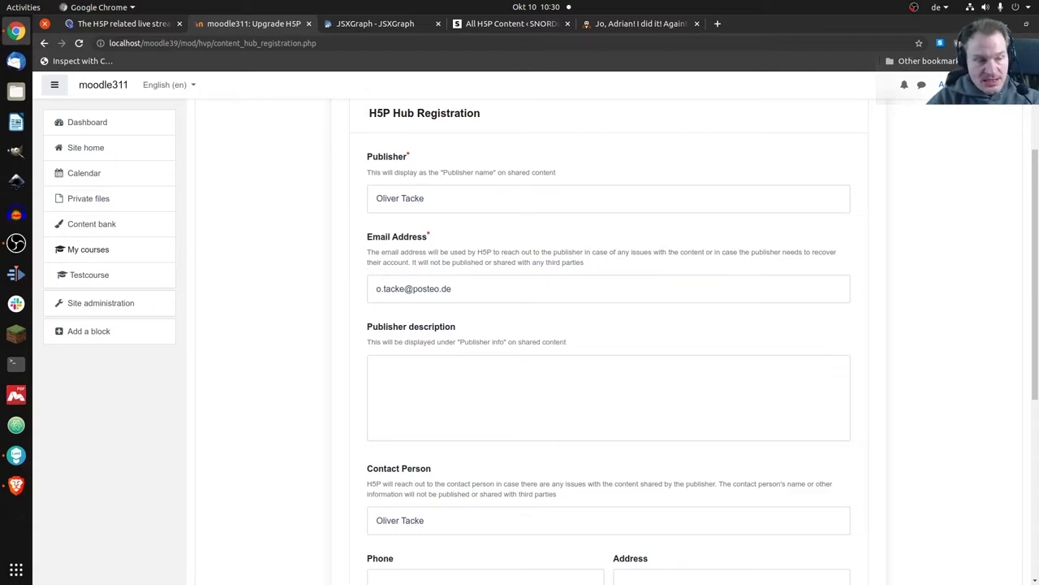
pyautogui.scroll(-3)
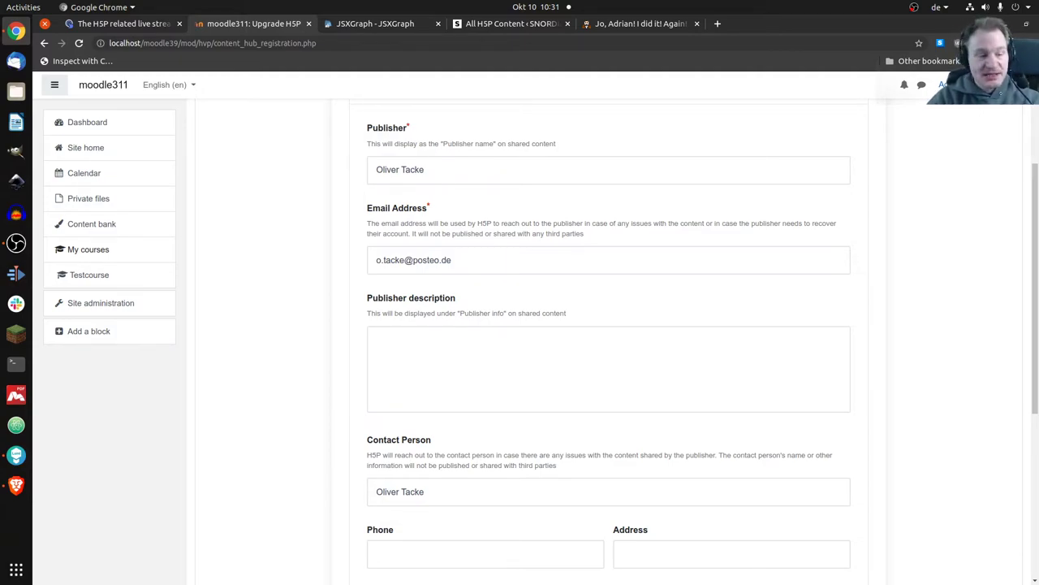
pyautogui.scroll(-3)
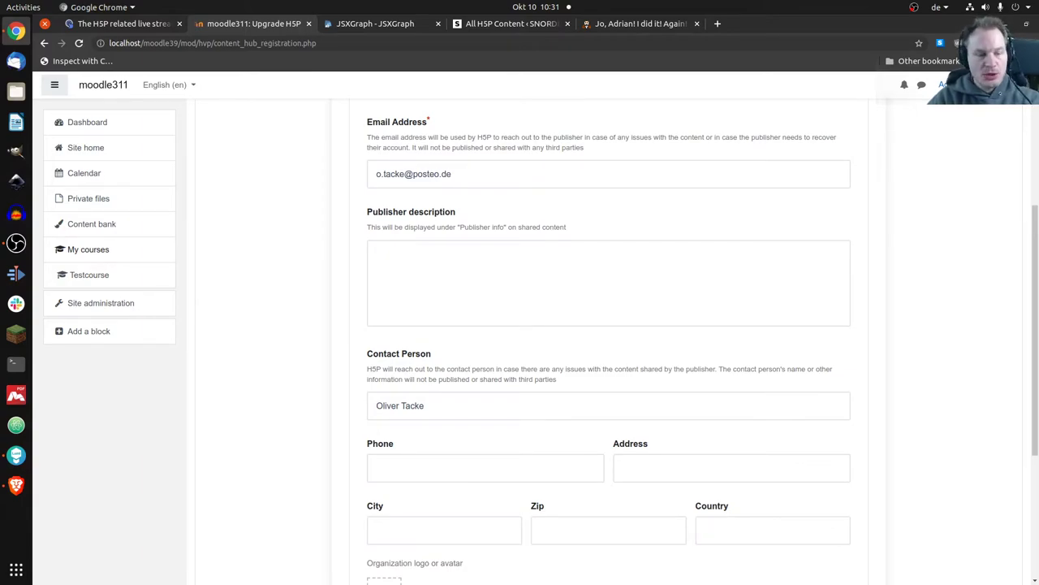
pyautogui.scroll(-3)
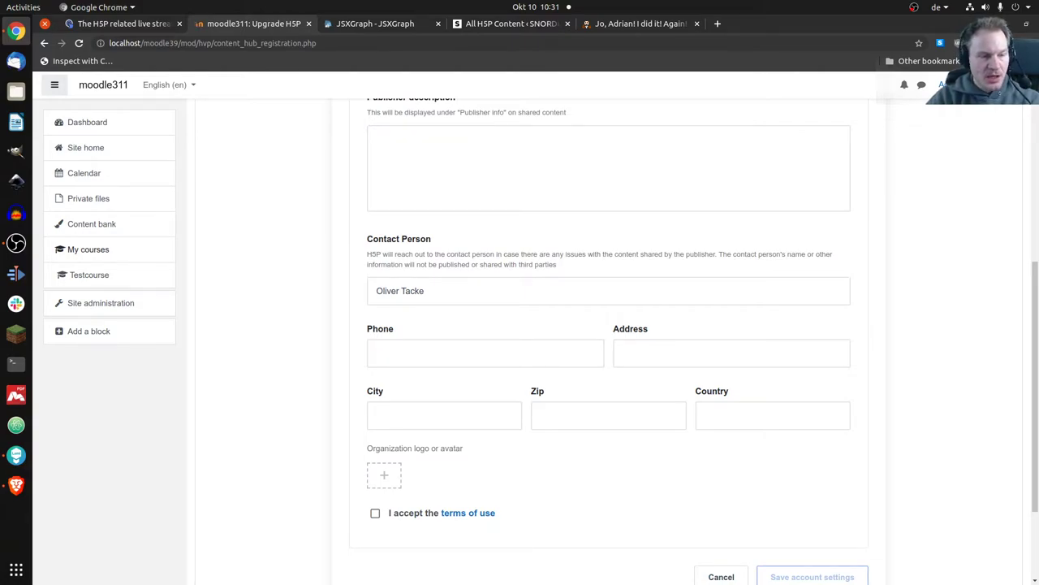
pyautogui.scroll(-3)
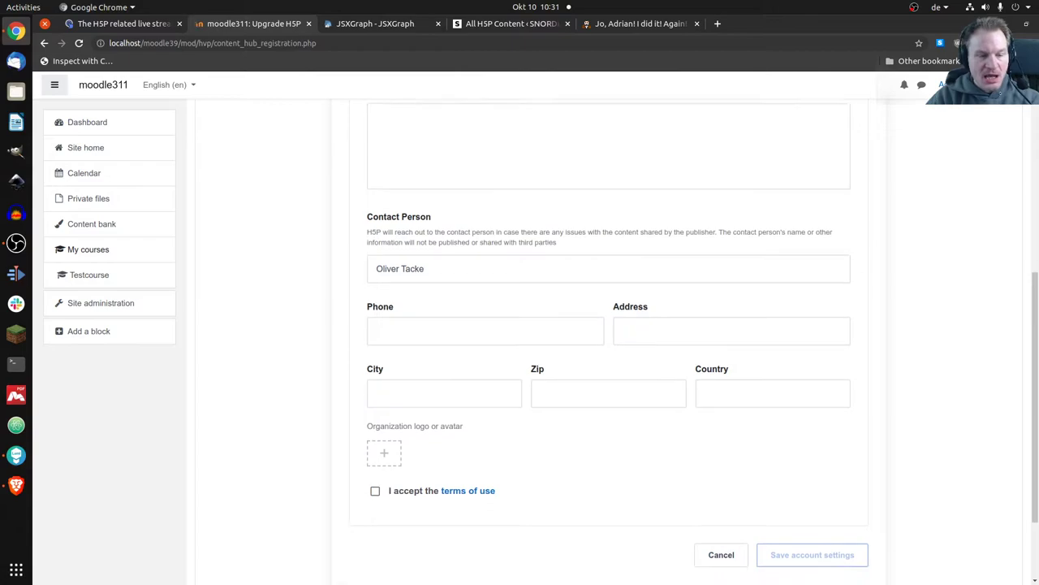
pyautogui.scroll(-3)
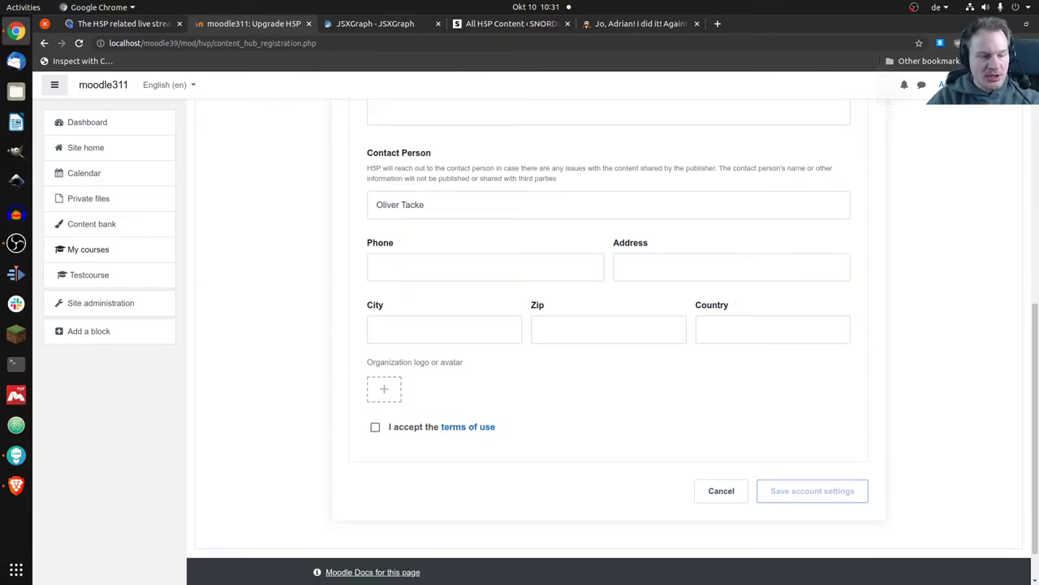
pyautogui.click(375, 426)
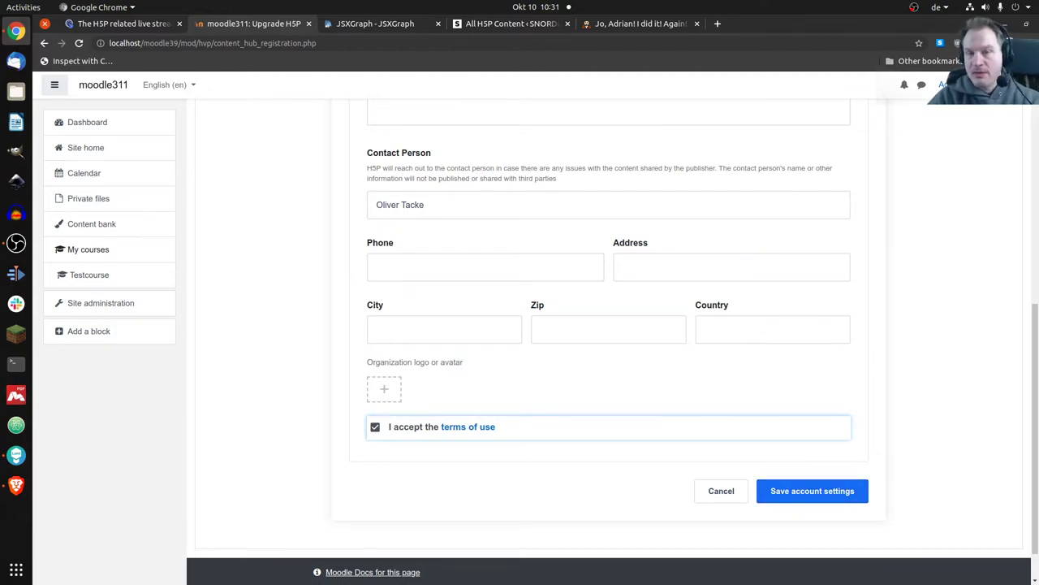
pyautogui.click(812, 490)
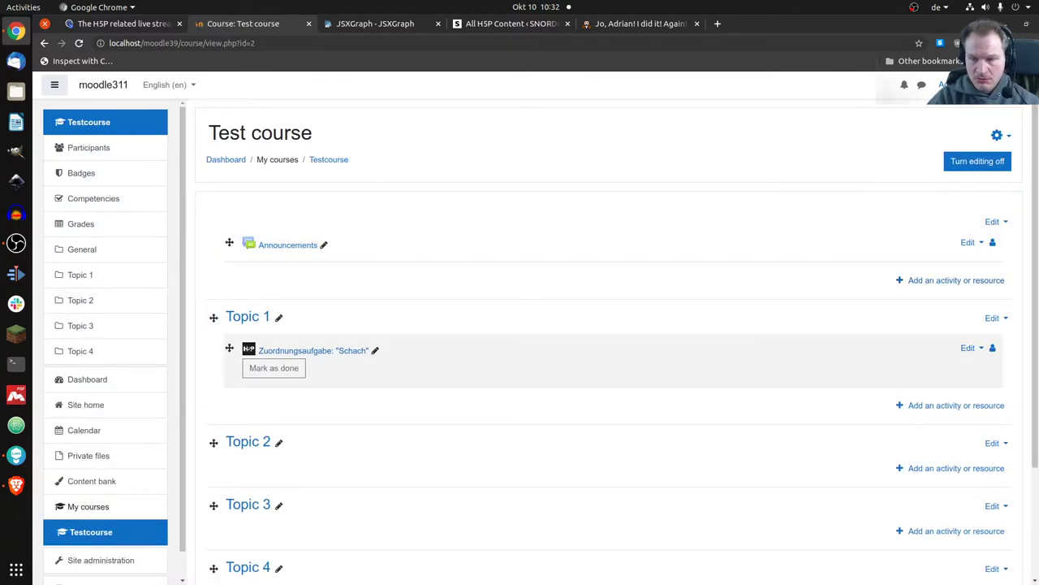
# Step: Start adding an H5P activity to Topic 1, then jump to the course content bank's content types
pyautogui.click(955, 279)
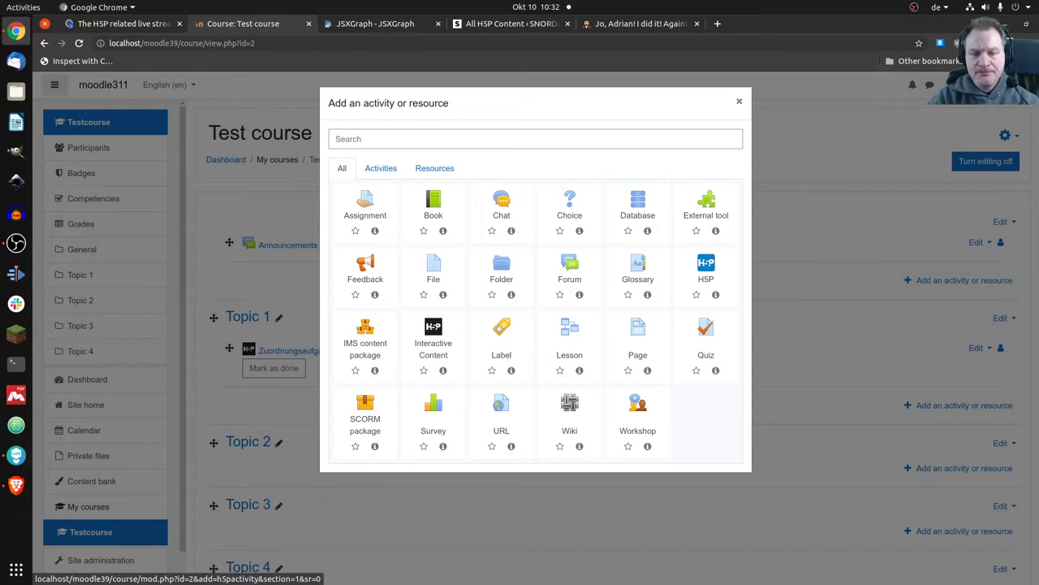
pyautogui.moveTo(705, 268)
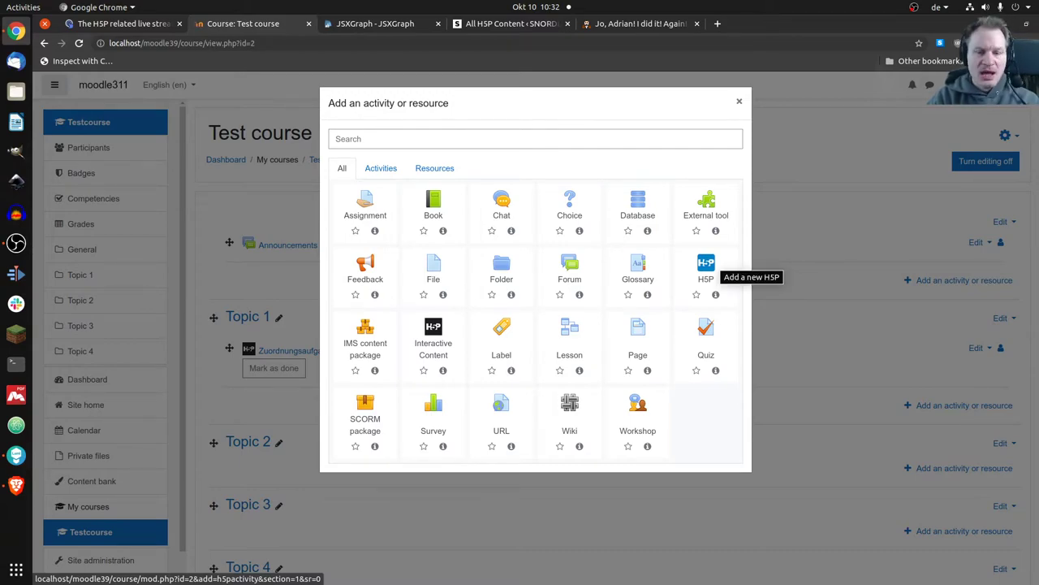
pyautogui.click(705, 268)
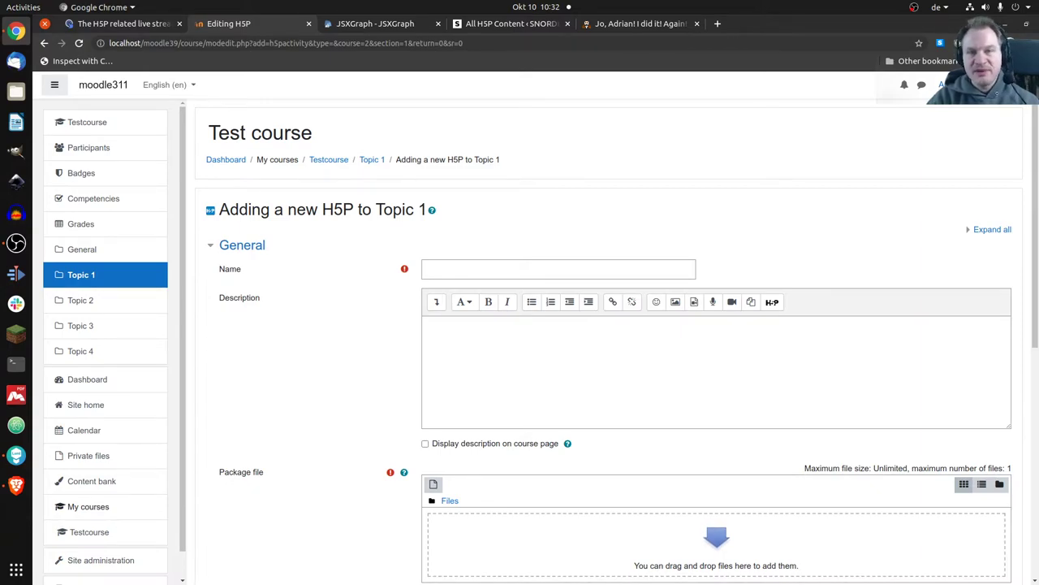
pyautogui.scroll(-3)
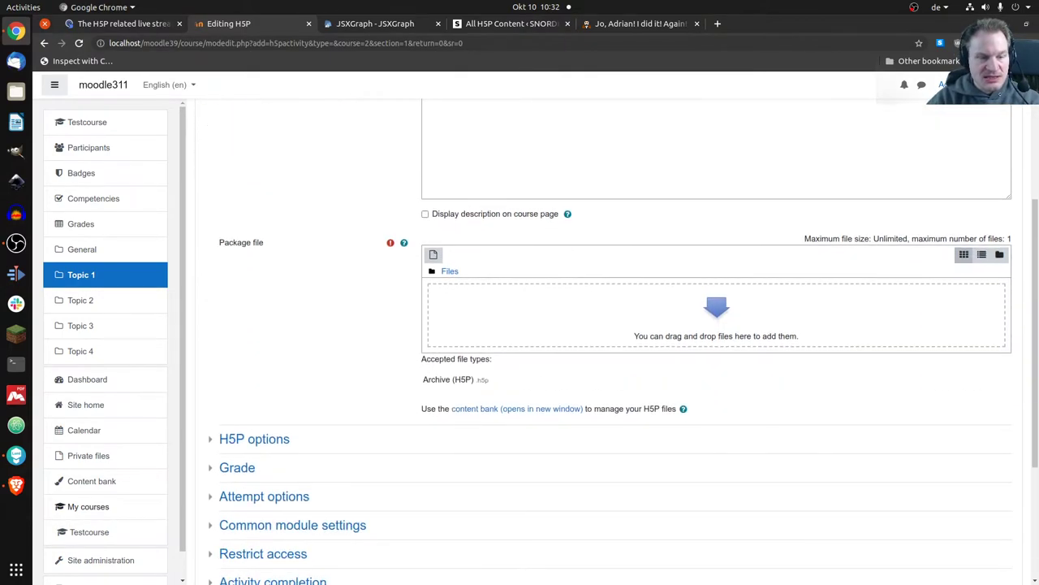
pyautogui.scroll(-3)
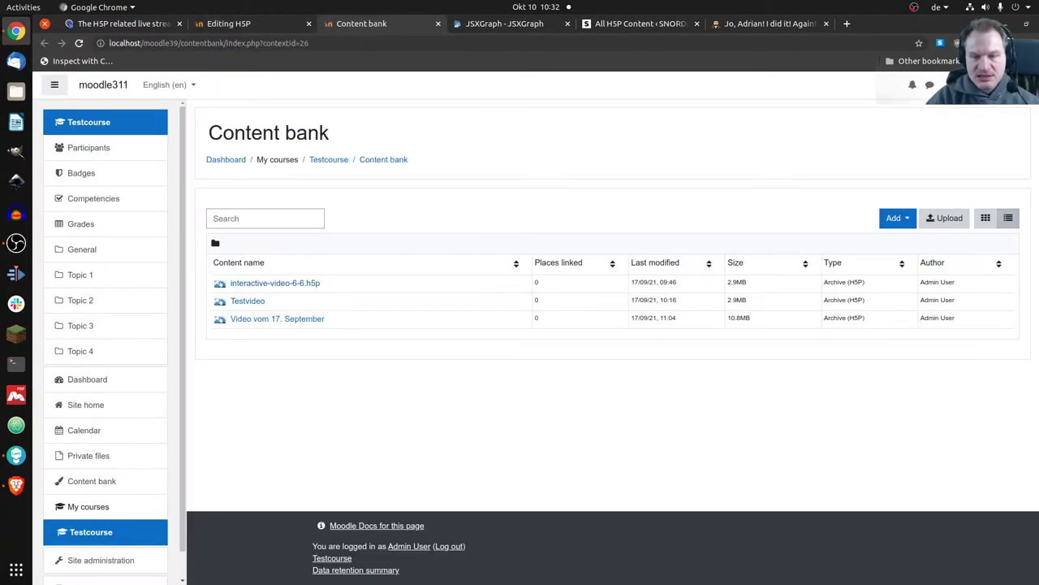
pyautogui.click(893, 218)
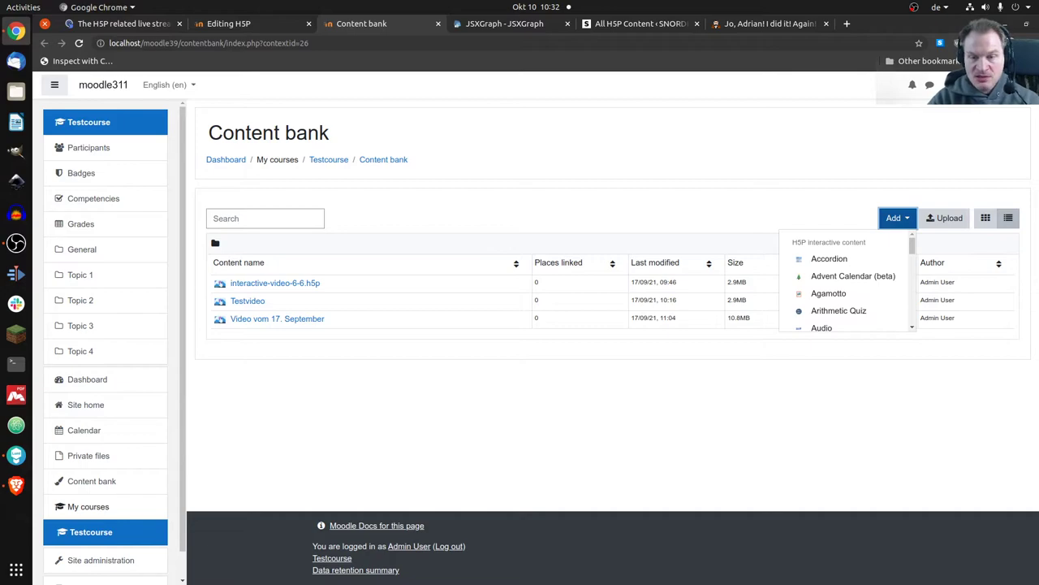
pyautogui.moveTo(828, 292)
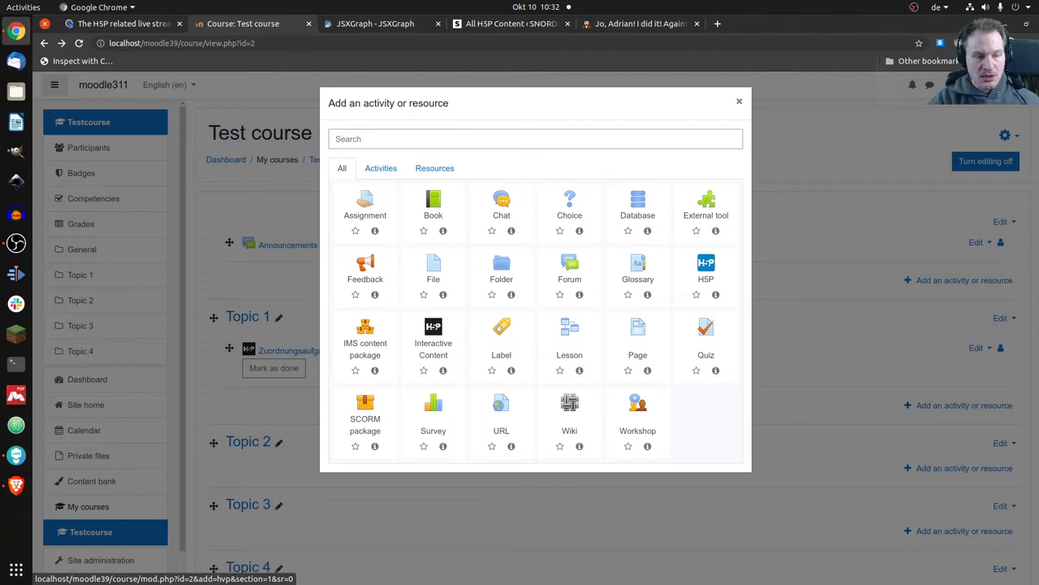
# Step: Begin adding an Interactive Content activity to Topic 1
pyautogui.click(432, 333)
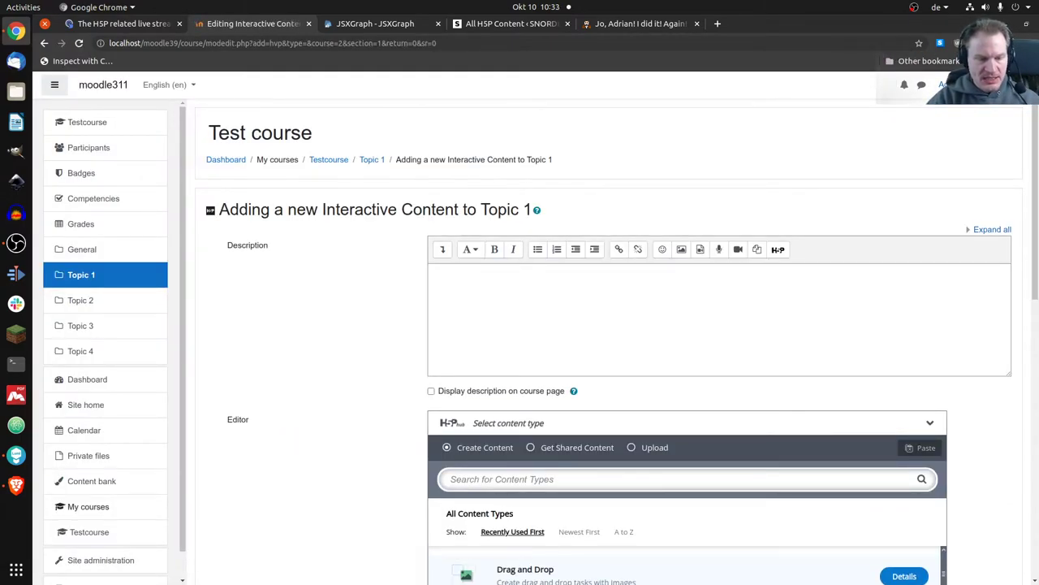
# Step: Search 'True', select True/False Question and title it 'Test True-False'
pyautogui.scroll(-3)
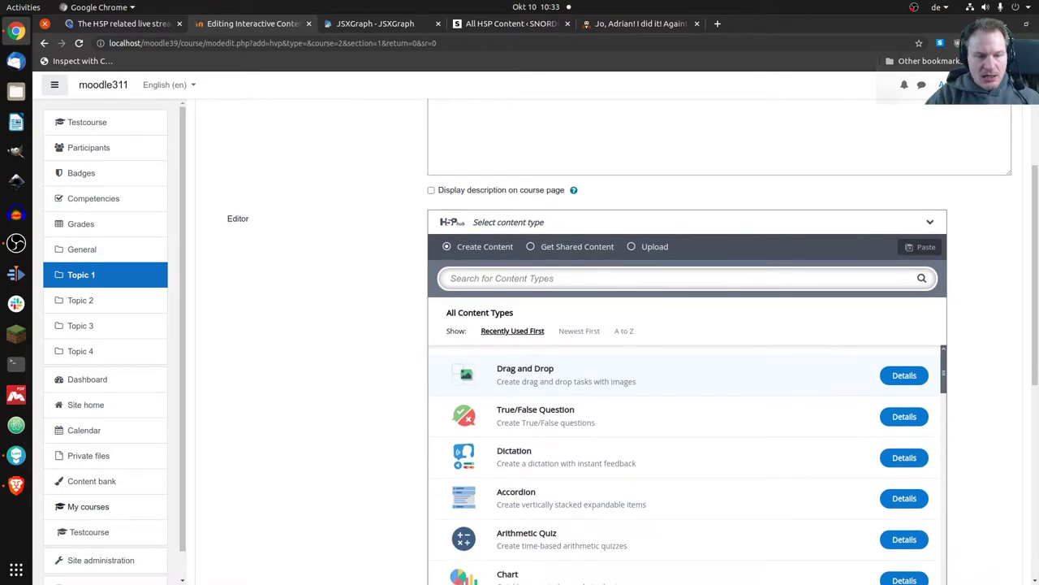
pyautogui.click(683, 278)
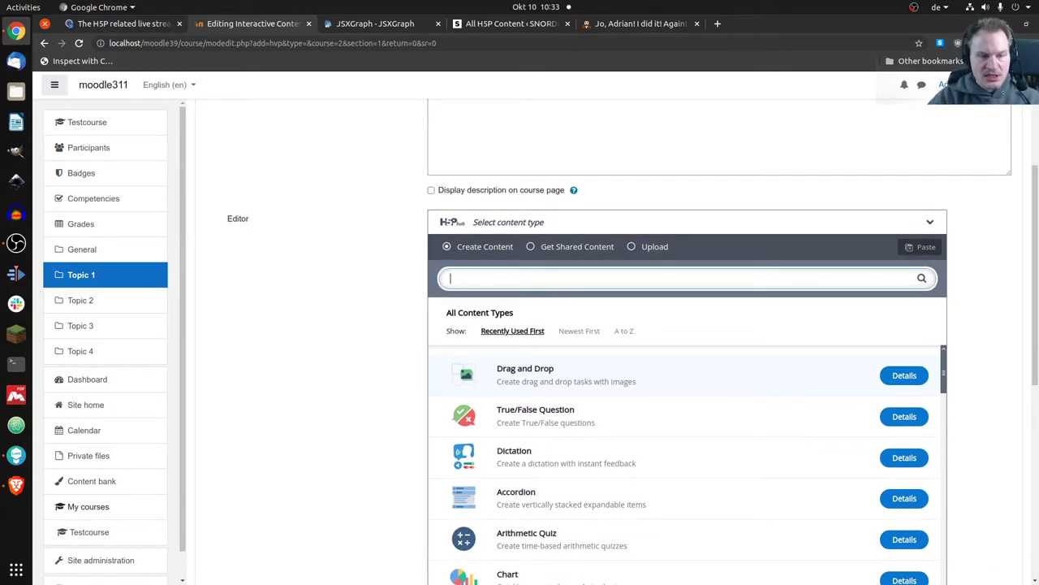
pyautogui.write('True')
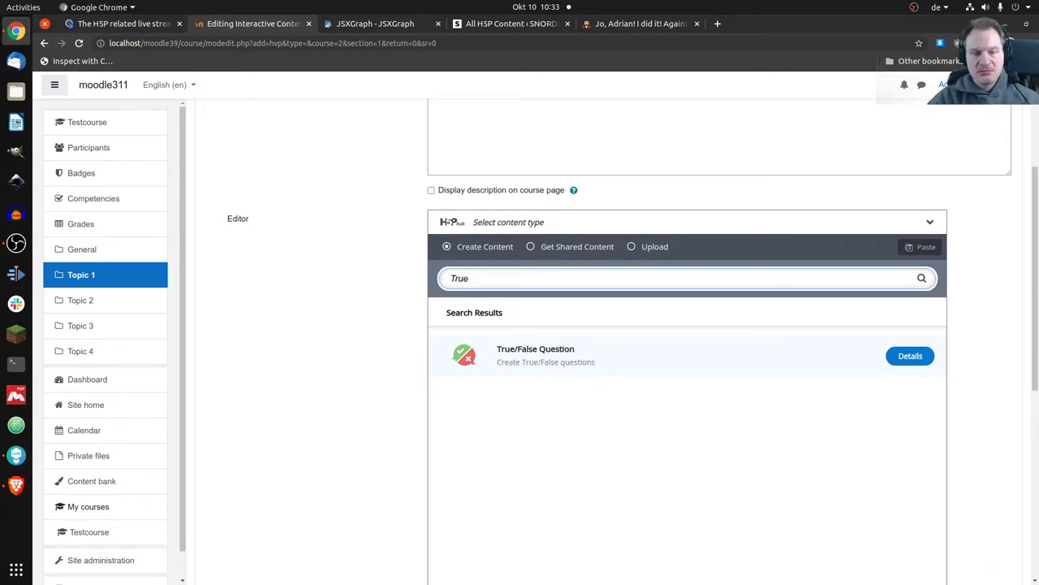
pyautogui.click(685, 277)
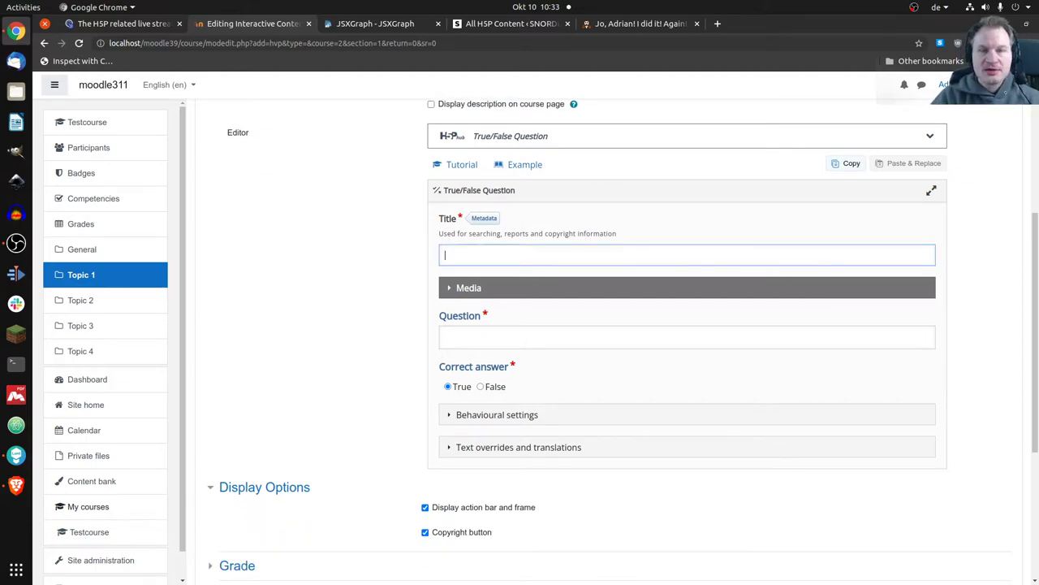
pyautogui.write('Test True-False')
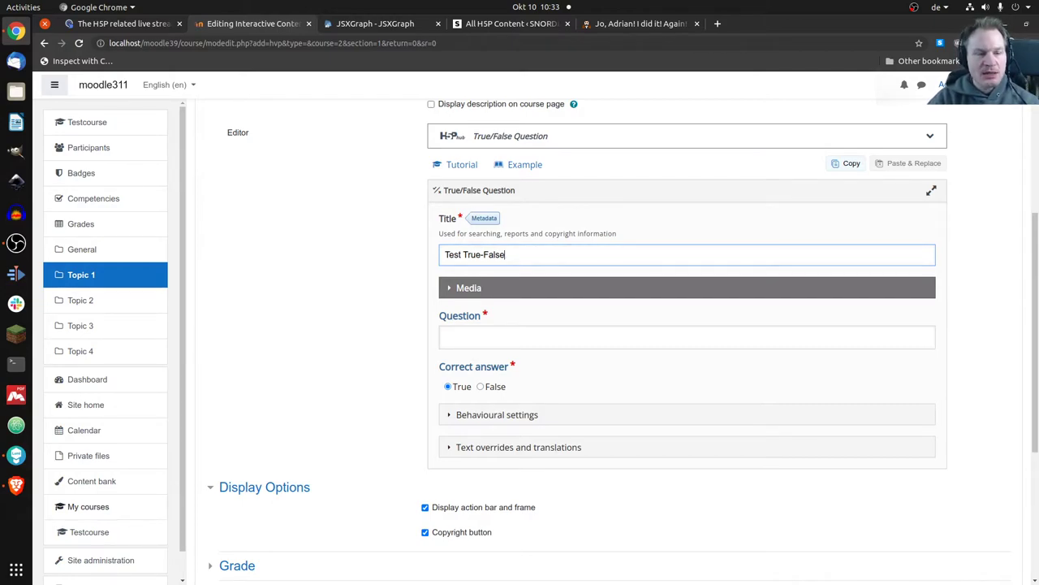
# Step: Set metadata to CC0 license, year from 2021 and author 'Oliver Tacke', then save it
pyautogui.click(484, 218)
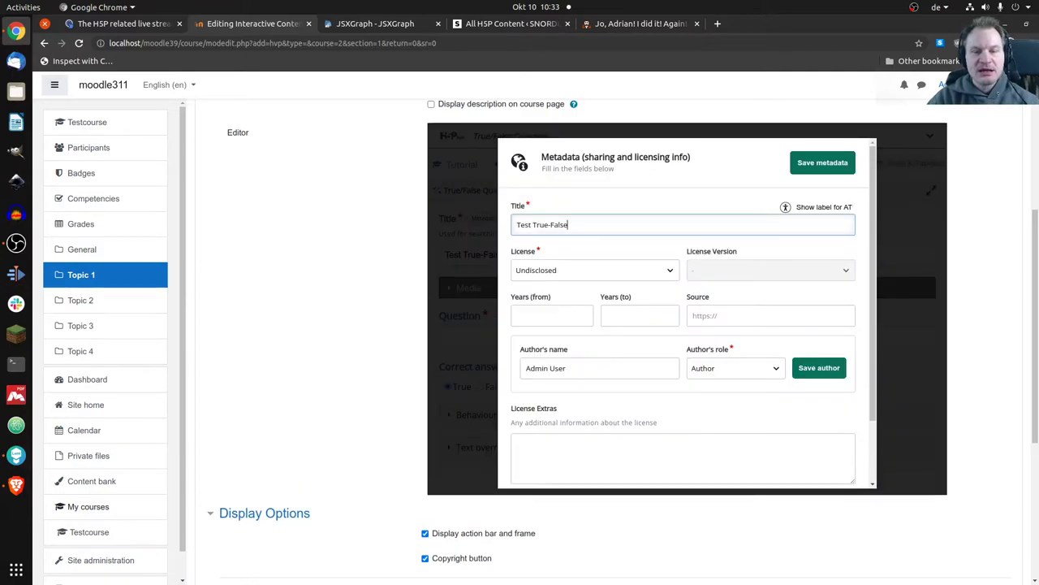
pyautogui.scroll(-3)
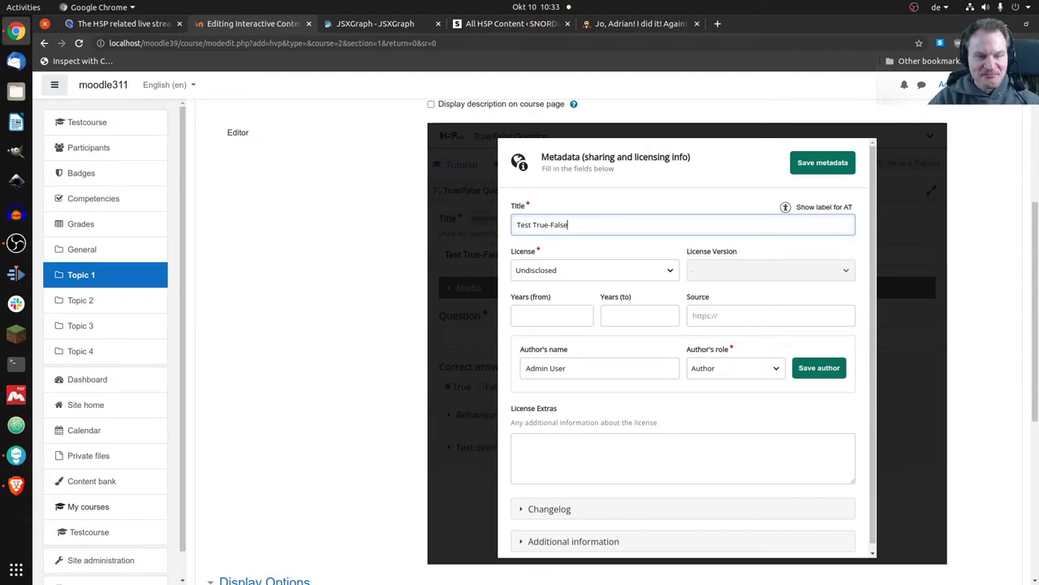
pyautogui.click(594, 270)
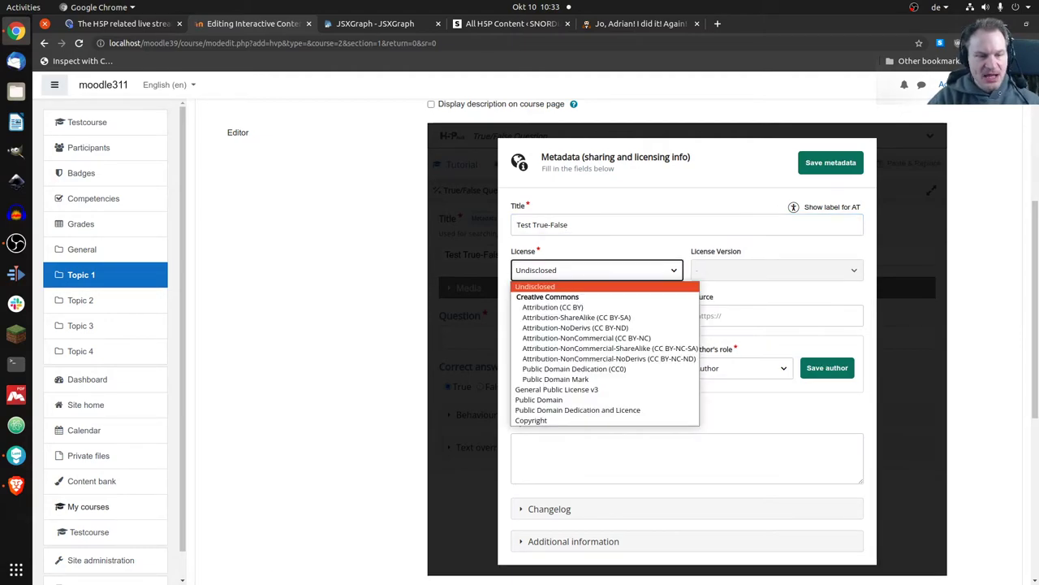
pyautogui.moveTo(575, 369)
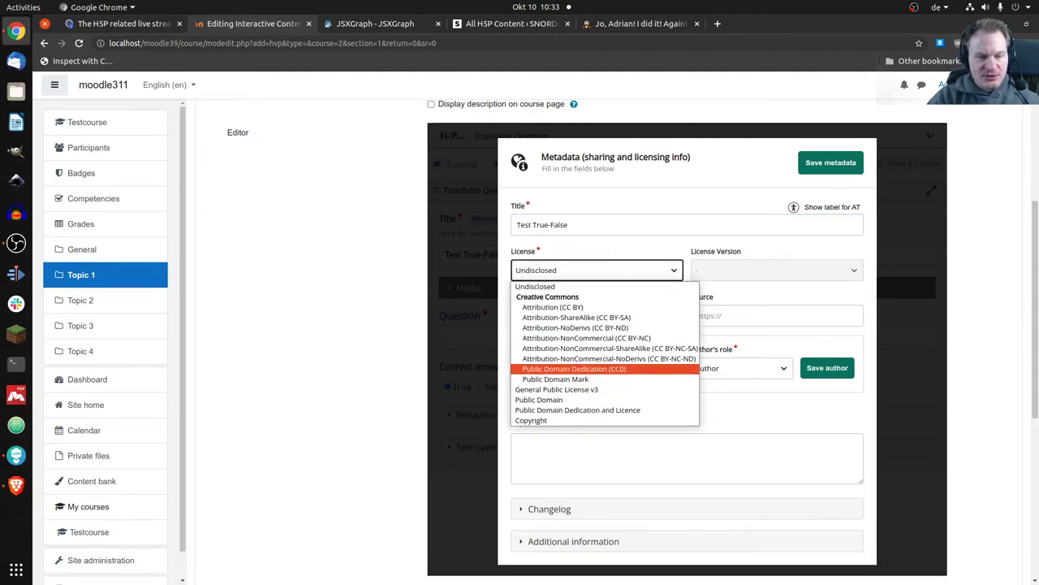
pyautogui.click(575, 369)
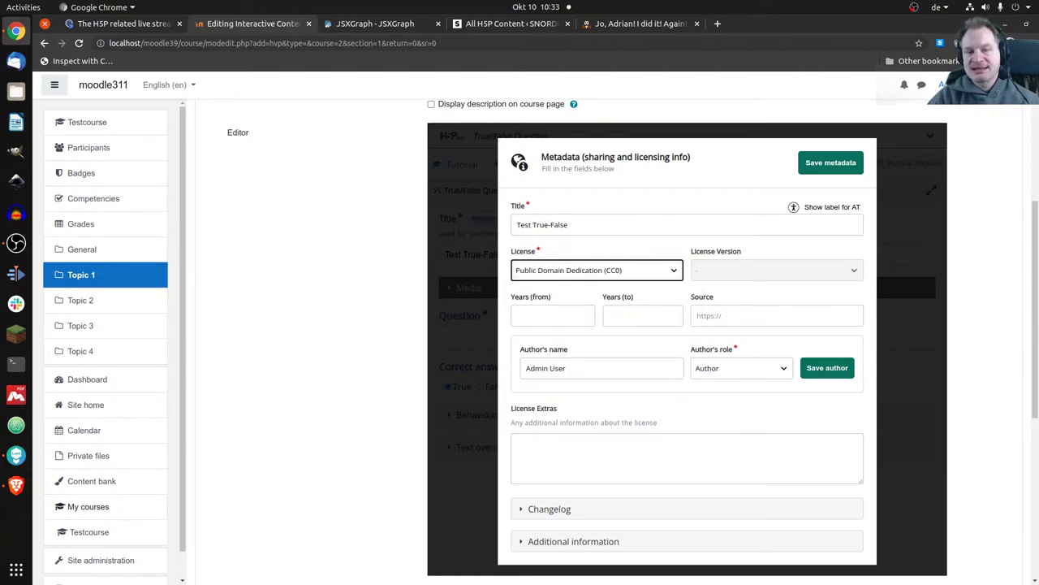
pyautogui.click(553, 315)
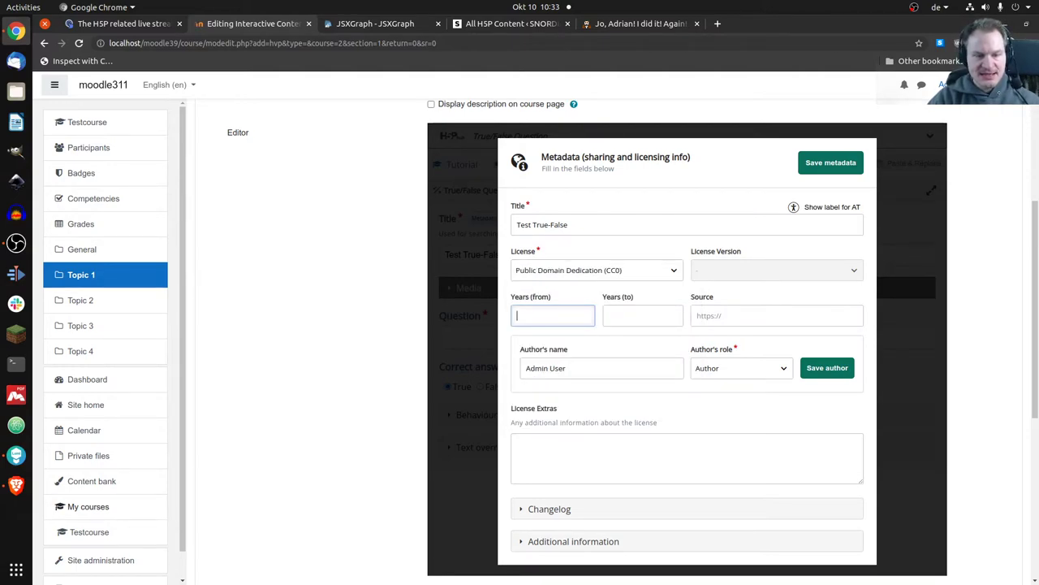
pyautogui.write('2021')
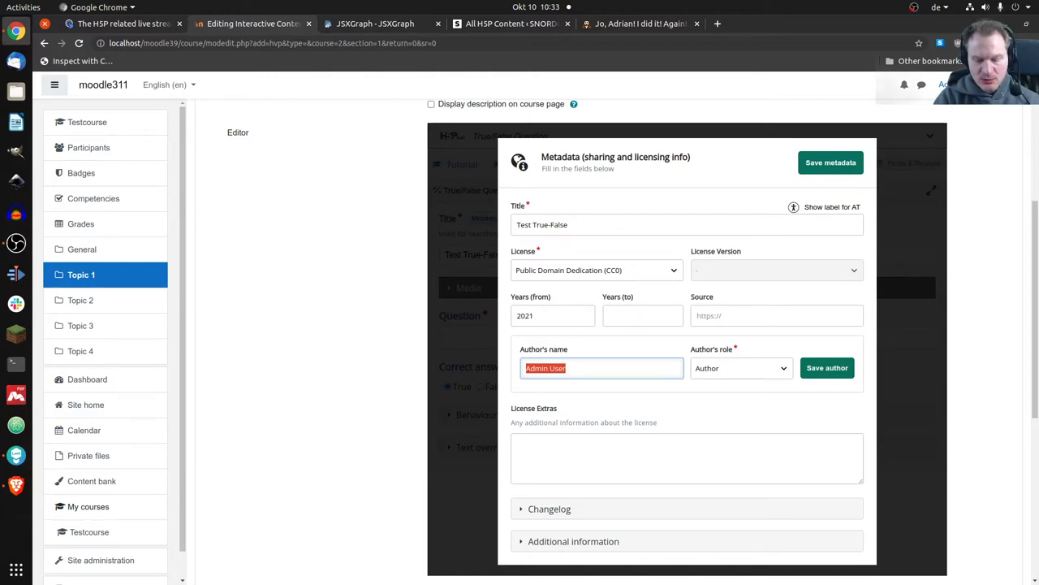
pyautogui.write('Oliv')
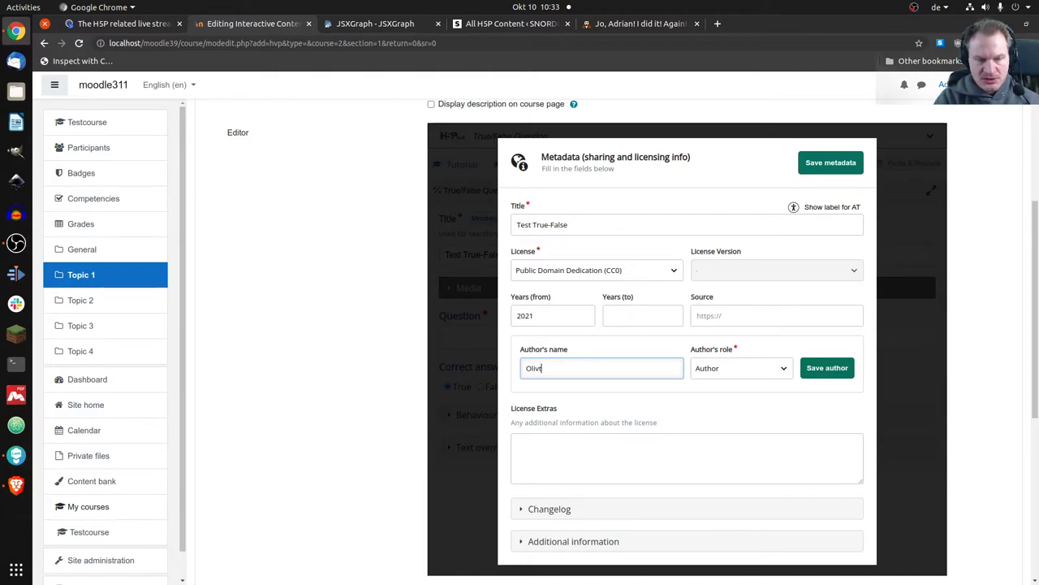
pyautogui.write('Oliver Tacke')
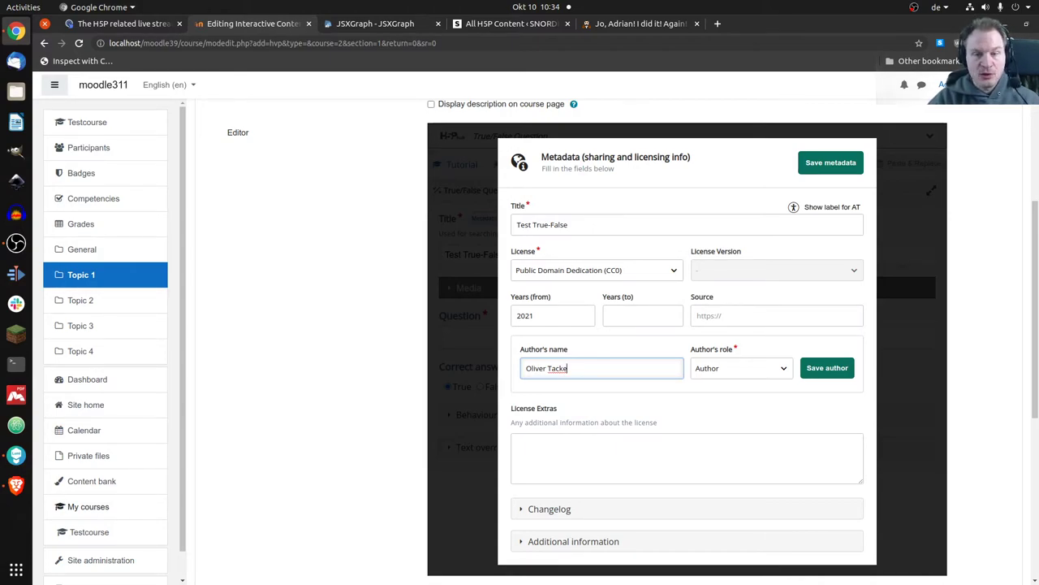
pyautogui.click(831, 163)
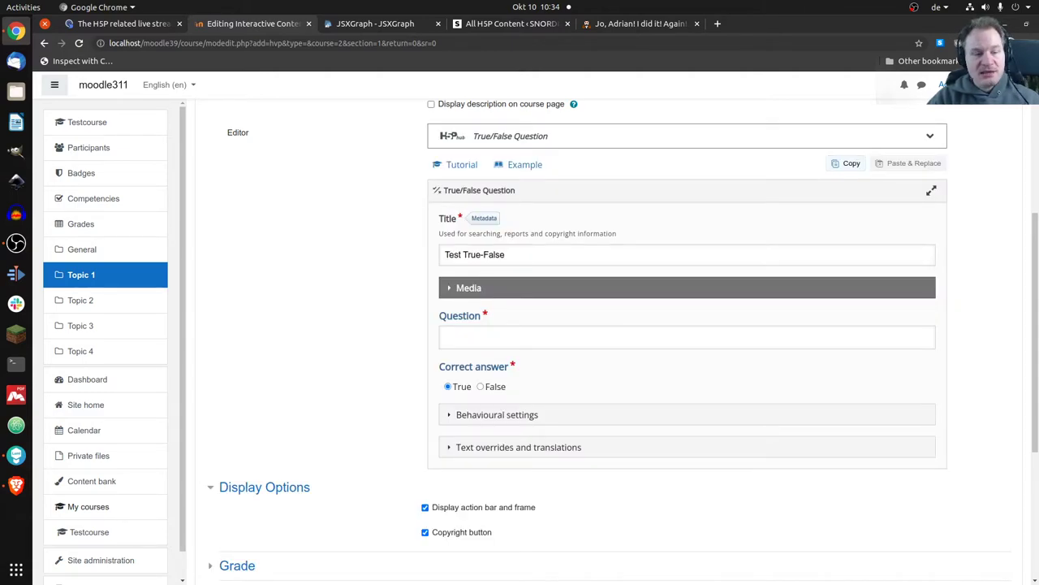
pyautogui.moveTo(468, 287)
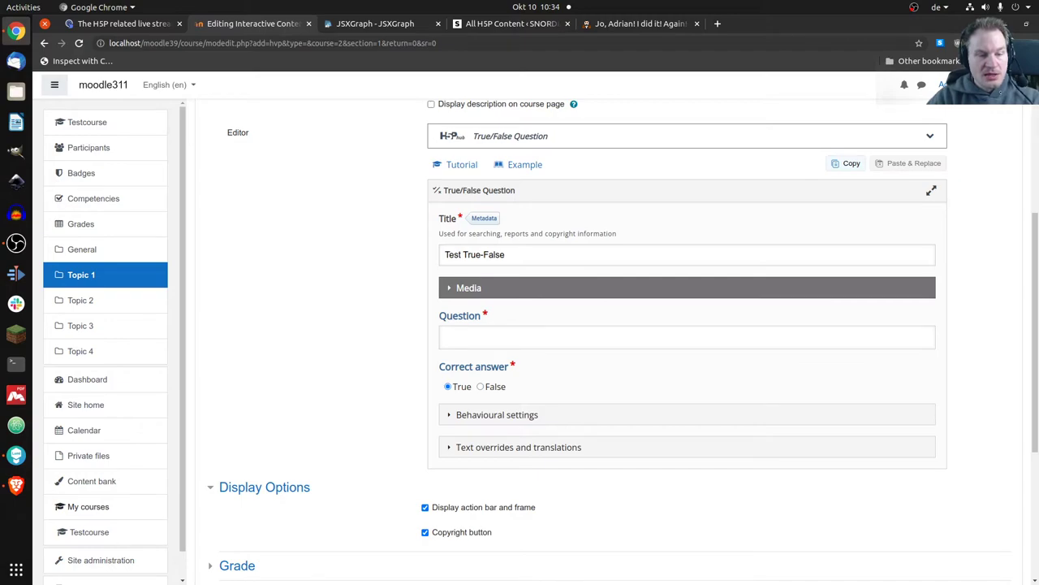
# Step: Write the question text about the H5P OER Hub being cool
pyautogui.click(685, 336)
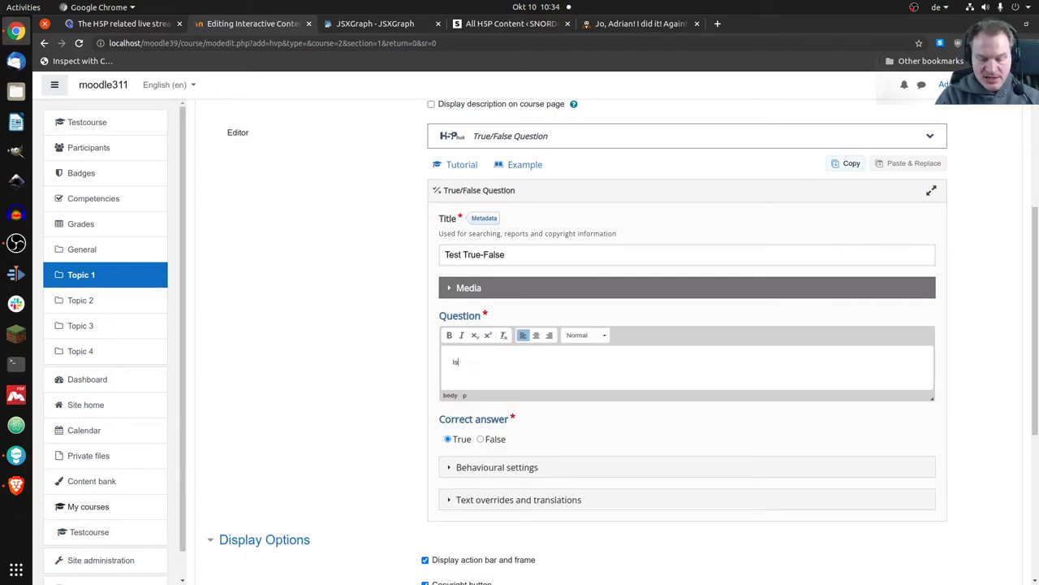
pyautogui.write('the H5P')
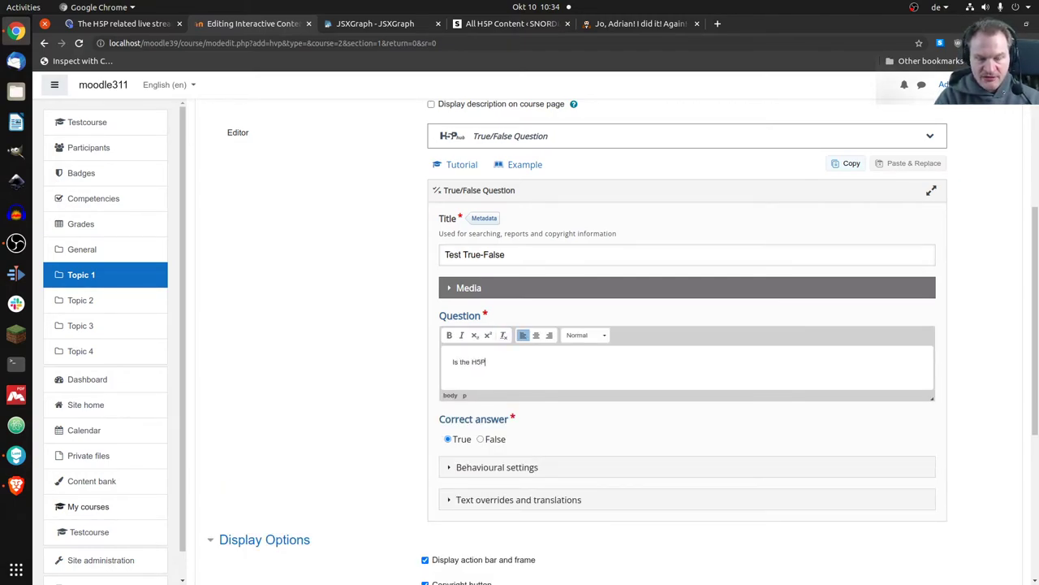
pyautogui.write('OER Hub')
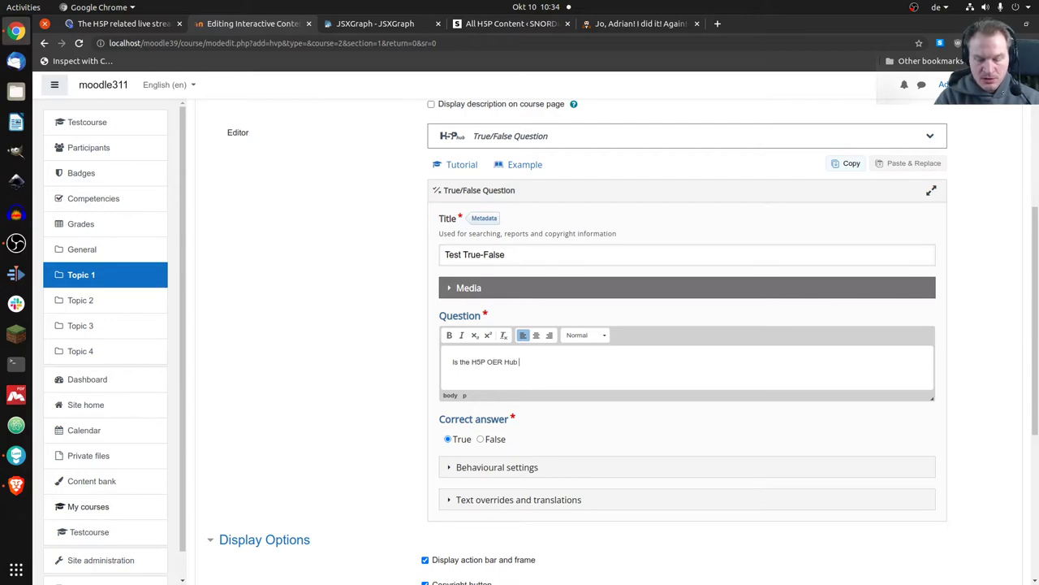
pyautogui.write('cool?')
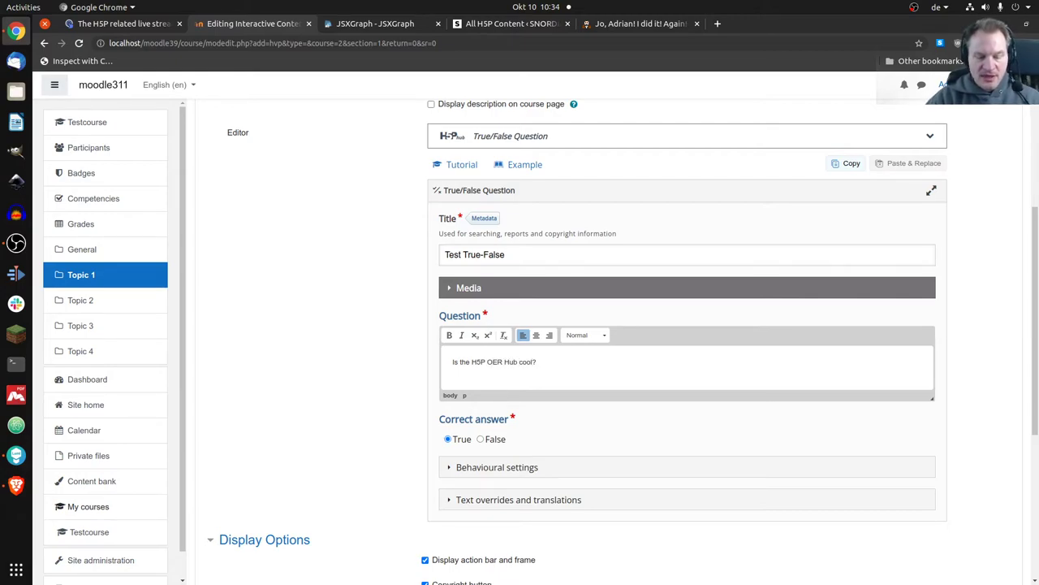
pyautogui.write('?!')
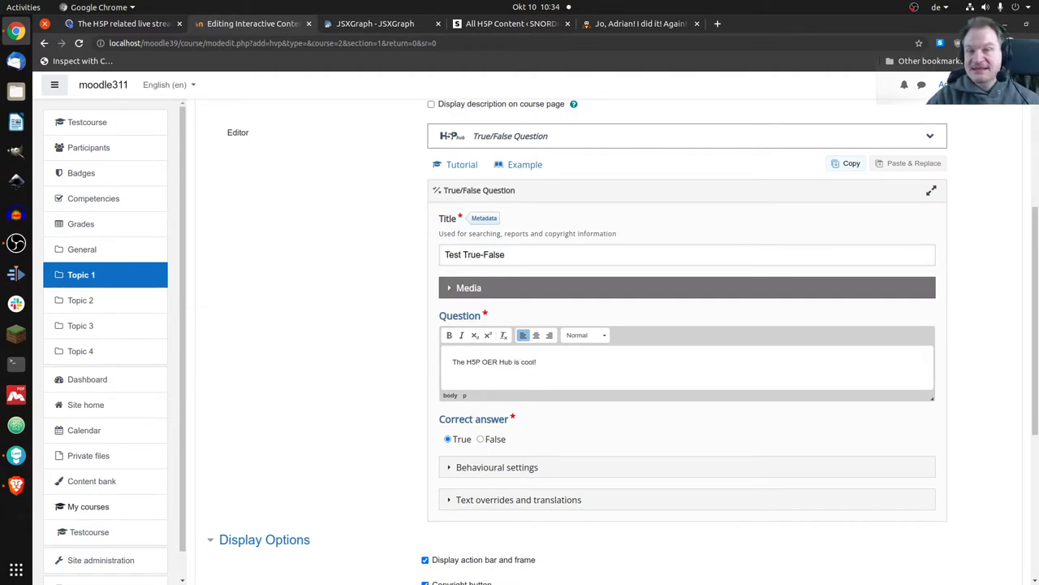
# Step: Save the Test True-False activity and display it
pyautogui.scroll(-3)
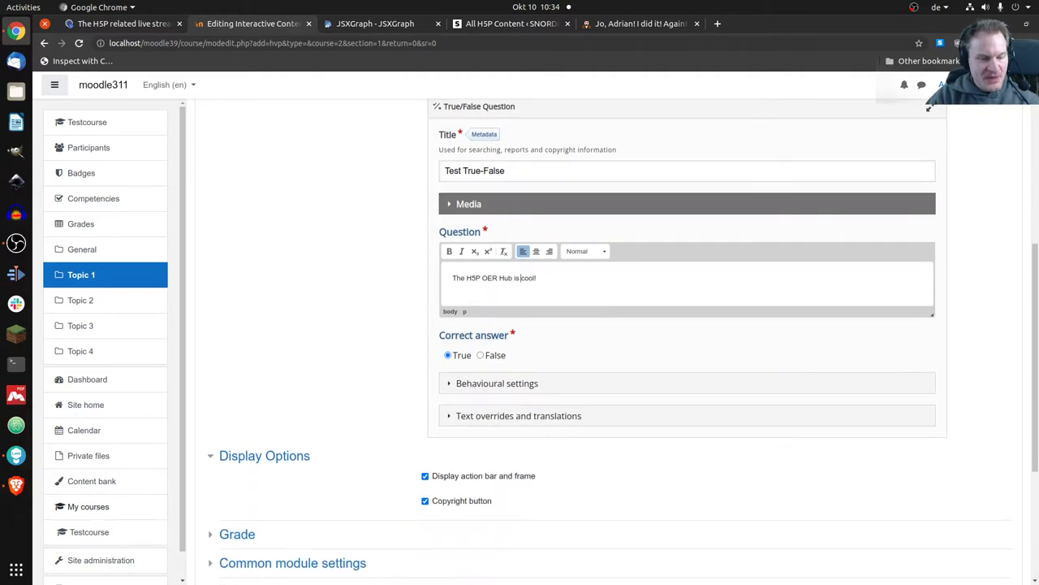
pyautogui.scroll(-3)
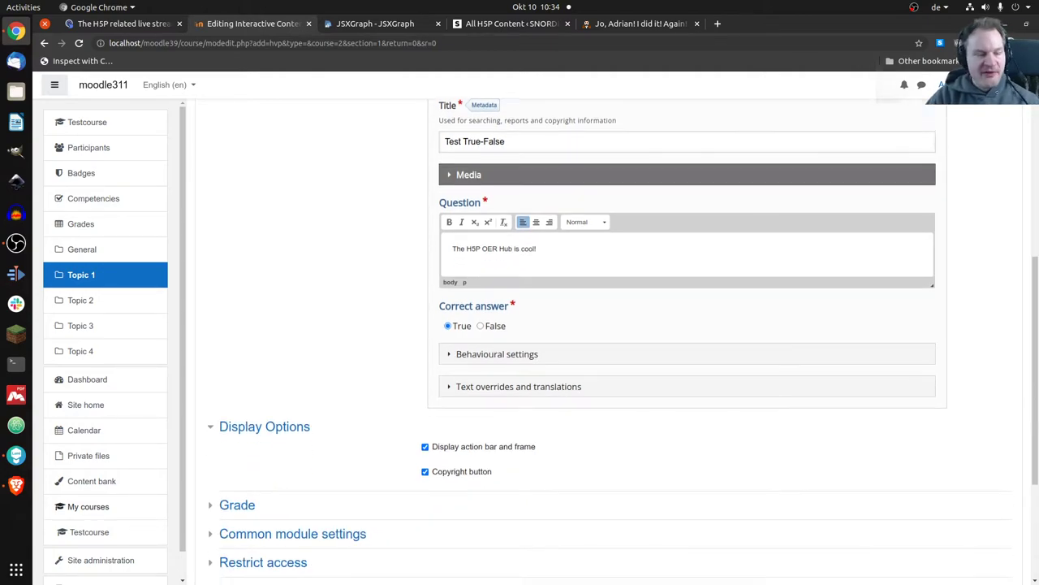
pyautogui.scroll(-3)
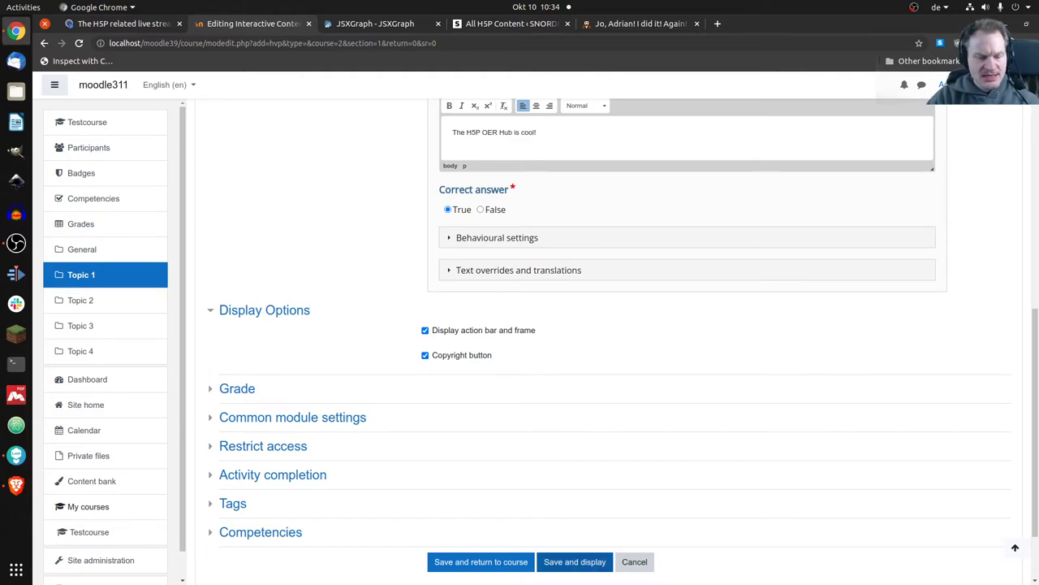
pyautogui.click(575, 562)
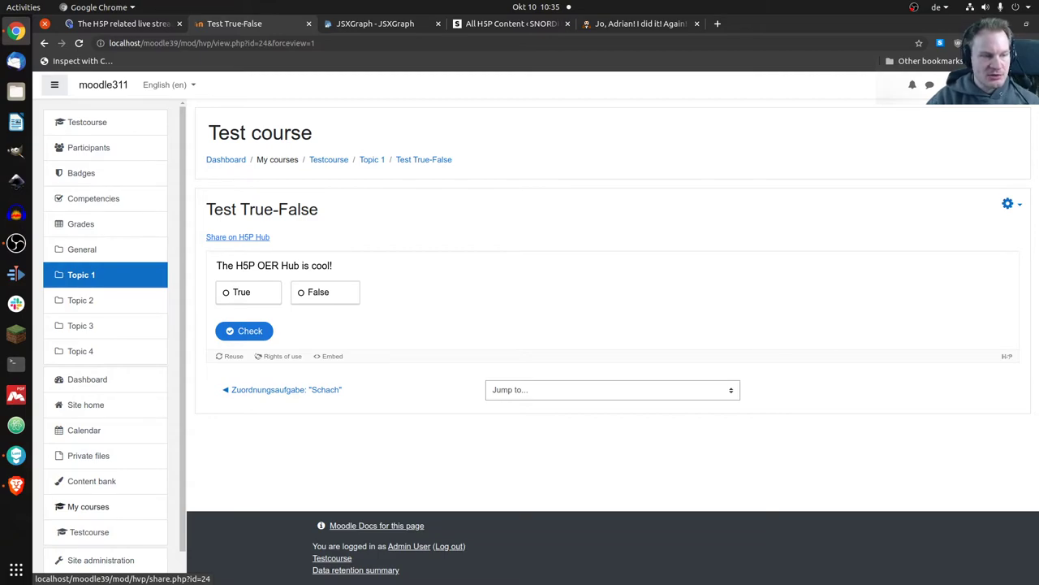
# Step: Start sharing Test True-False to the H5P Hub and review the Required Info step
pyautogui.click(237, 237)
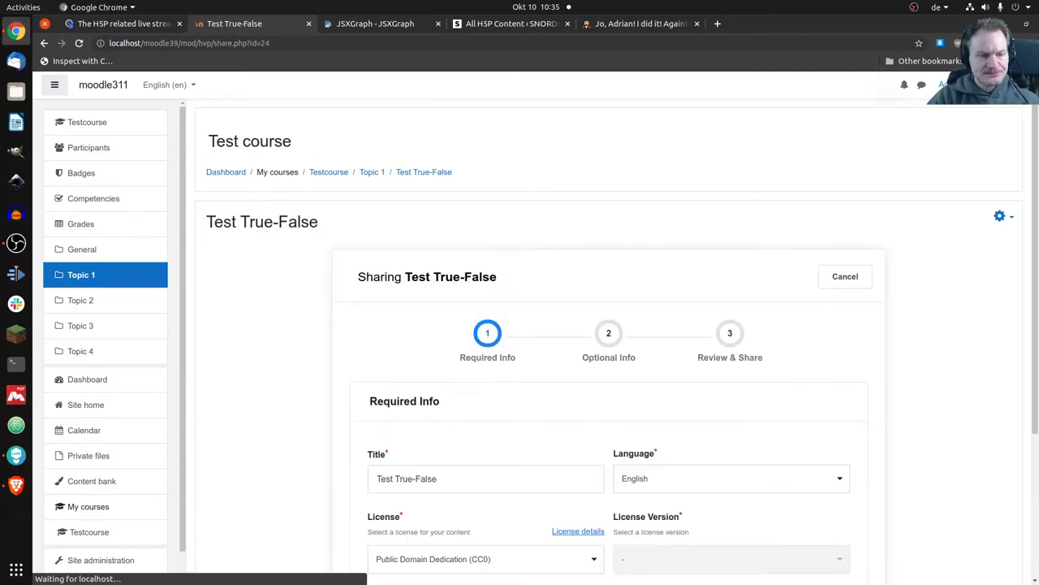
pyautogui.scroll(-3)
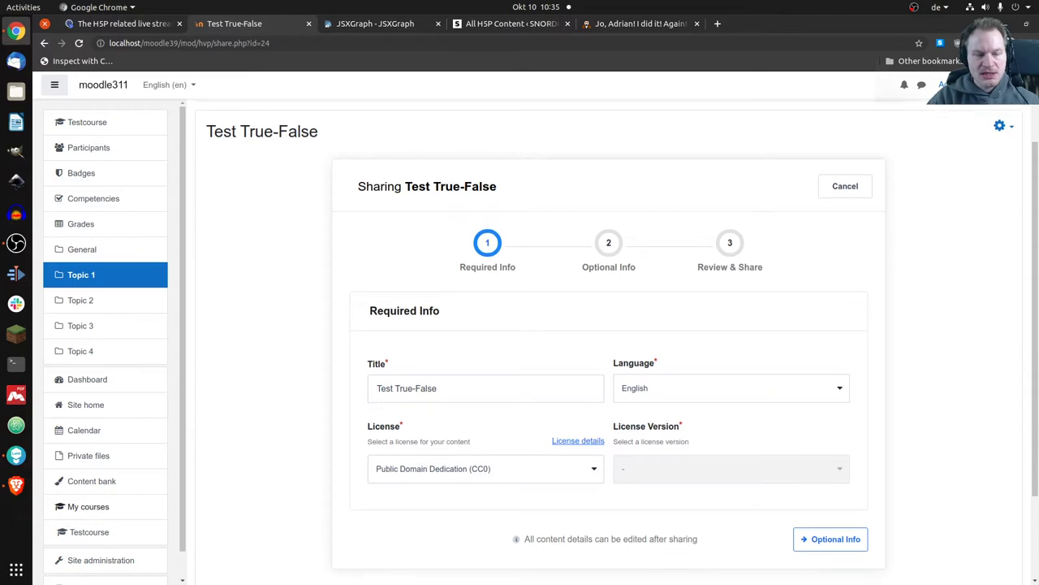
pyautogui.scroll(-3)
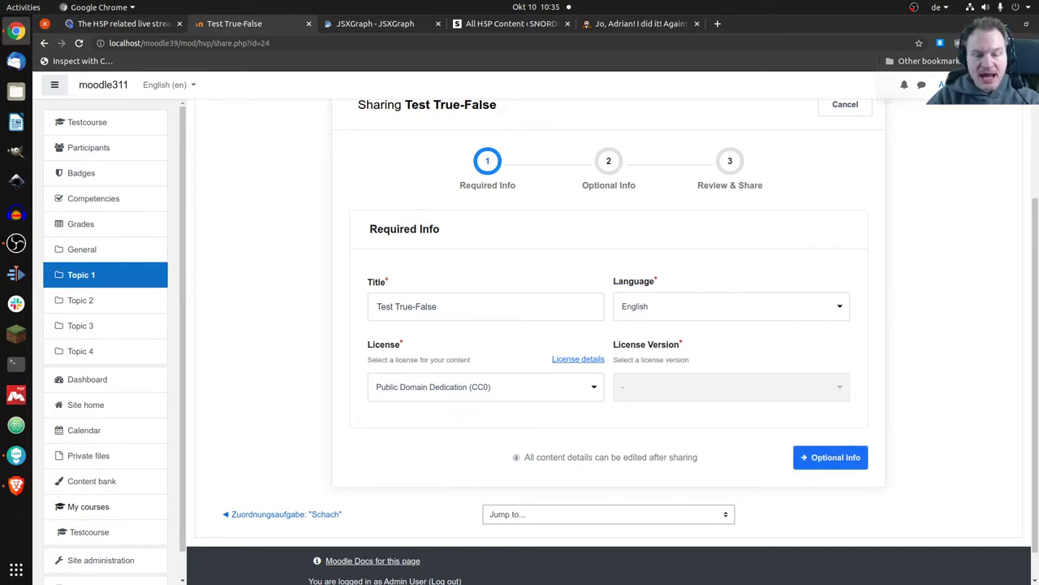
# Step: Add Architectural Engineering, under Architecture, as the discipline in Optional Info
pyautogui.click(830, 456)
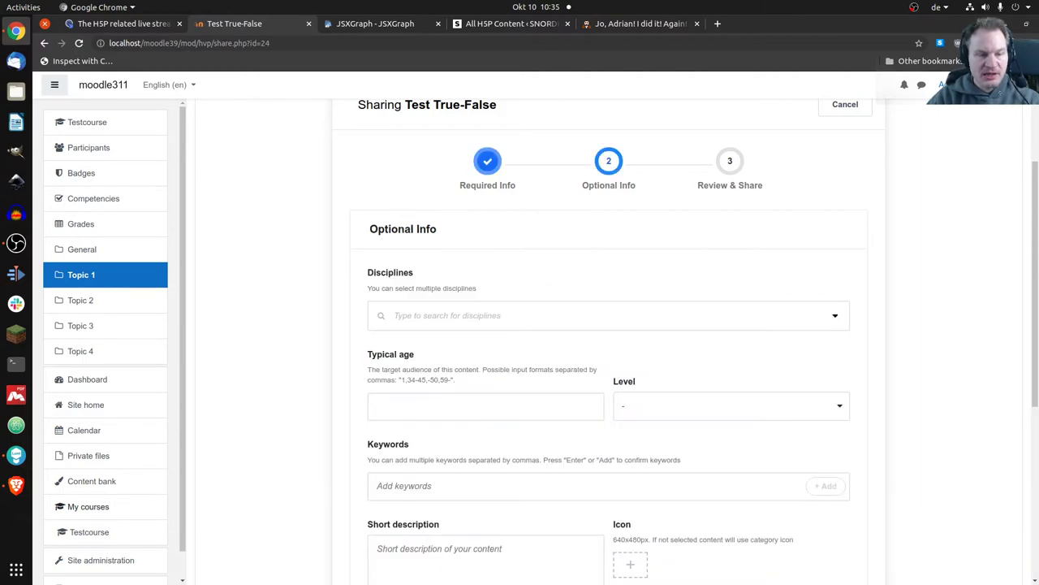
pyautogui.scroll(-3)
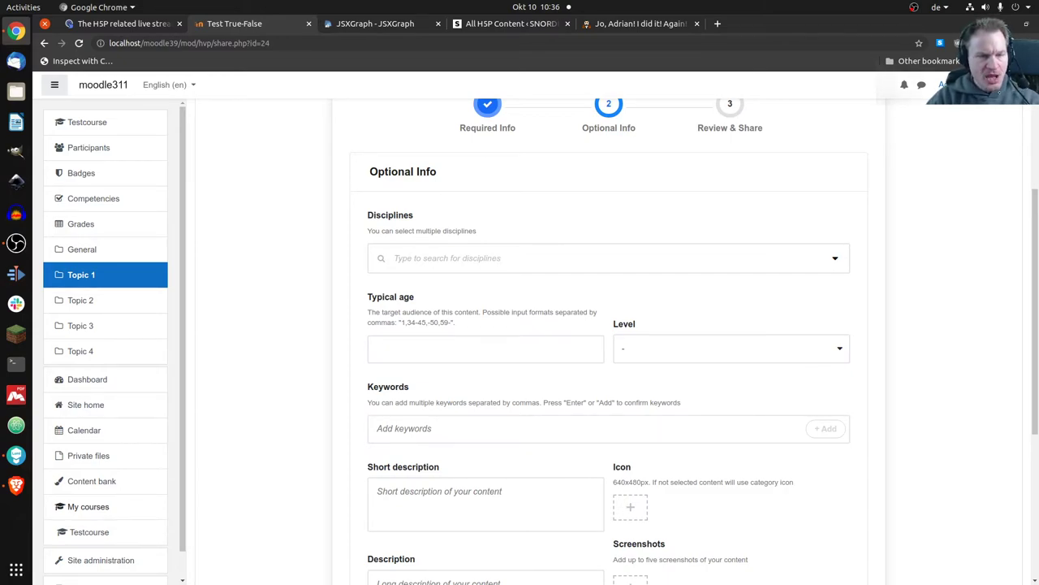
pyautogui.click(609, 257)
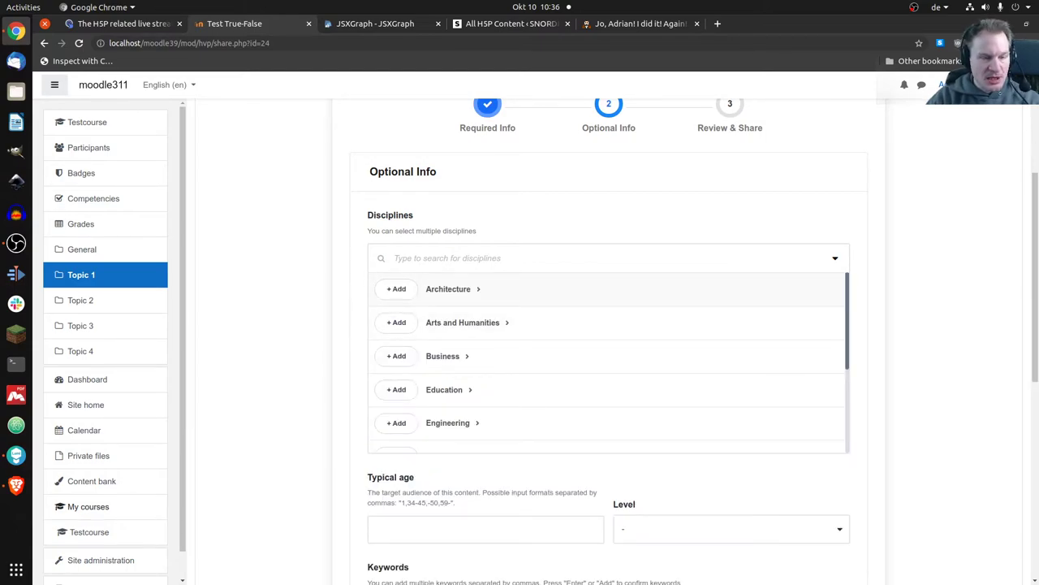
pyautogui.click(448, 289)
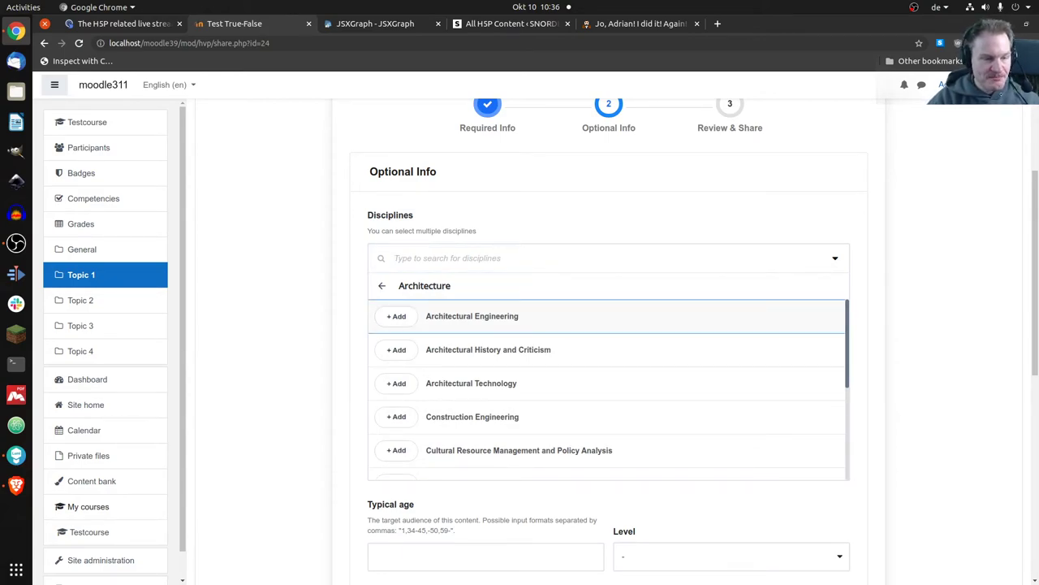
pyautogui.click(397, 315)
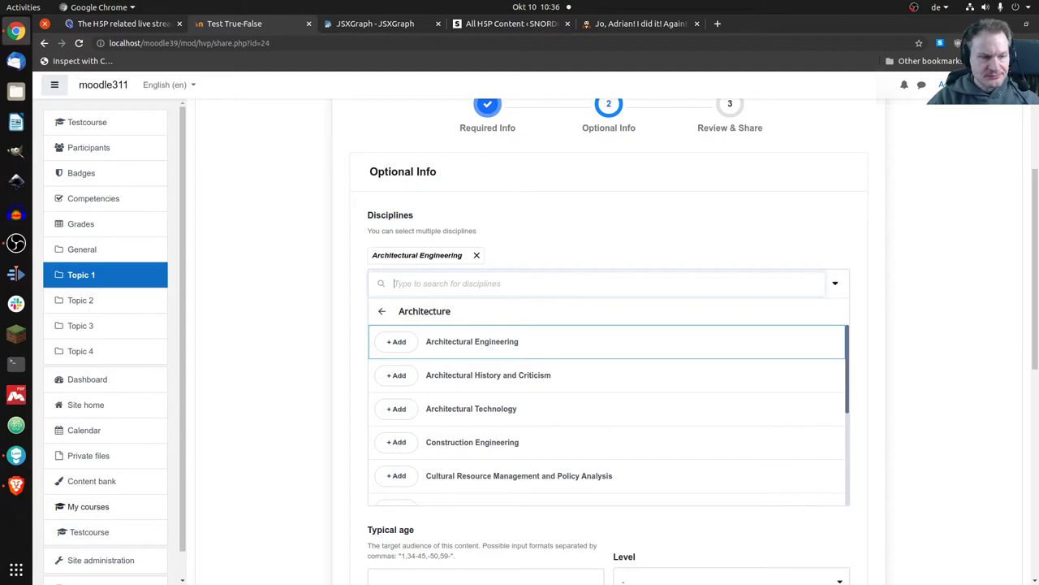
pyautogui.scroll(-3)
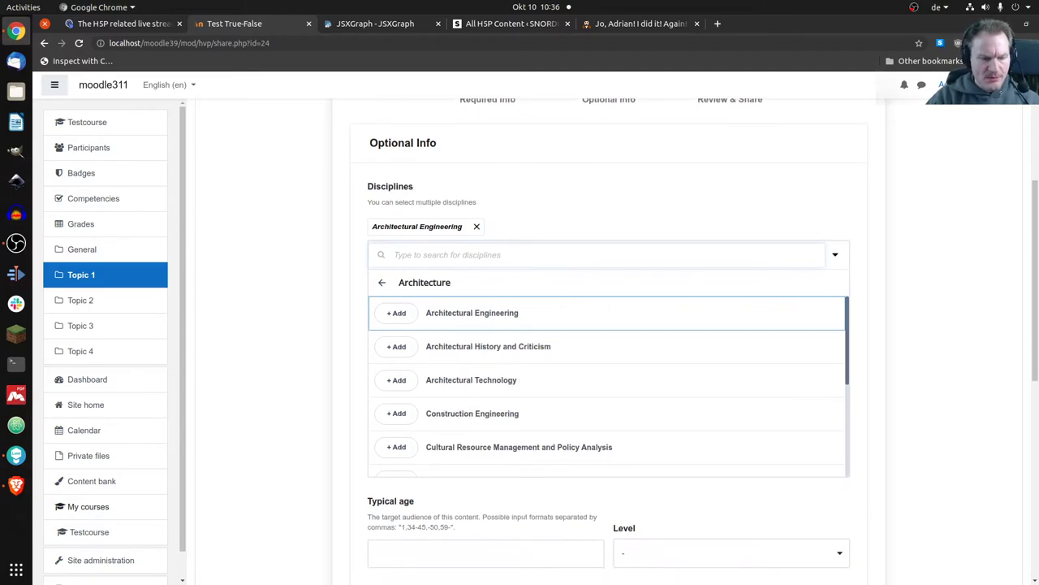
pyautogui.scroll(-3)
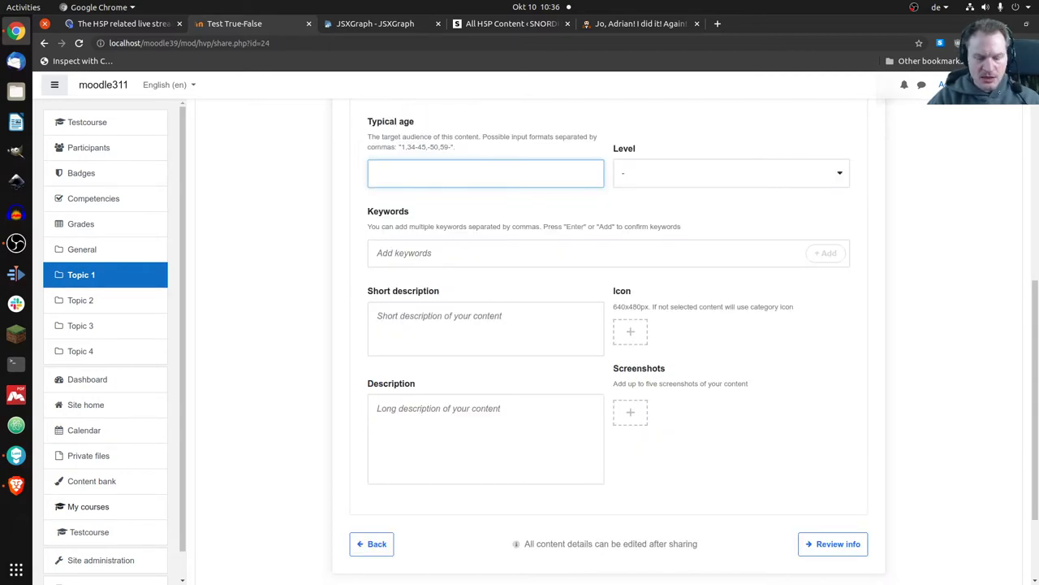
# Step: Set typical age 10, level Intermediate and keyword 'test', then proceed to Review & Share
pyautogui.write('10')
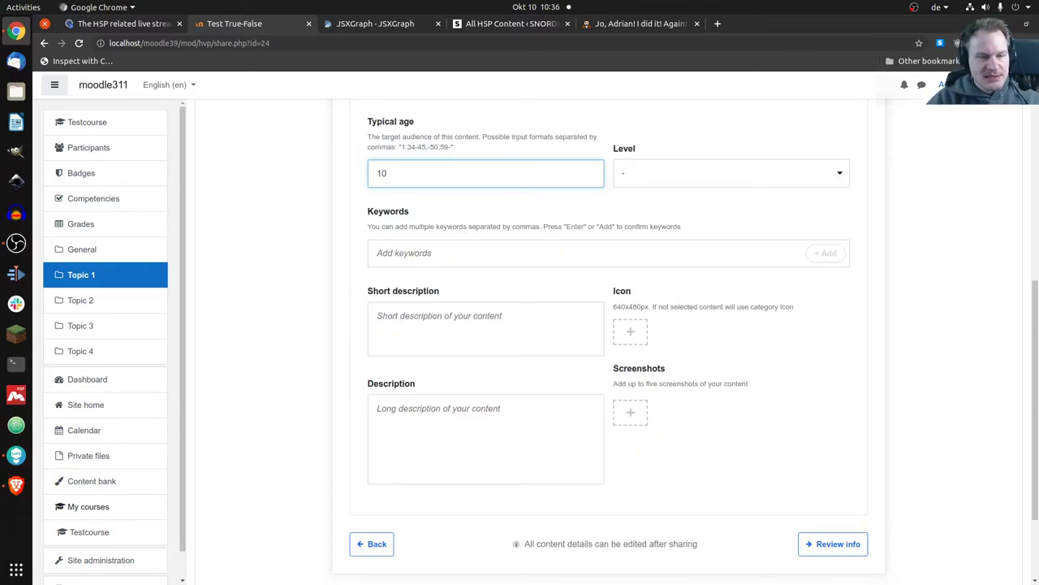
pyautogui.click(730, 172)
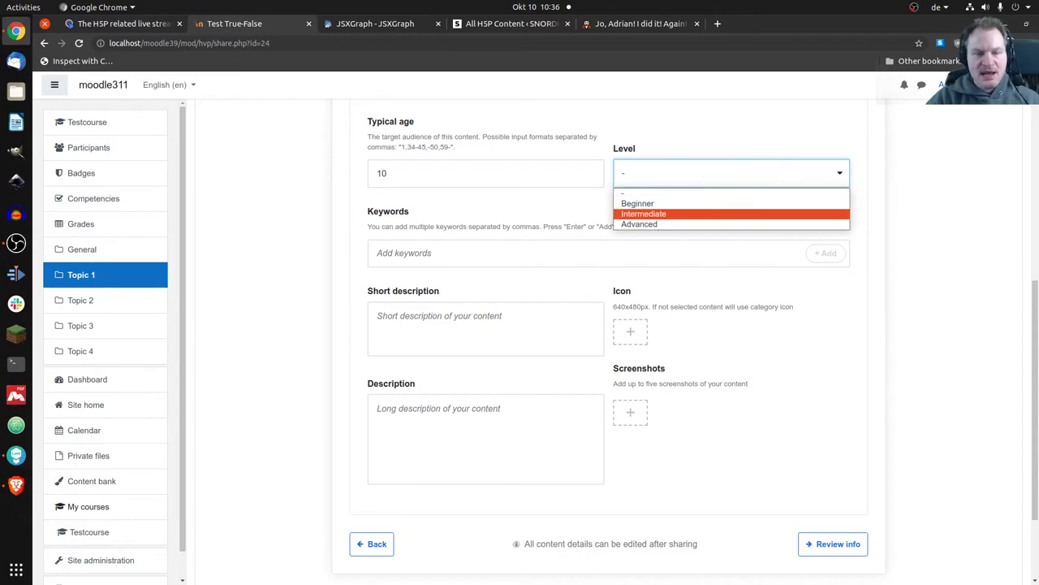
pyautogui.click(643, 214)
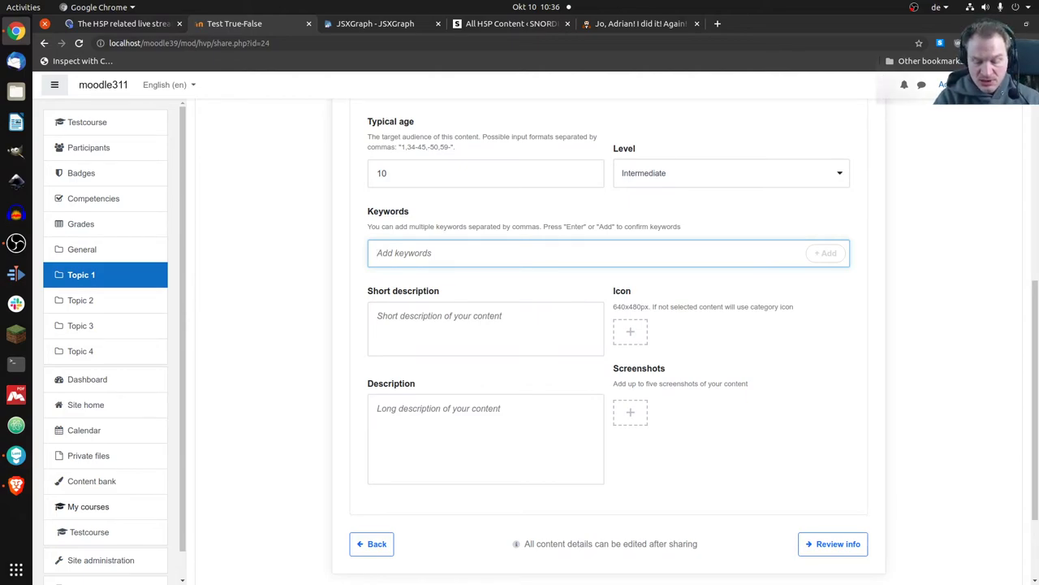
pyautogui.write('test')
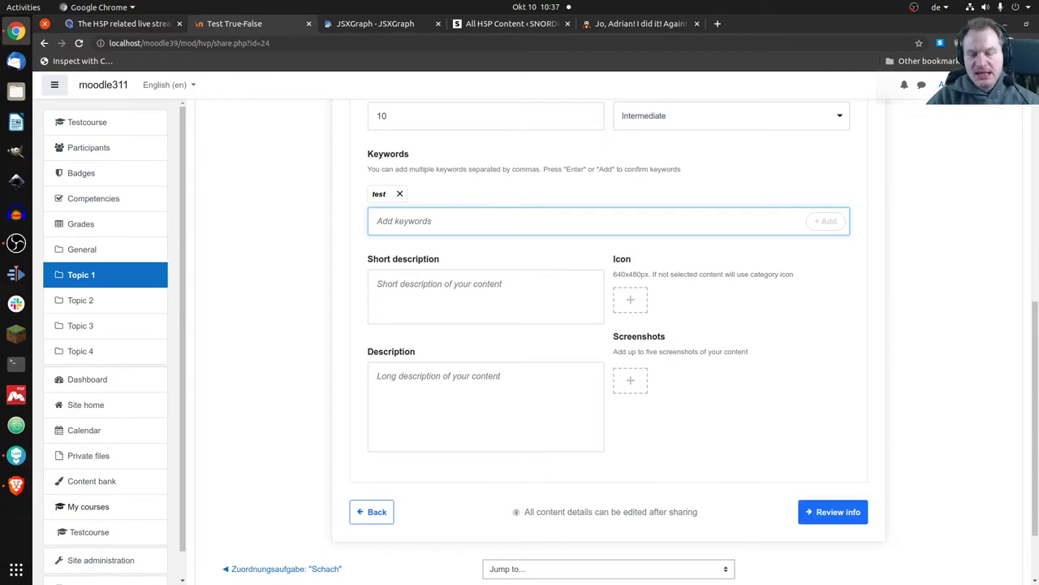
pyautogui.click(832, 512)
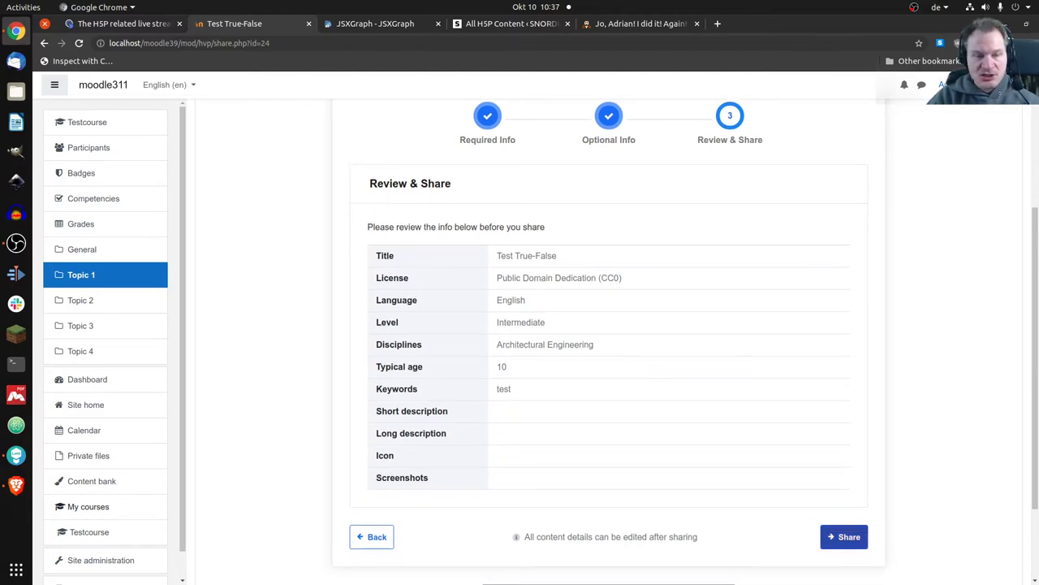
# Step: Submit Test True-False to the H5P Hub from the Review & Share step
pyautogui.click(844, 536)
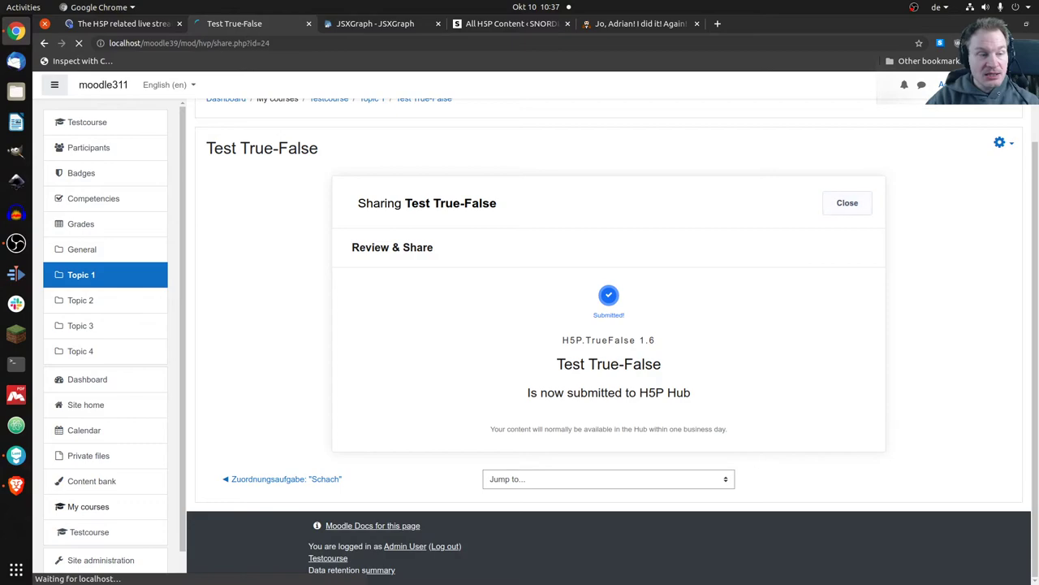
# Step: Dismiss the sharing confirmation and return to the Test True-False activity page
pyautogui.click(848, 202)
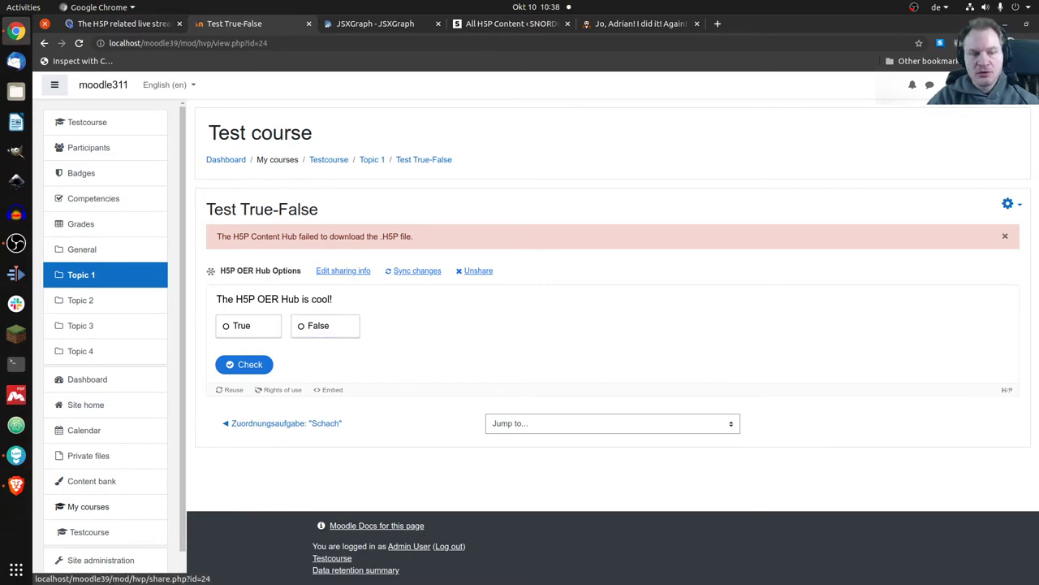
pyautogui.click(343, 269)
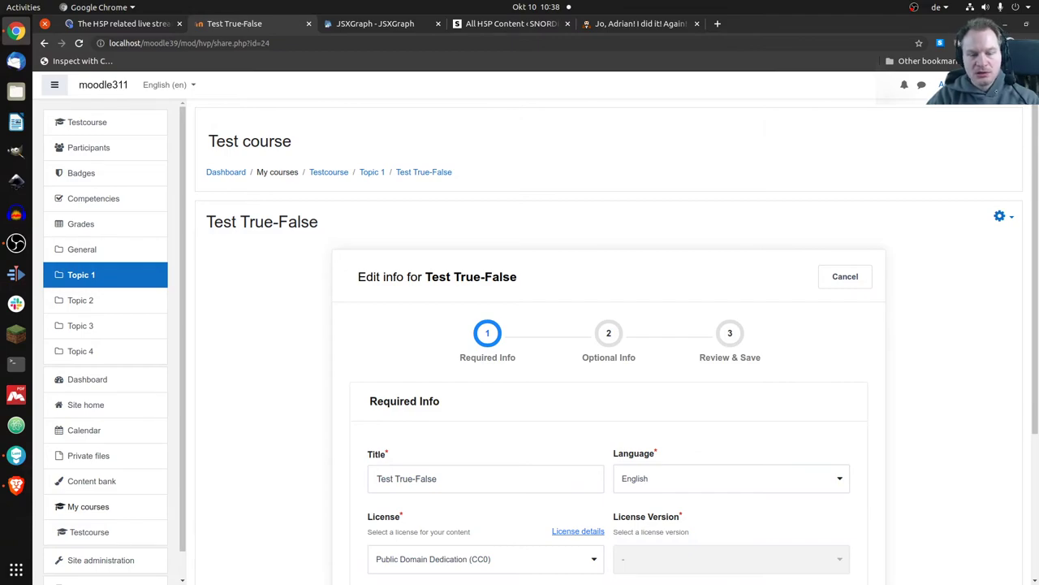
pyautogui.scroll(-3)
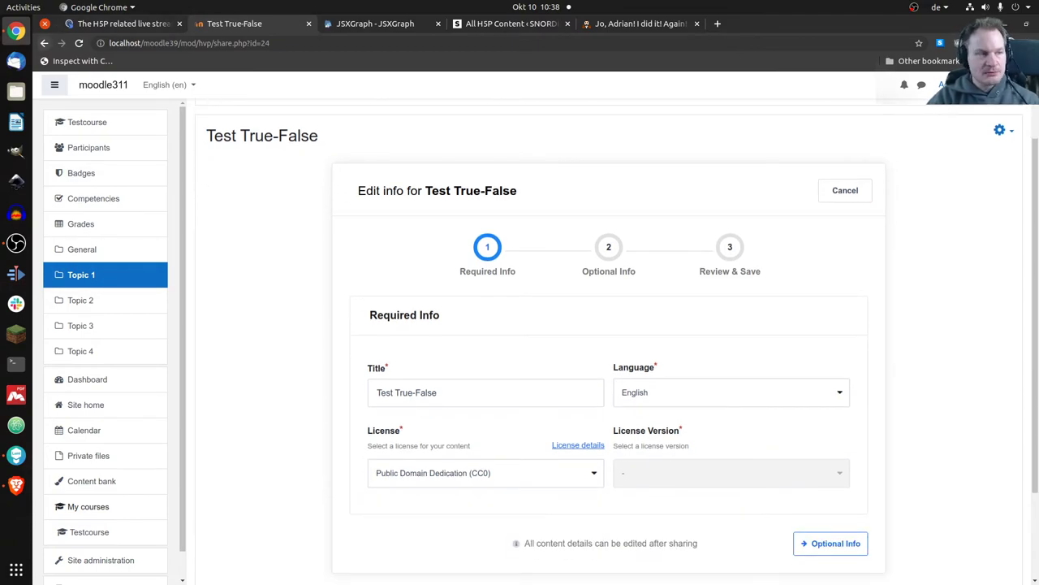
pyautogui.click(845, 190)
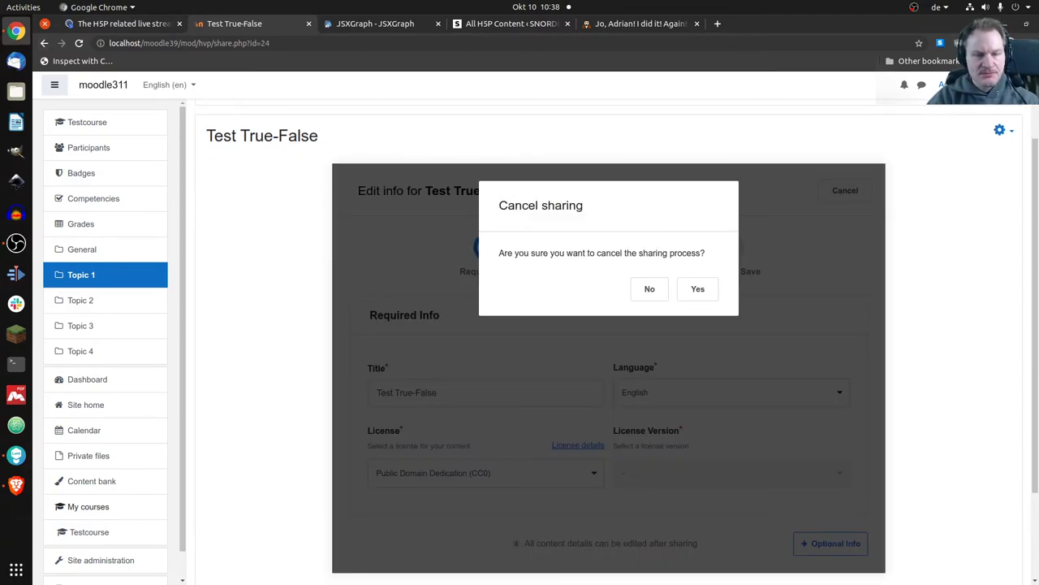
pyautogui.click(697, 289)
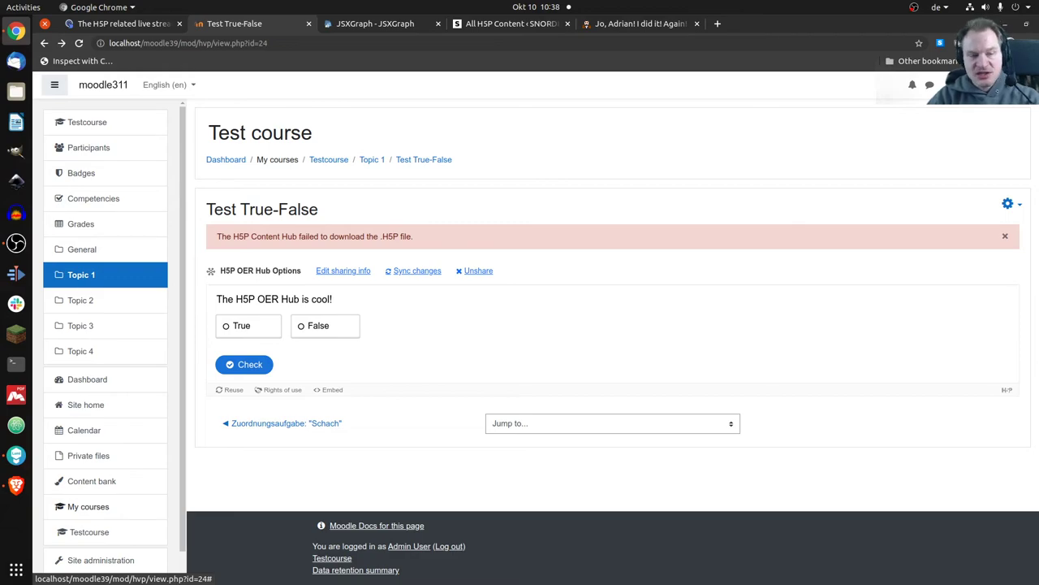
# Step: Sync Test True-False's changes to the hub, then unshare it and confirm the unpublishing
pyautogui.click(415, 270)
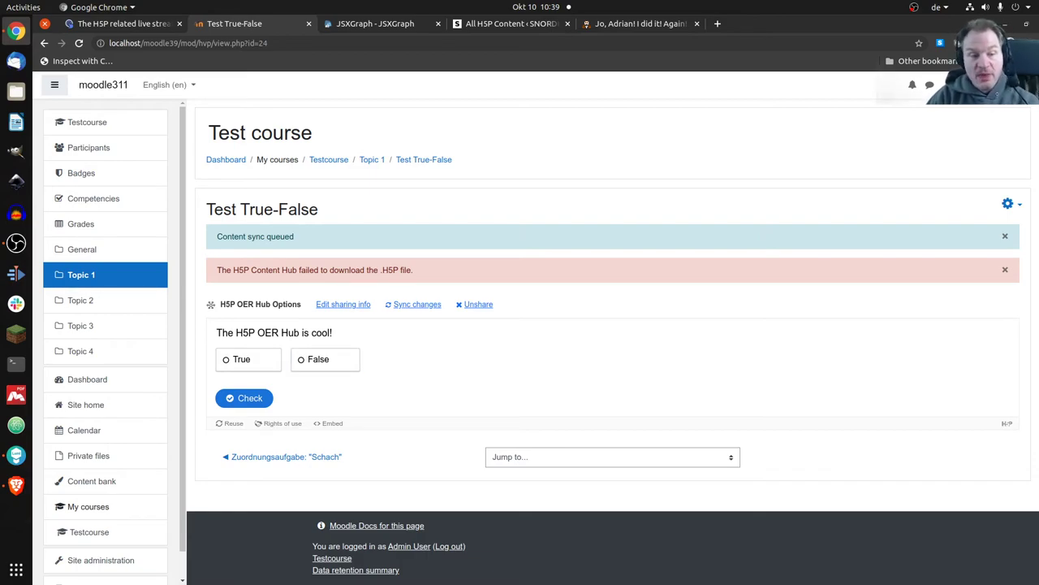
pyautogui.click(478, 304)
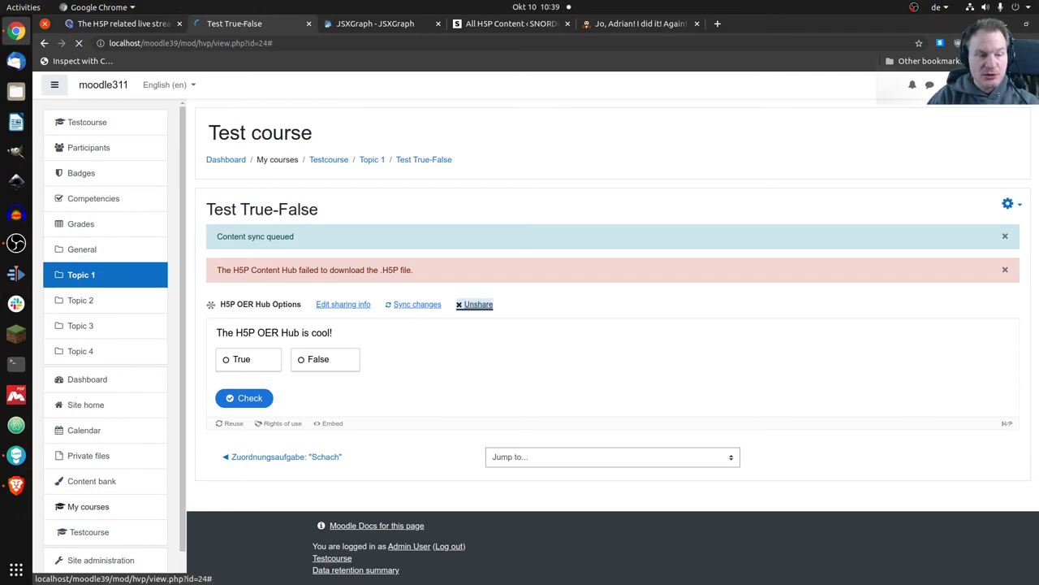
pyautogui.click(478, 304)
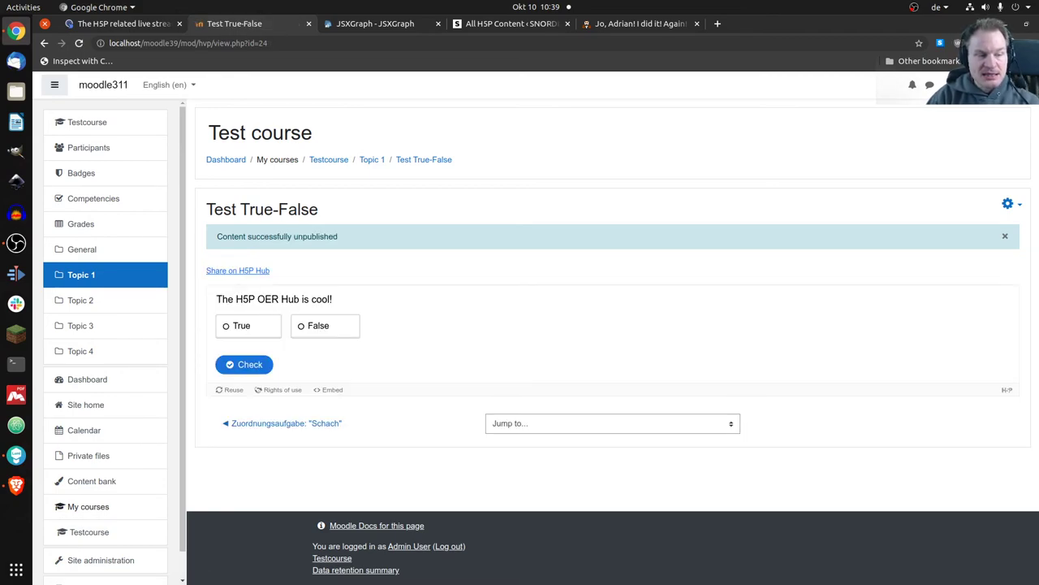